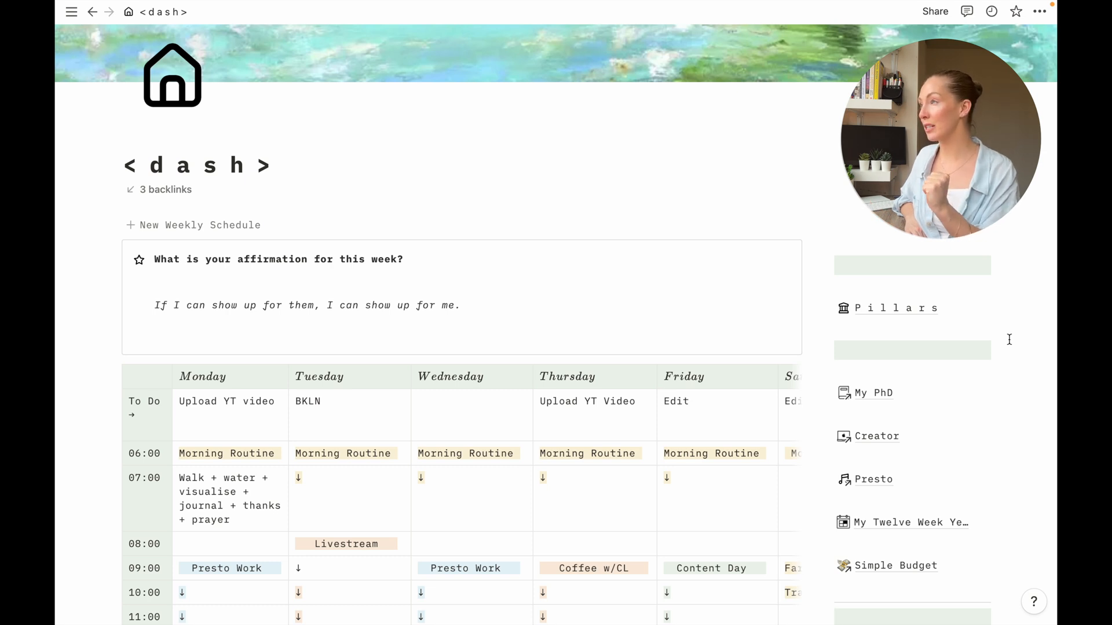
Scroll through the dashboard to review the calendar, to-do tables and weekly schedule sections.
scroll("down", 3)
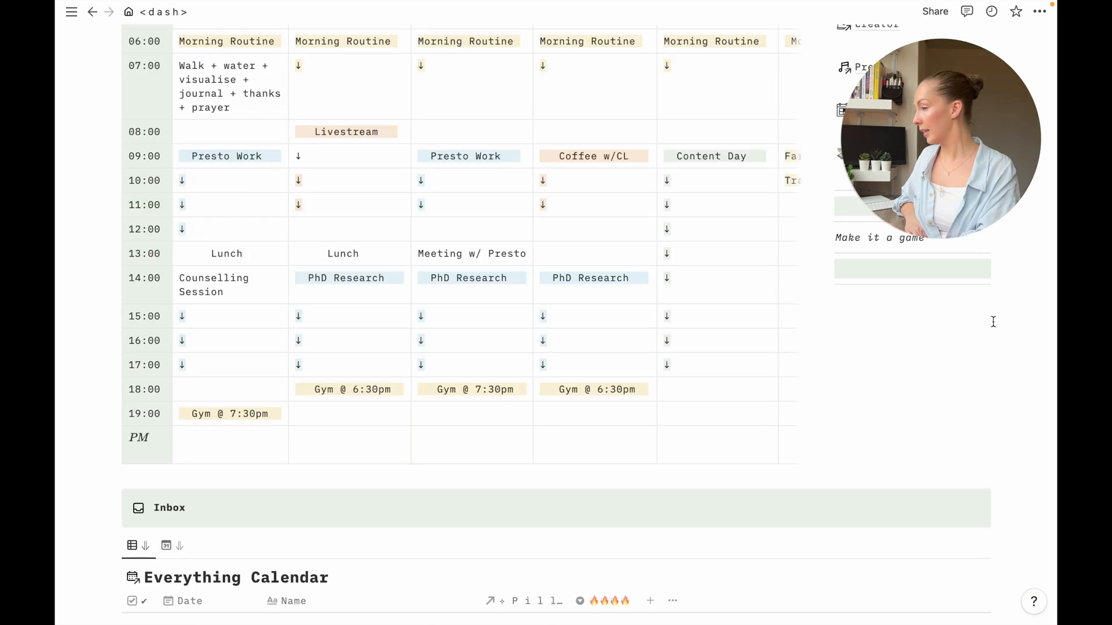
scroll("up", 3)
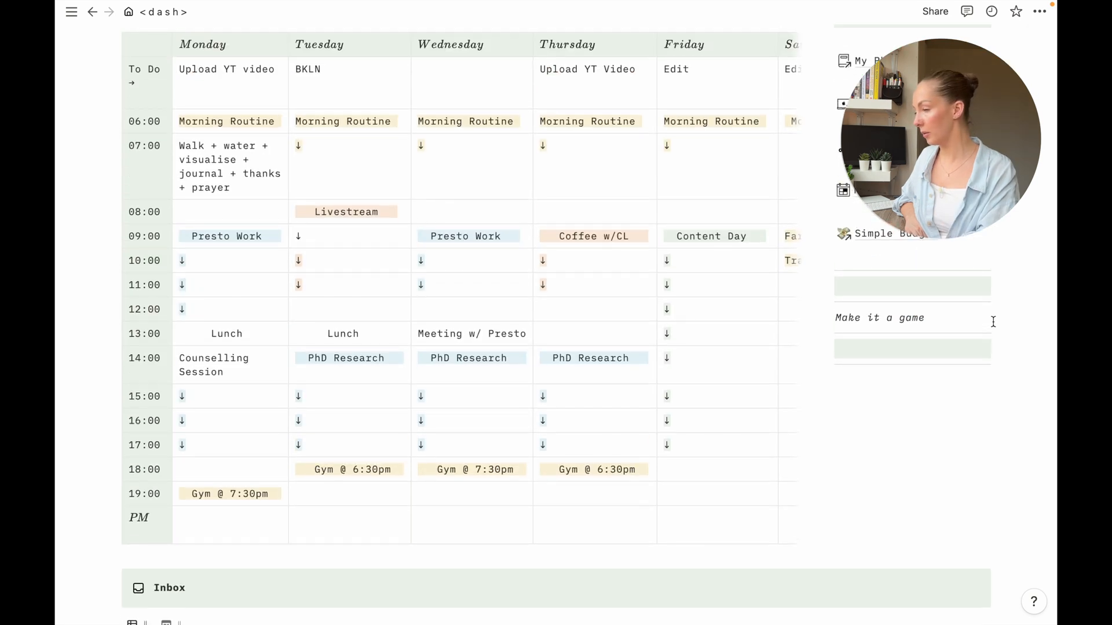
scroll("up", 3)
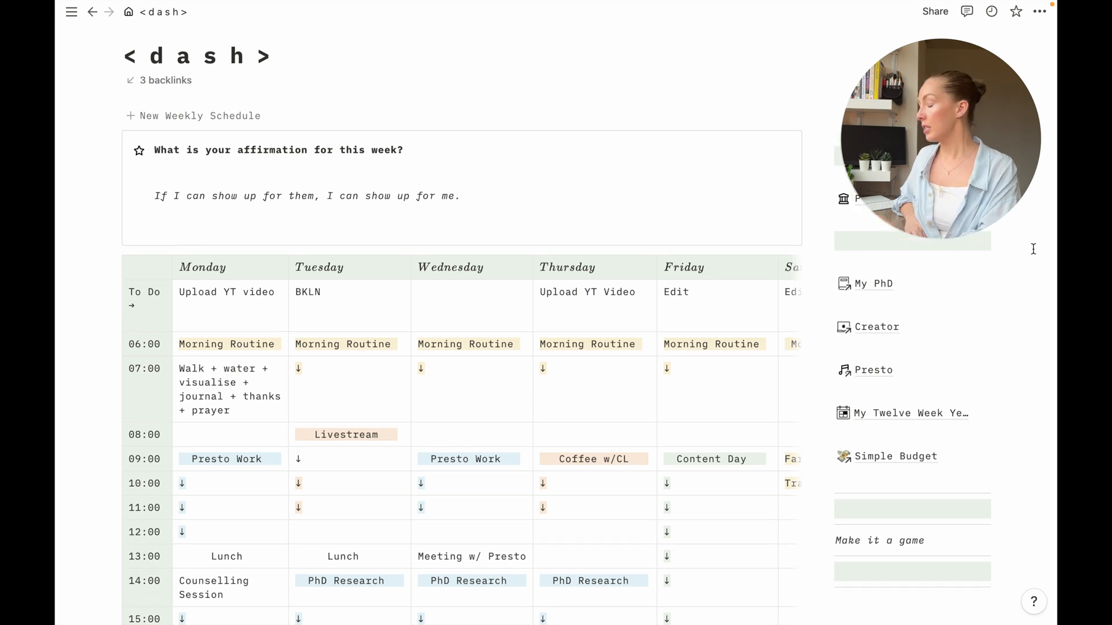
mouse_move(829, 136)
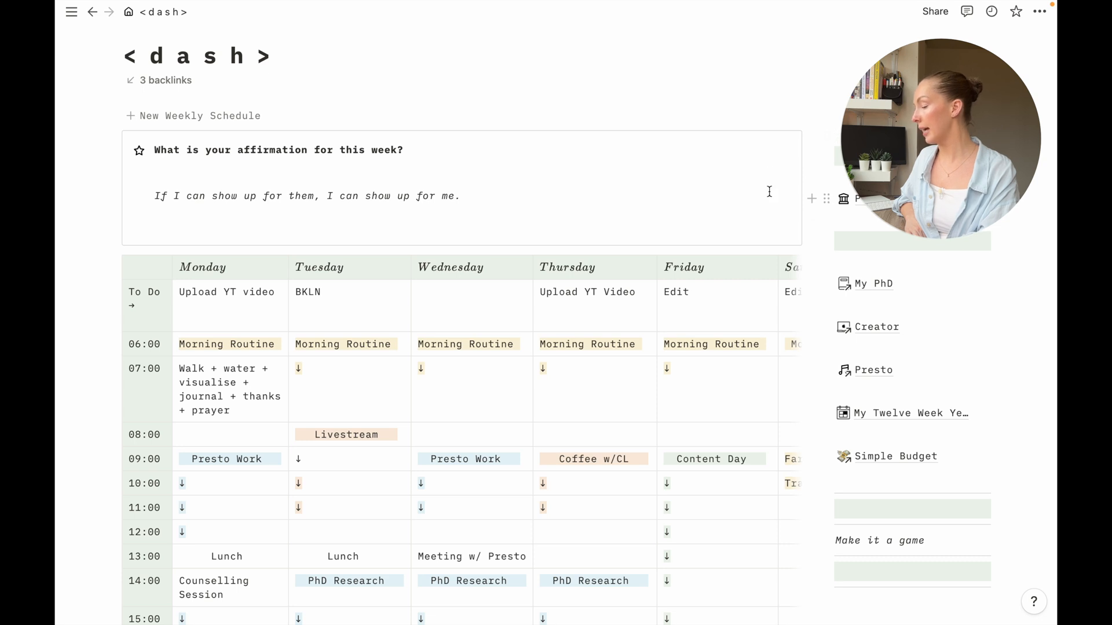
mouse_move(608, 192)
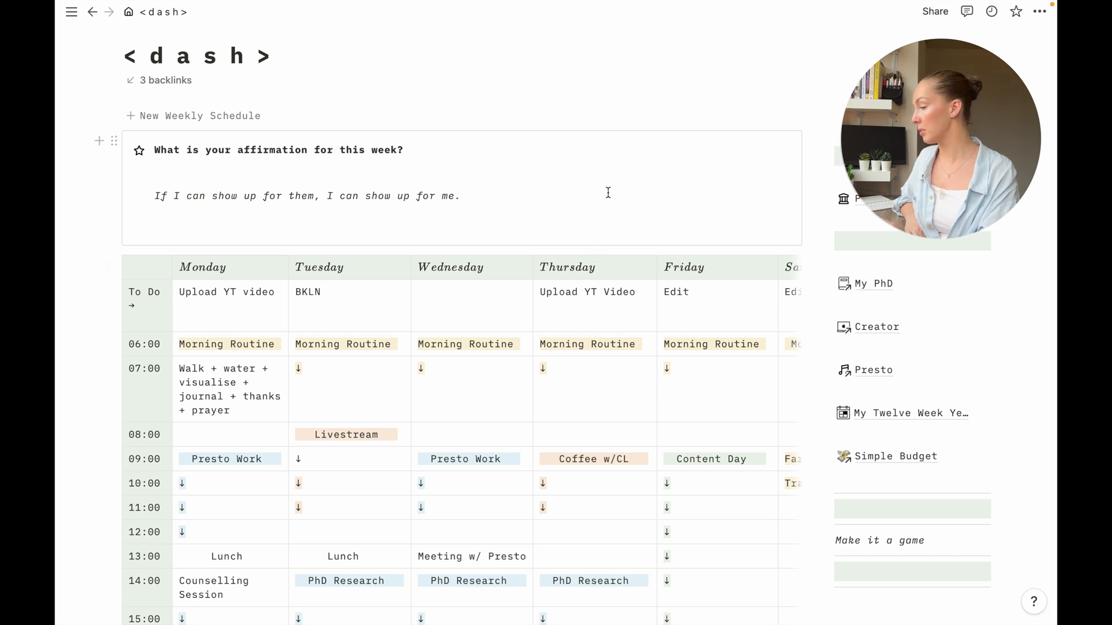
scroll("down", 3)
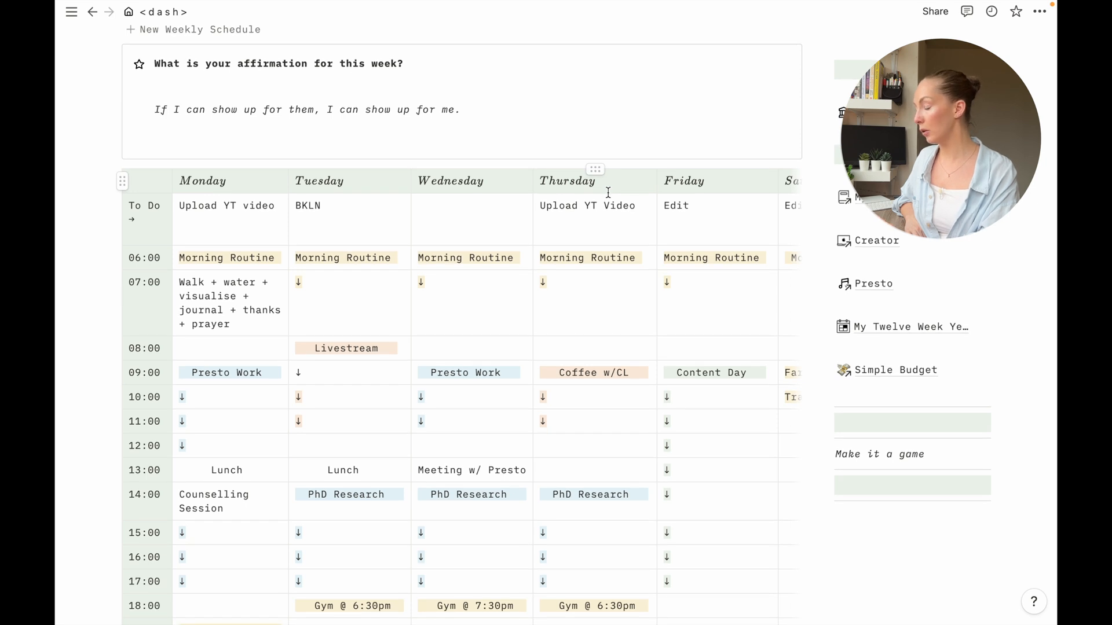
scroll("down", 3)
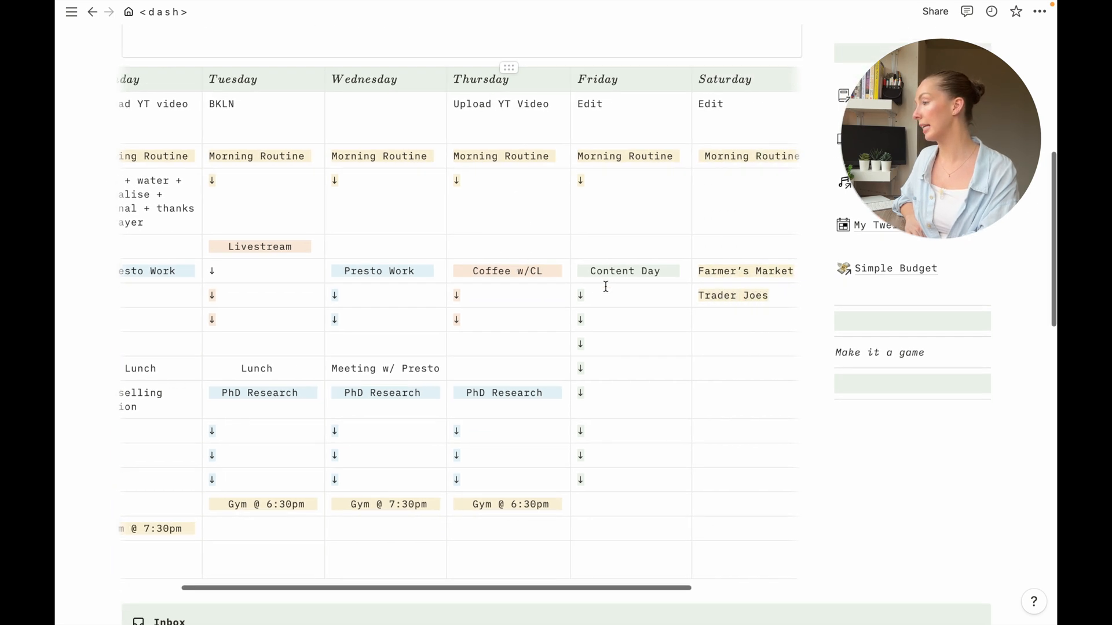
scroll("left", 3)
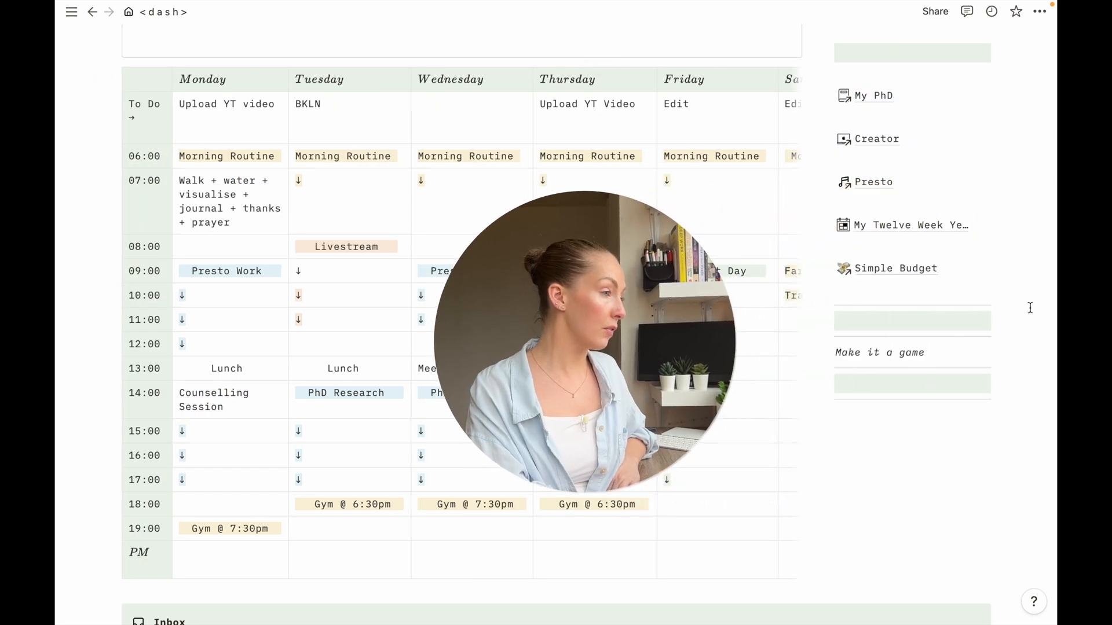
scroll("up", 3)
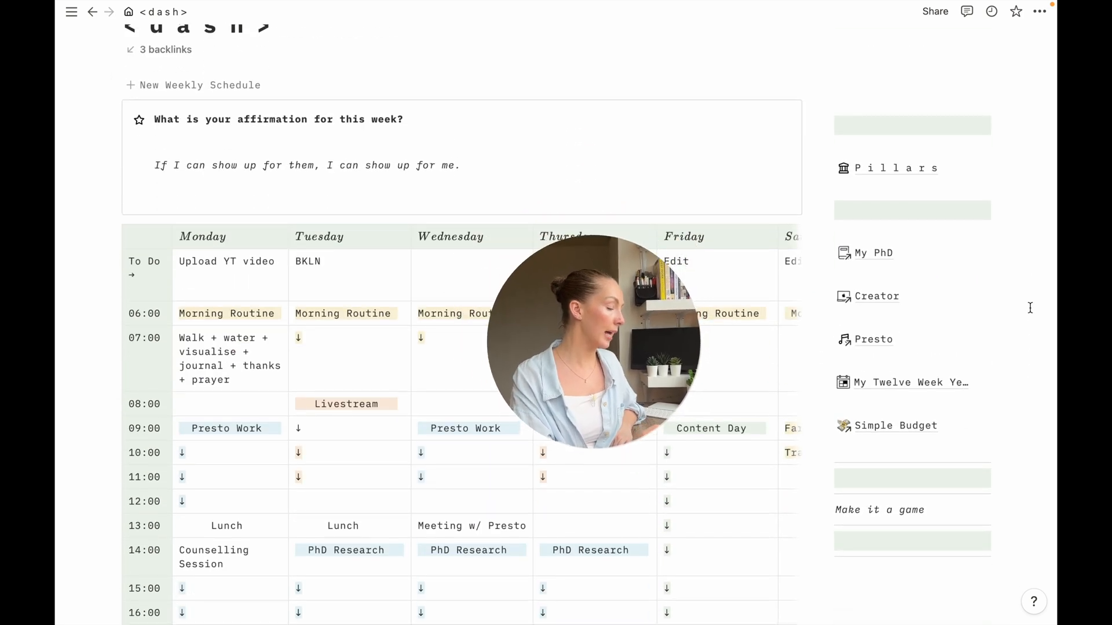
scroll("down", 3)
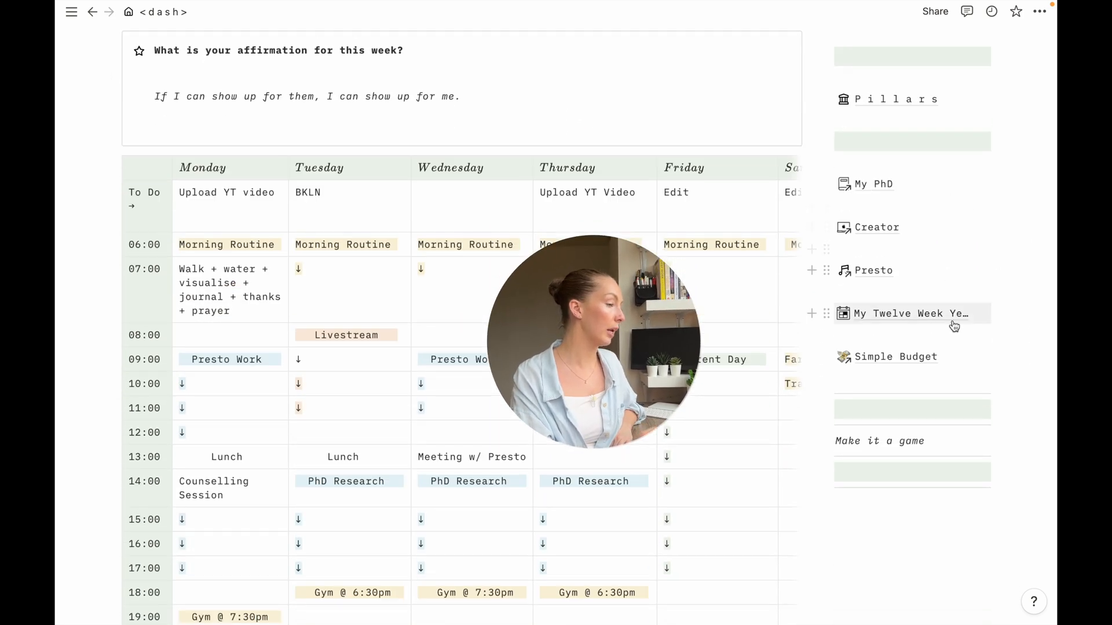
mouse_move(999, 365)
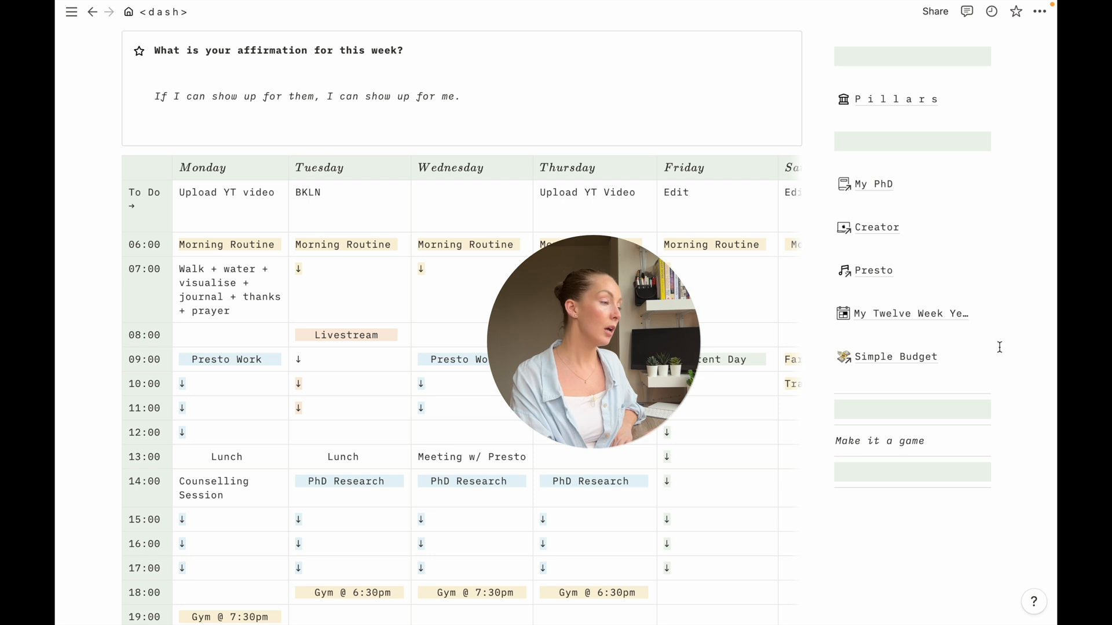
mouse_move(1018, 280)
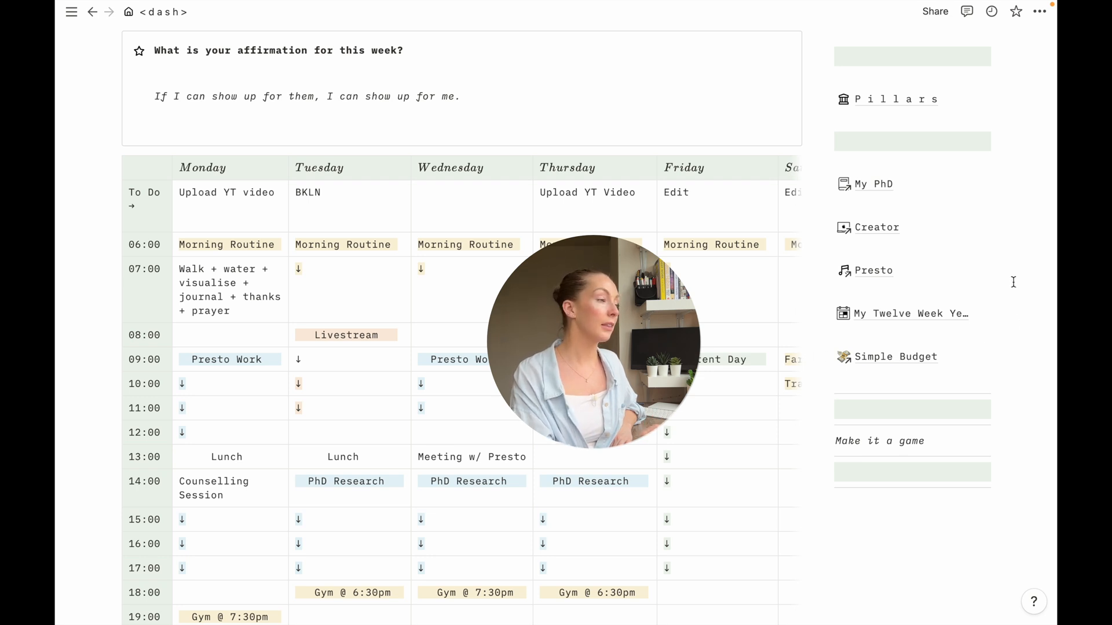
mouse_move(903, 99)
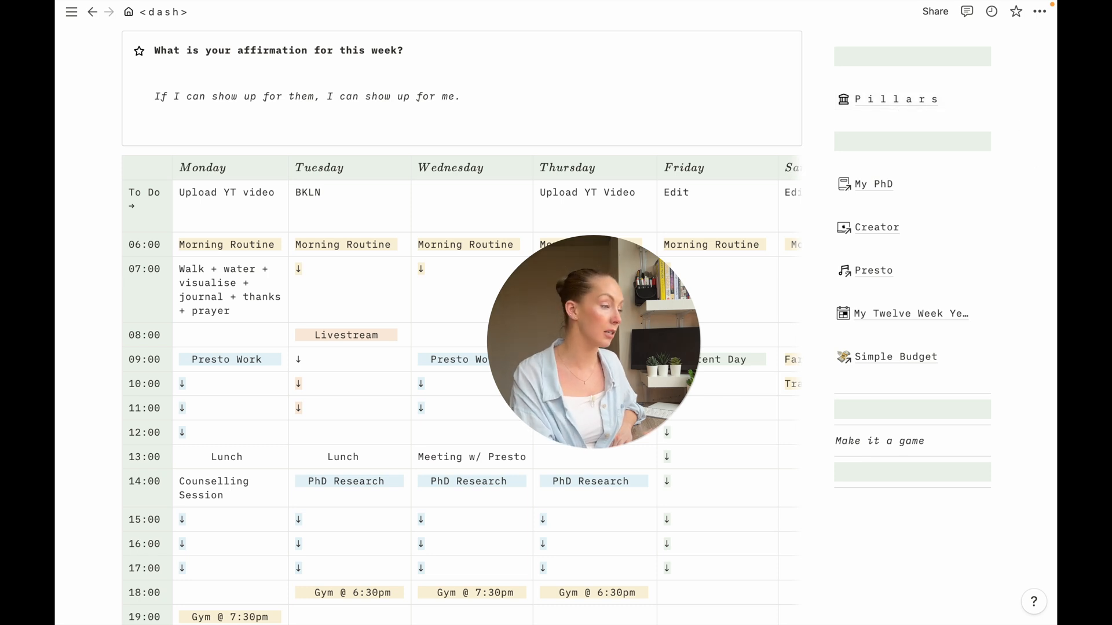
scroll("down", 3)
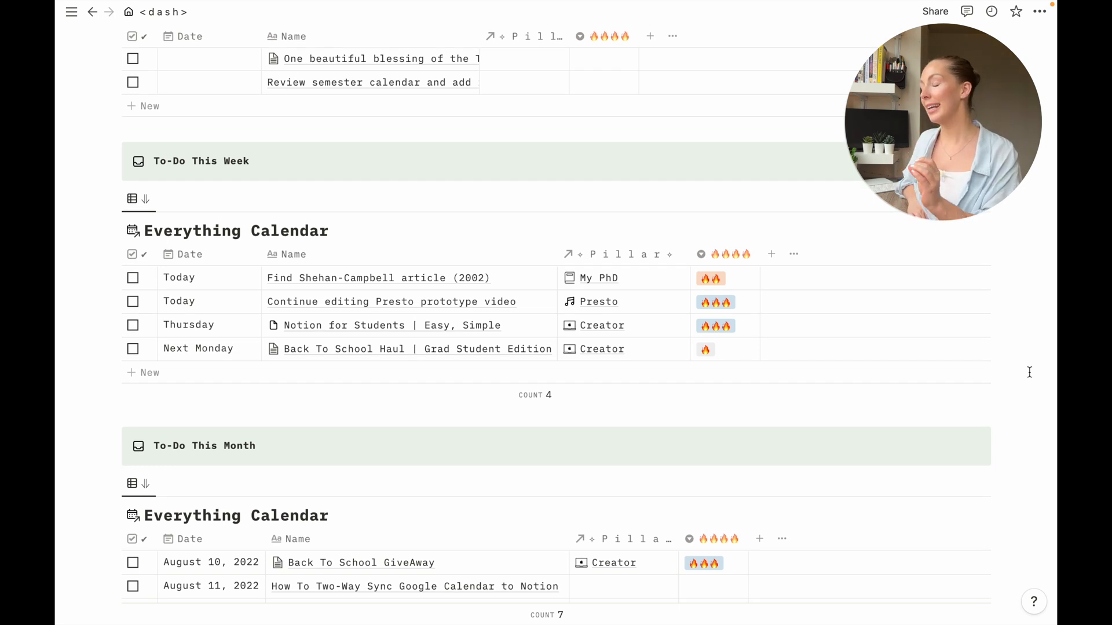
scroll("down", 3)
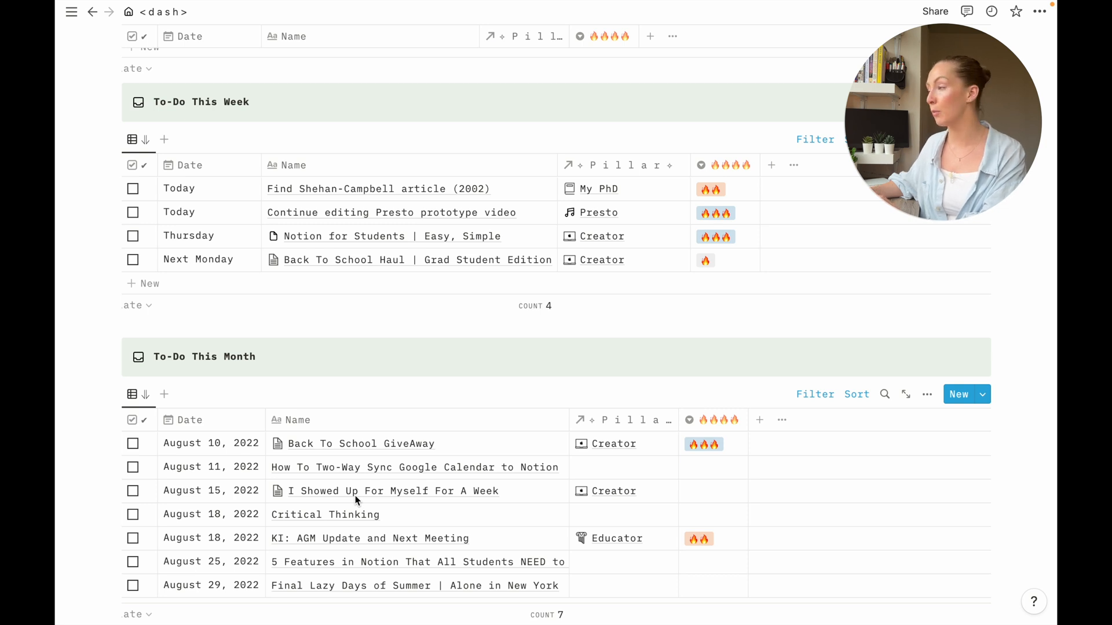
mouse_move(1038, 232)
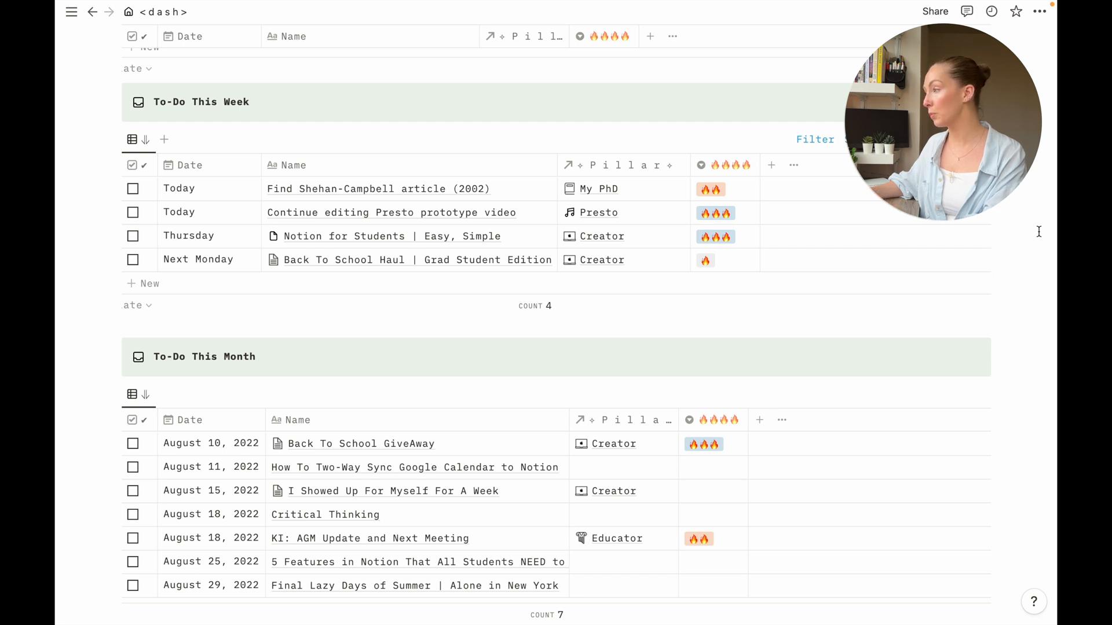
scroll("up", 3)
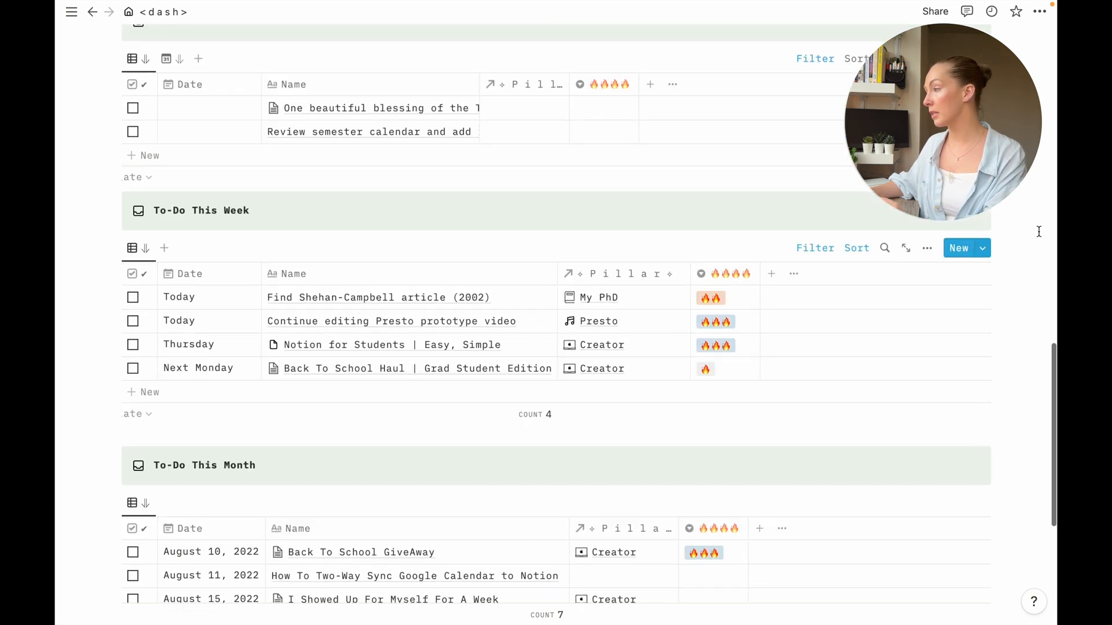
scroll("up", 3)
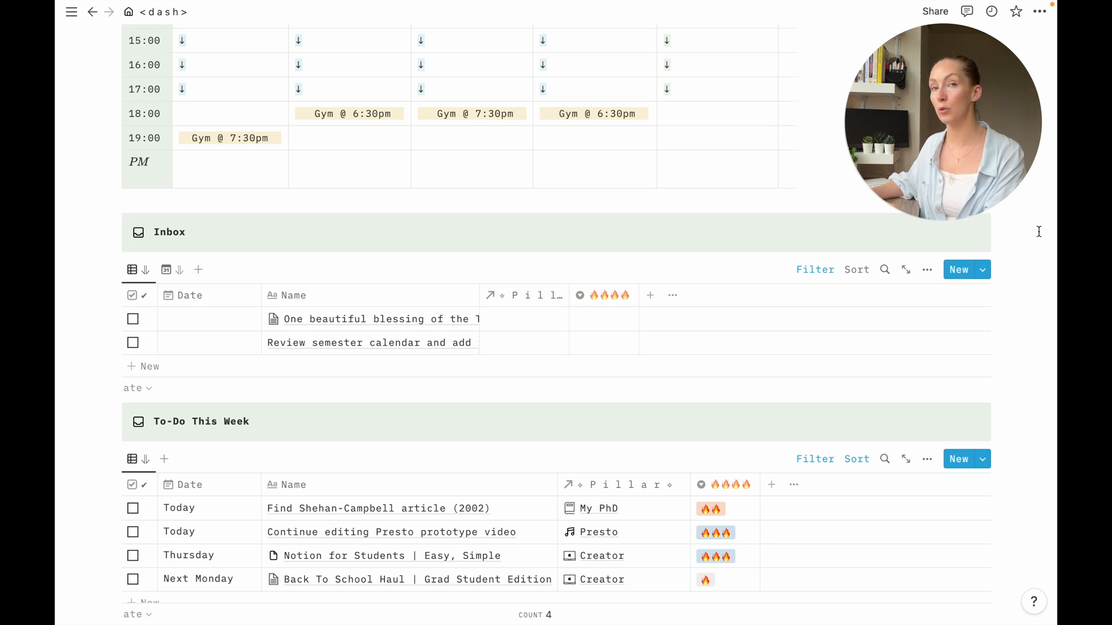
scroll("down", 3)
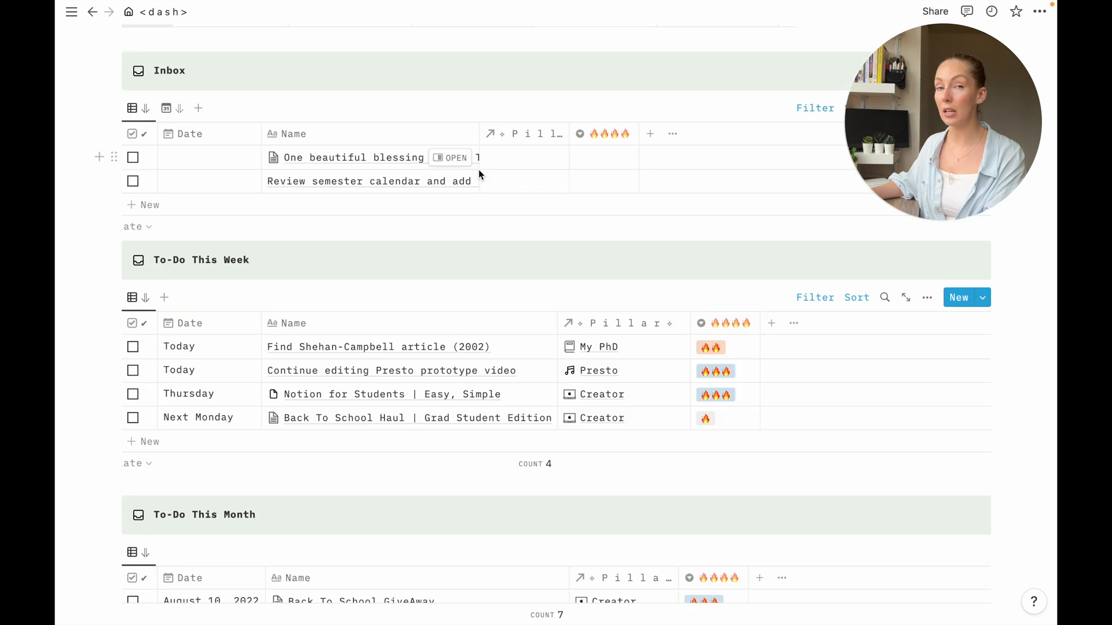
mouse_move(415, 169)
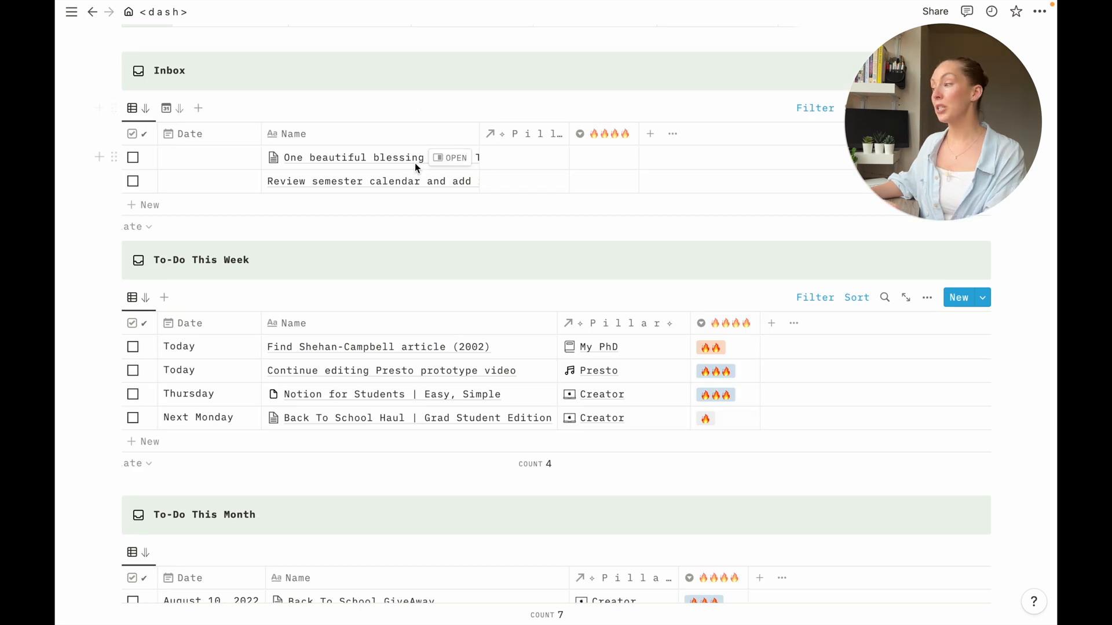
mouse_move(352, 178)
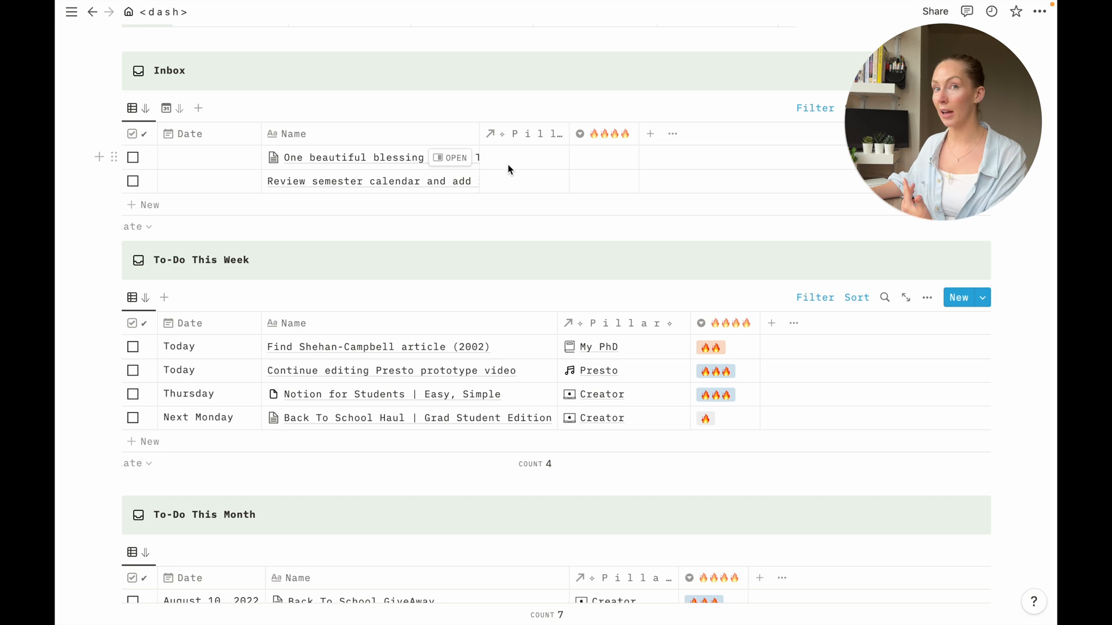
scroll("down", 3)
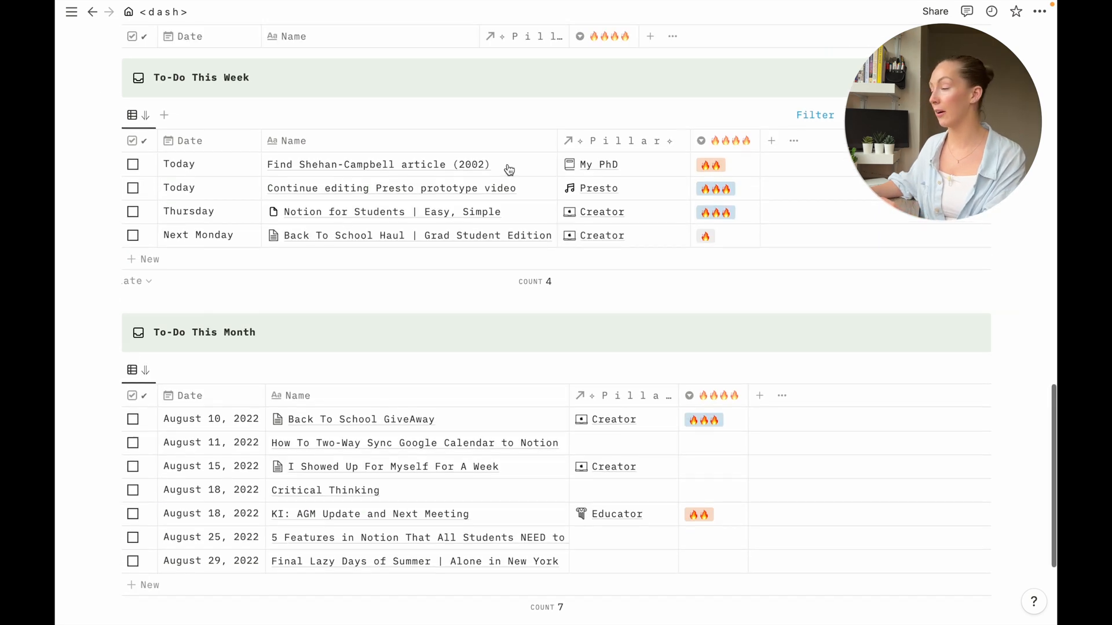
scroll("down", 3)
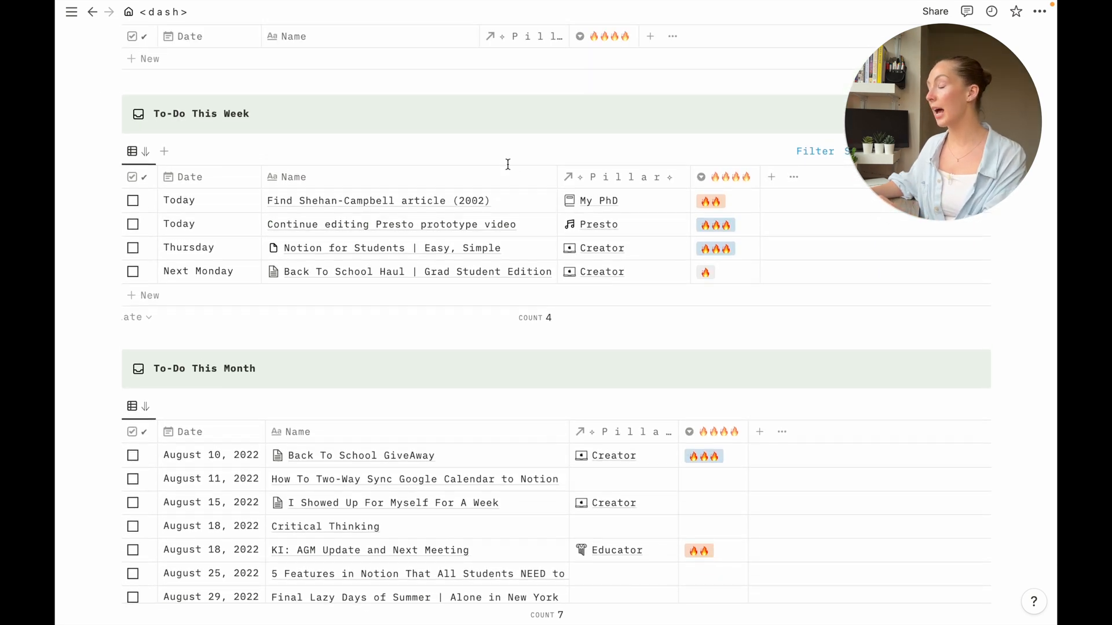
mouse_move(416, 141)
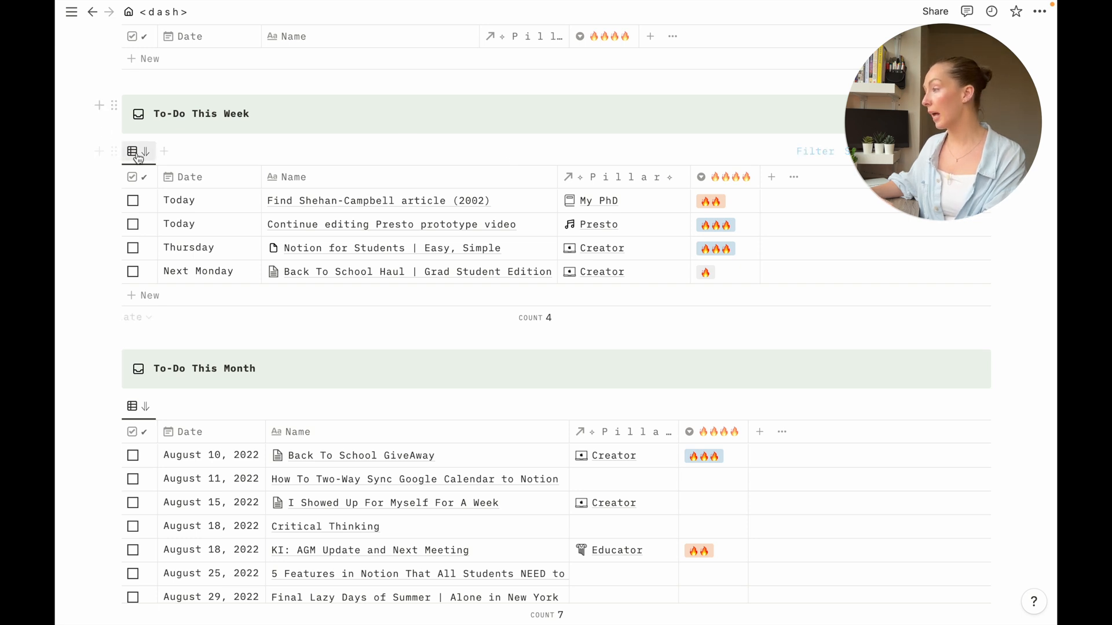
mouse_move(138, 150)
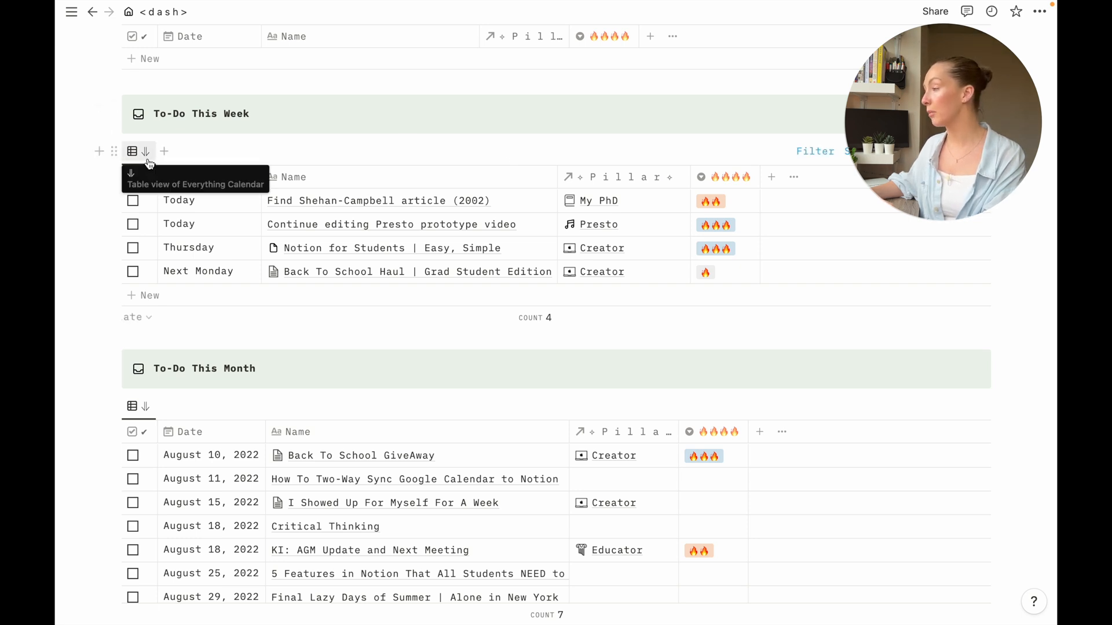
Hide the Everything Calendar database title on the To-Do This Week linked view.
left_click(133, 151)
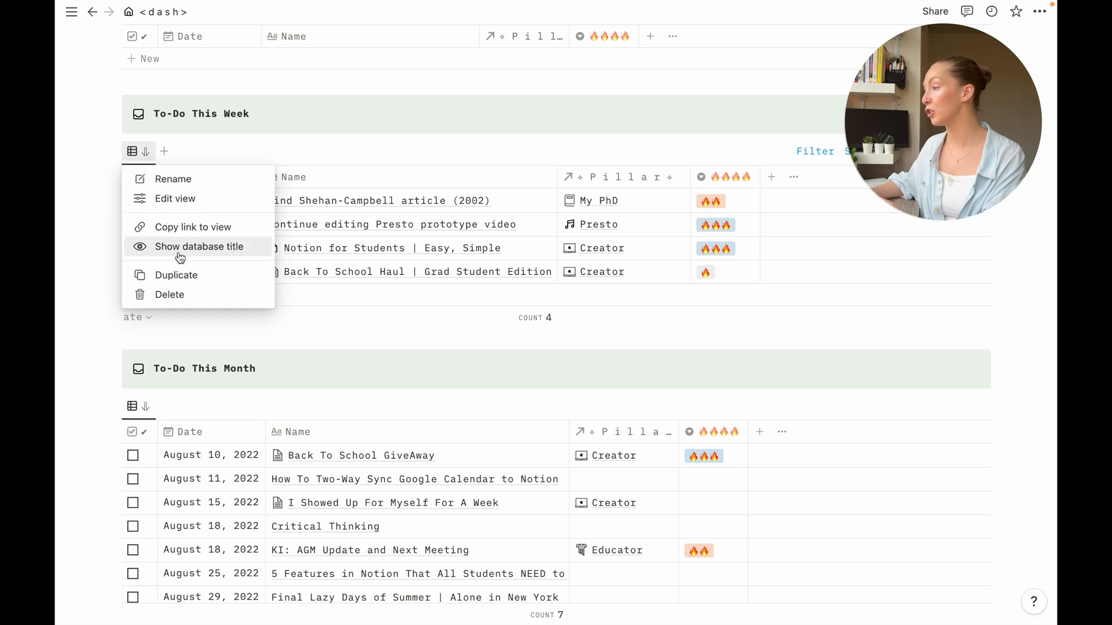
left_click(200, 246)
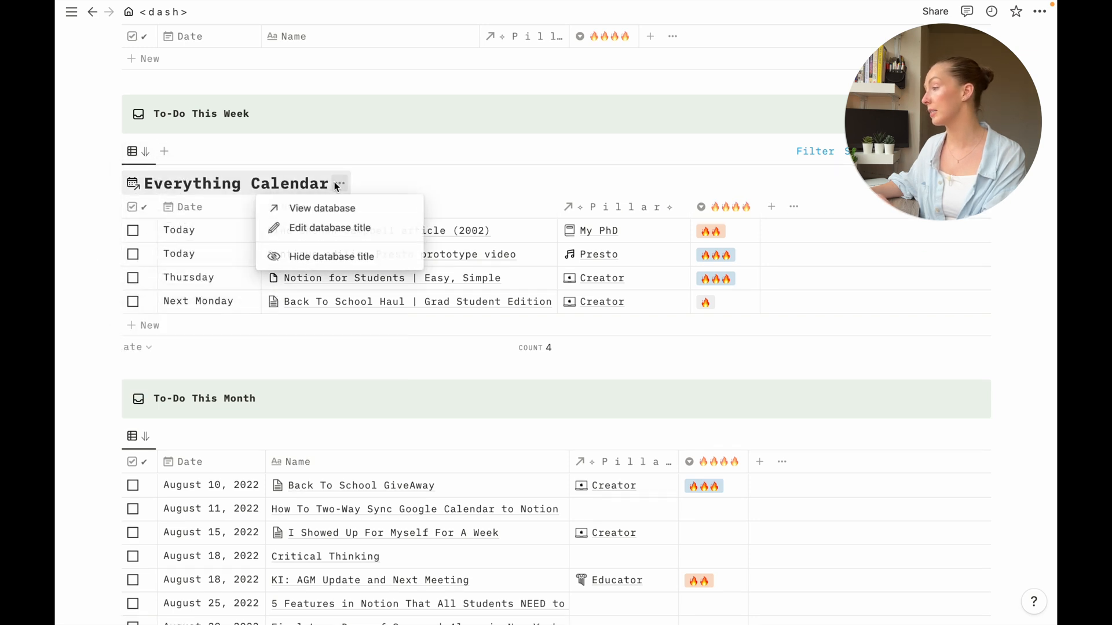
left_click(332, 256)
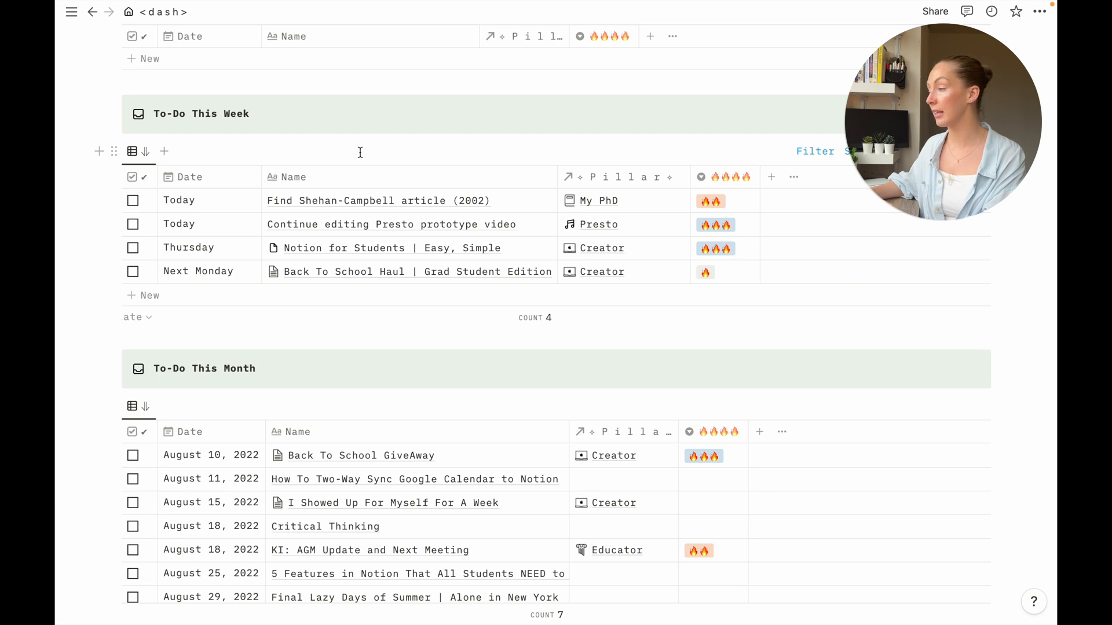
mouse_move(367, 171)
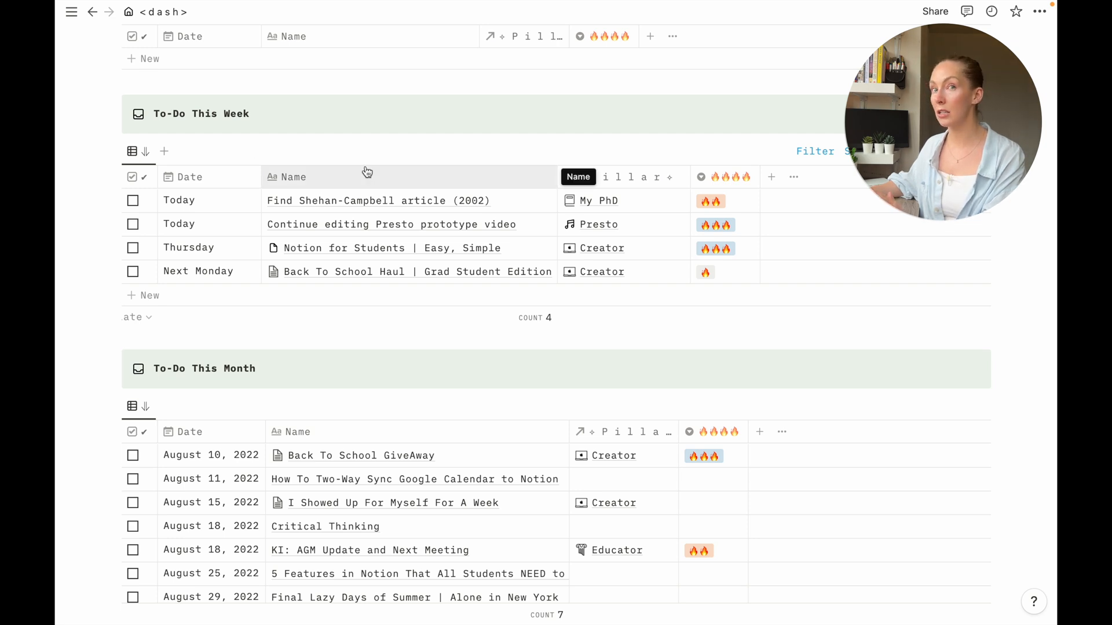
scroll("down", 3)
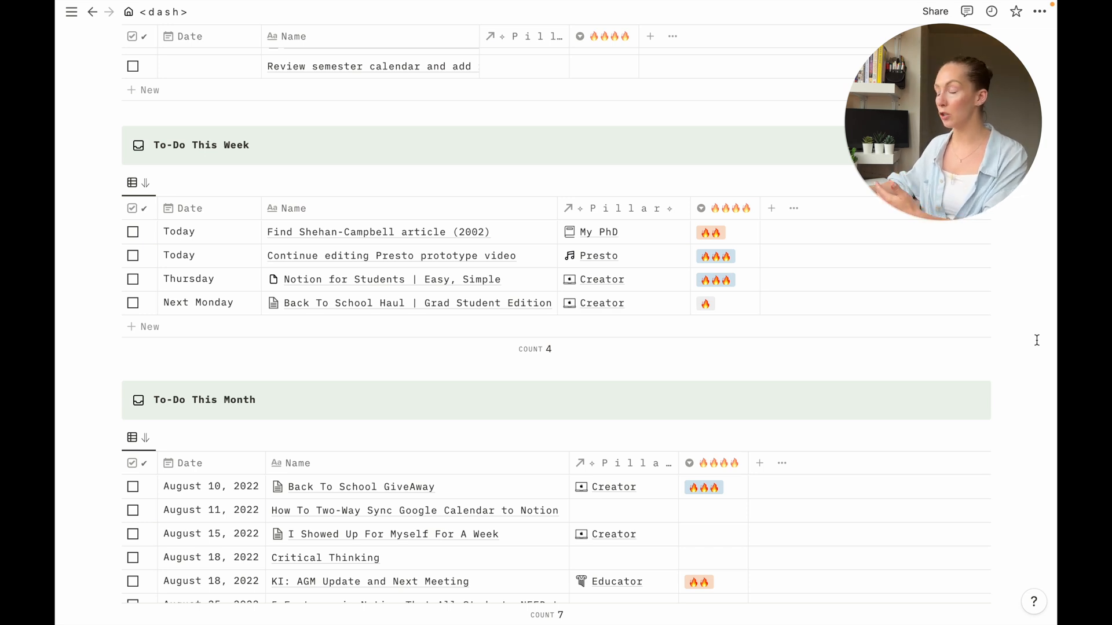
scroll("up", 3)
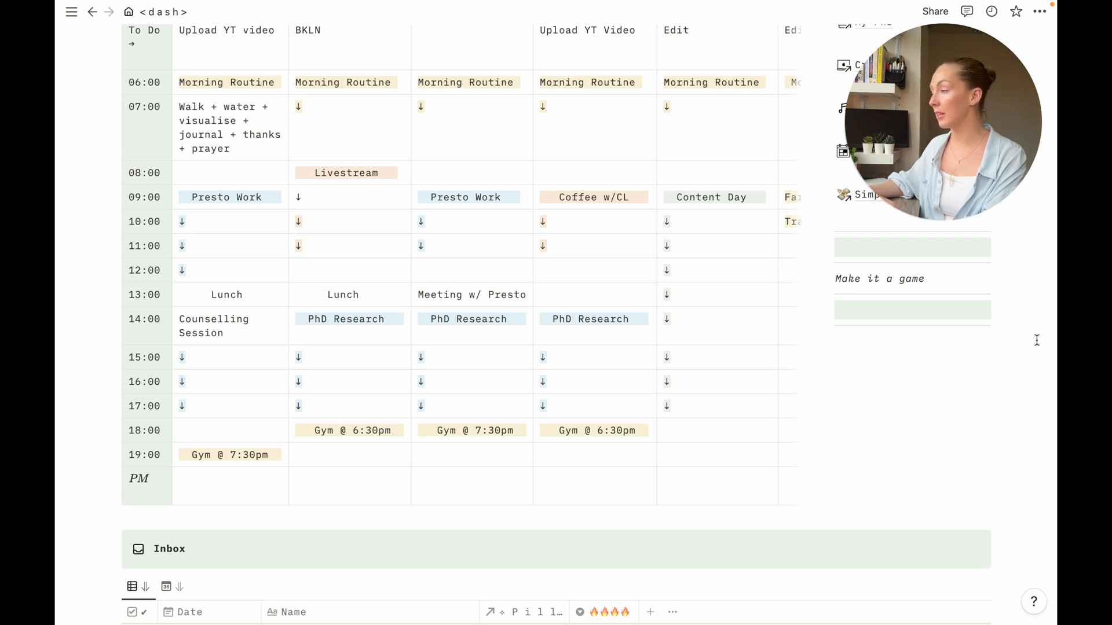
Switch from the current workspace to the Public Templates workspace via the sidebar switcher.
left_click(70, 11)
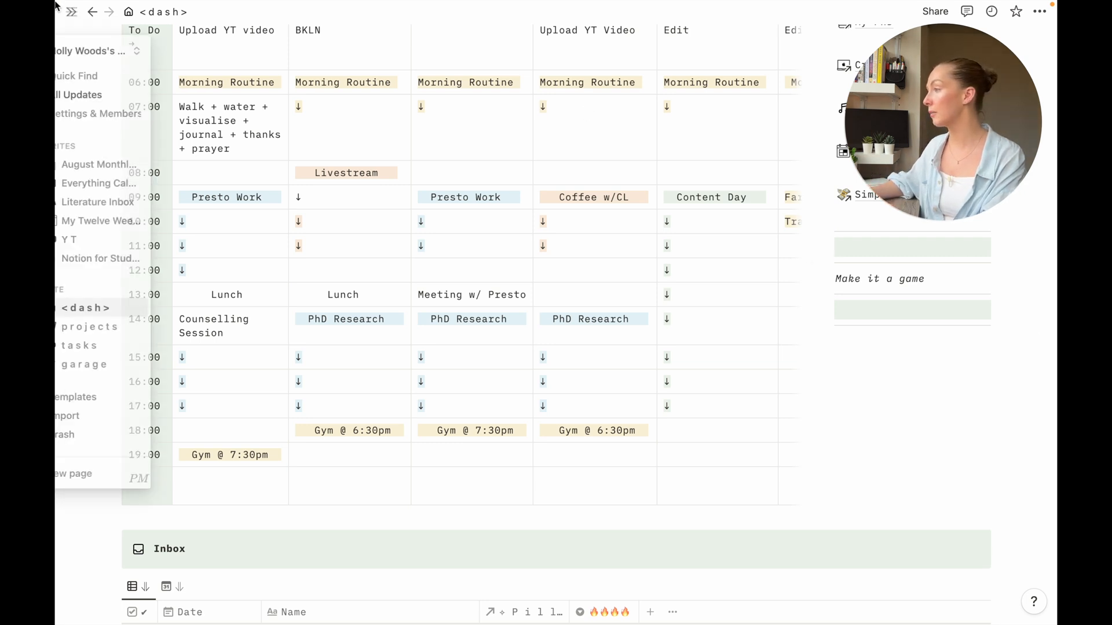
left_click(120, 49)
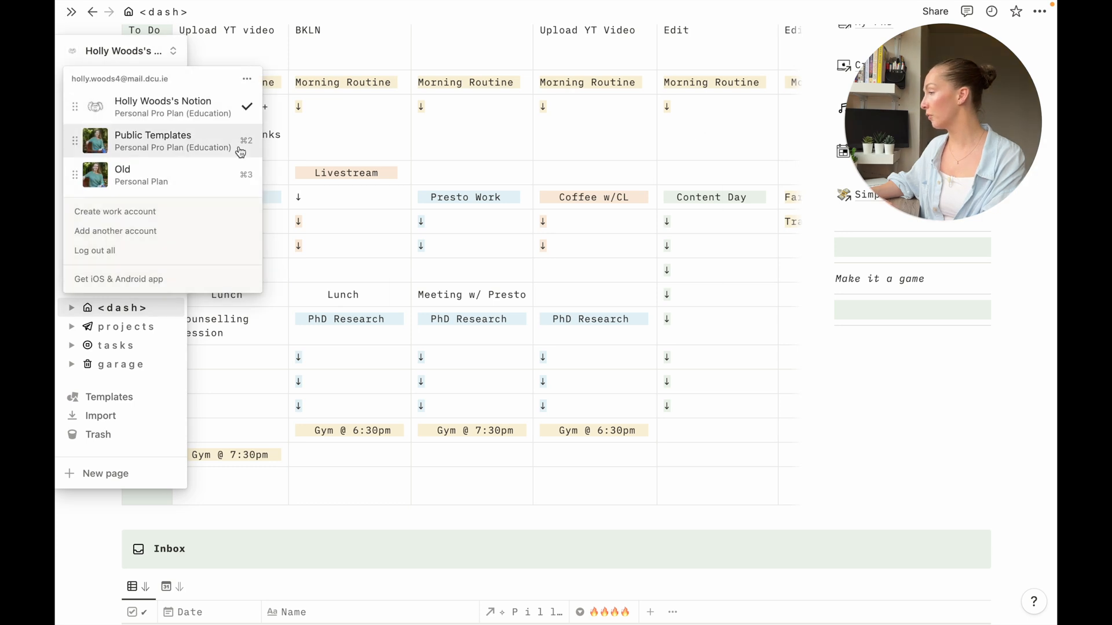
left_click(105, 473)
type("Dash")
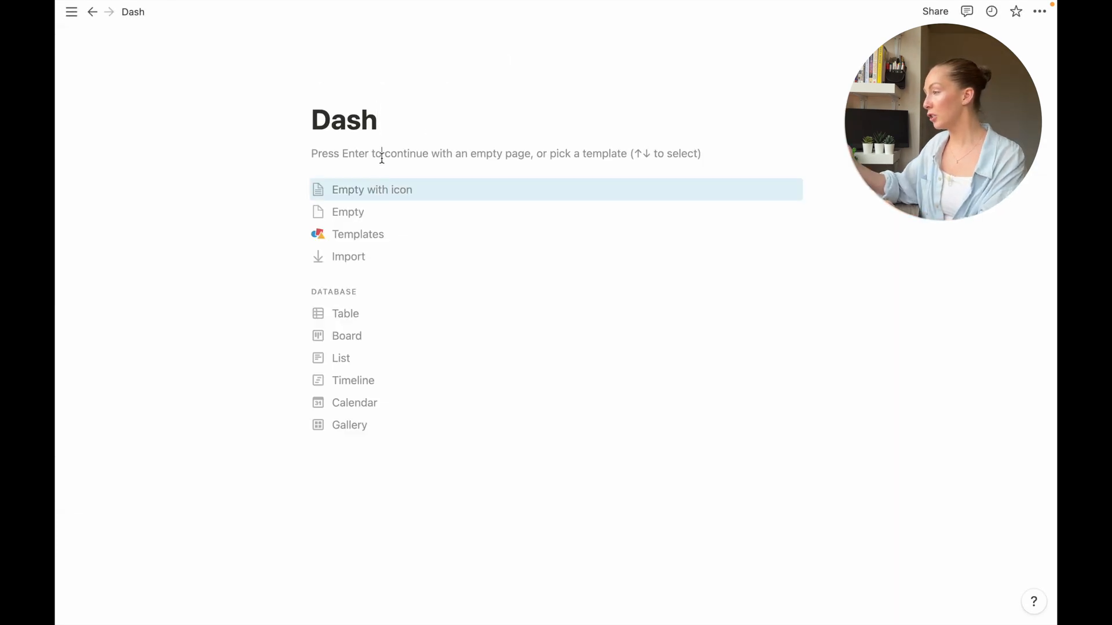
Add a sub-page inside Dash and title it 'Everything Calendar'.
type("/")
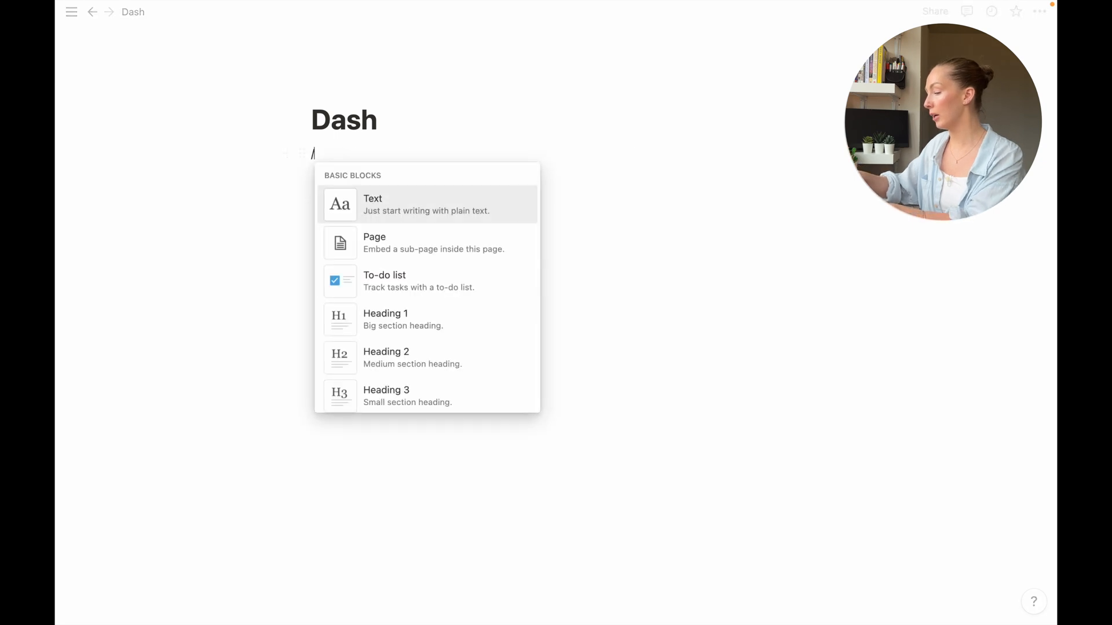
left_click(374, 242)
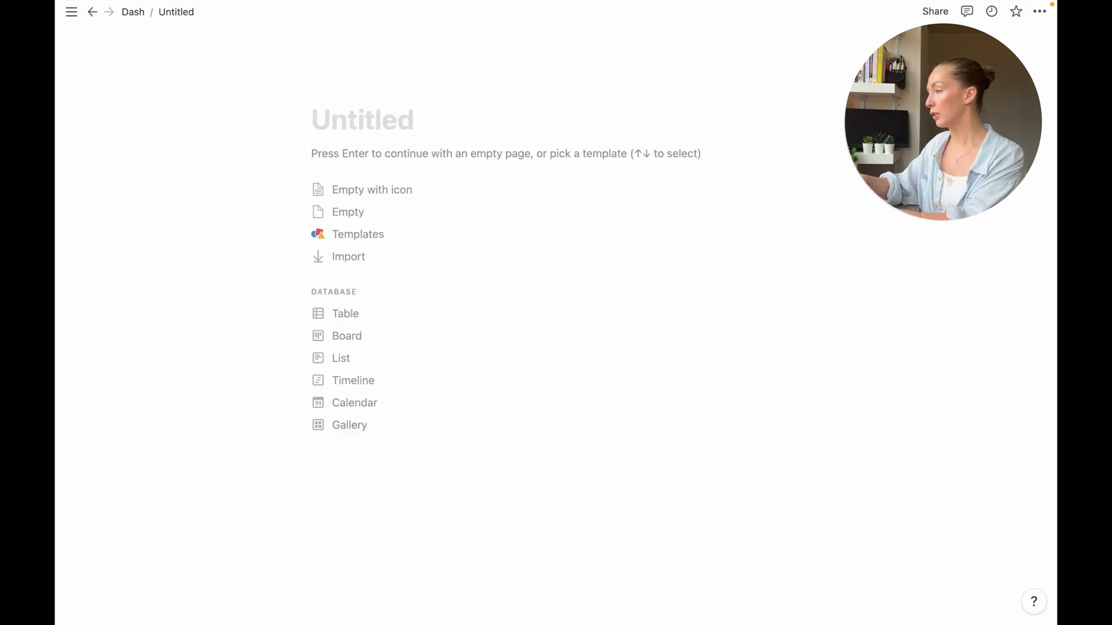
type("Everything")
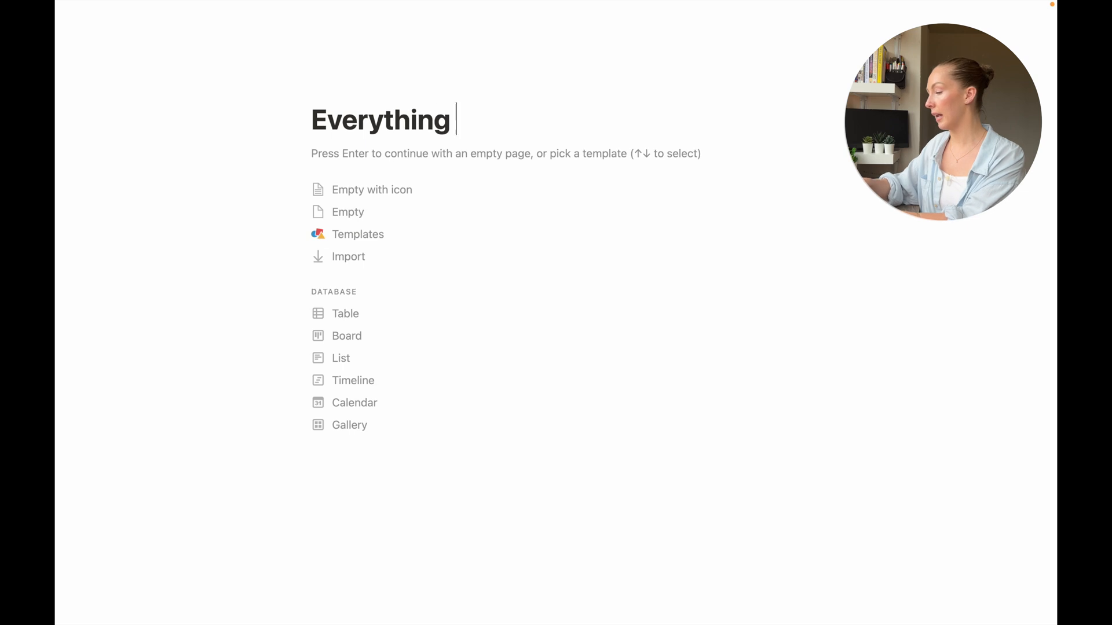
type("Calendar")
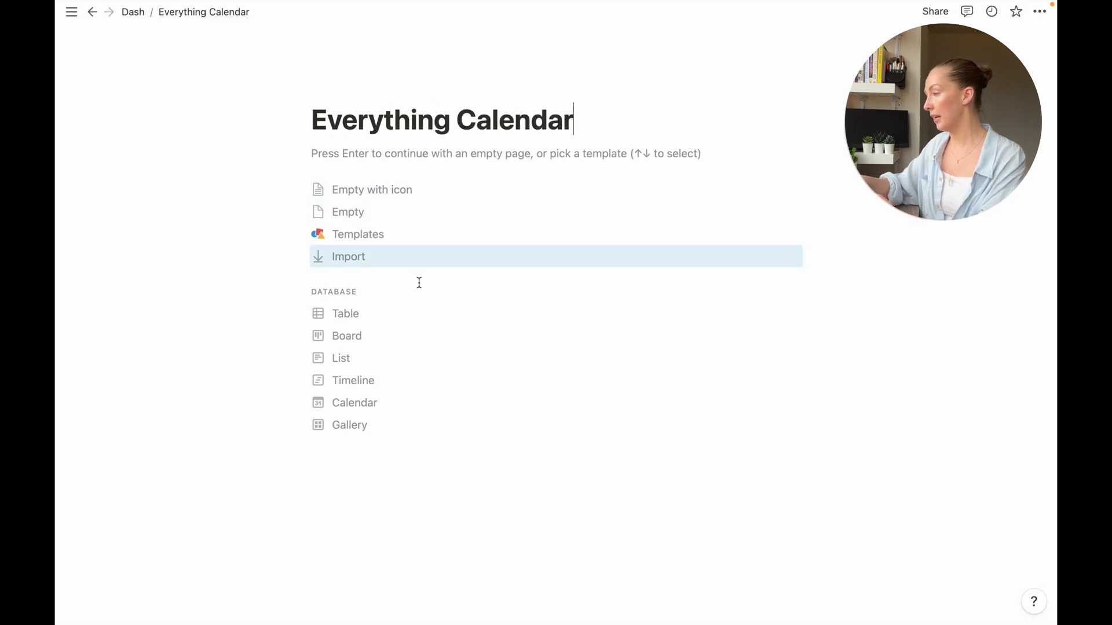
mouse_move(412, 311)
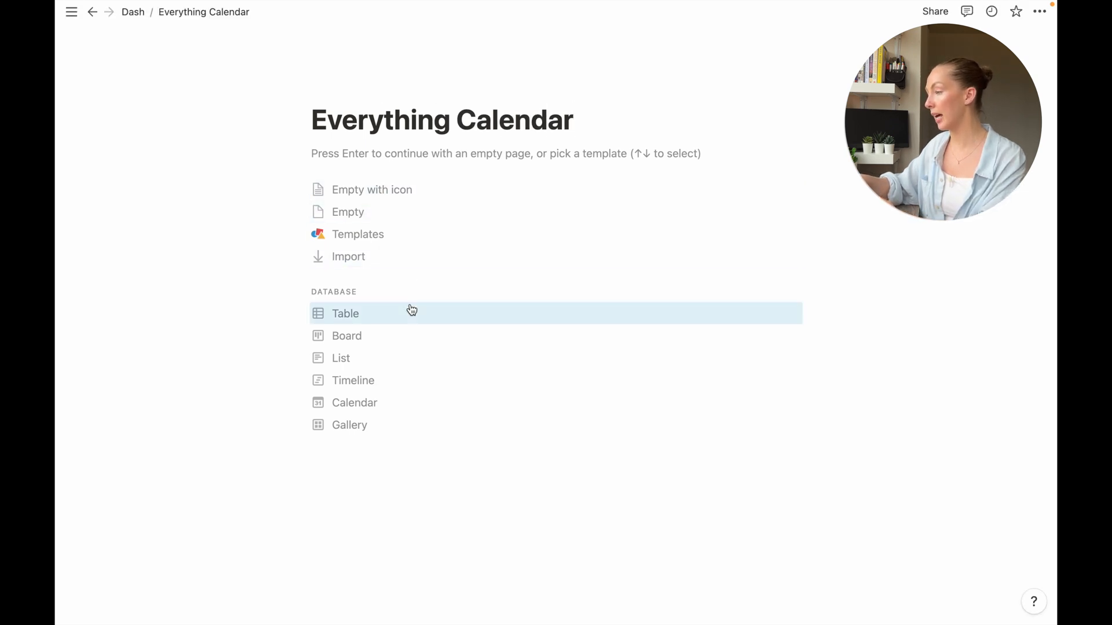
mouse_move(361, 317)
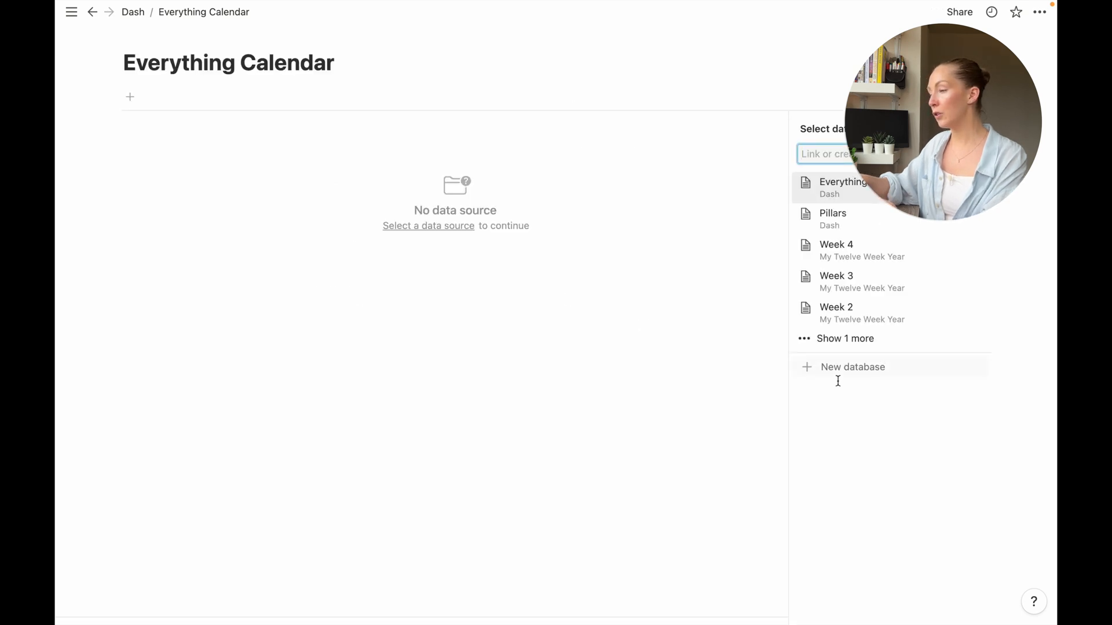
mouse_move(851, 367)
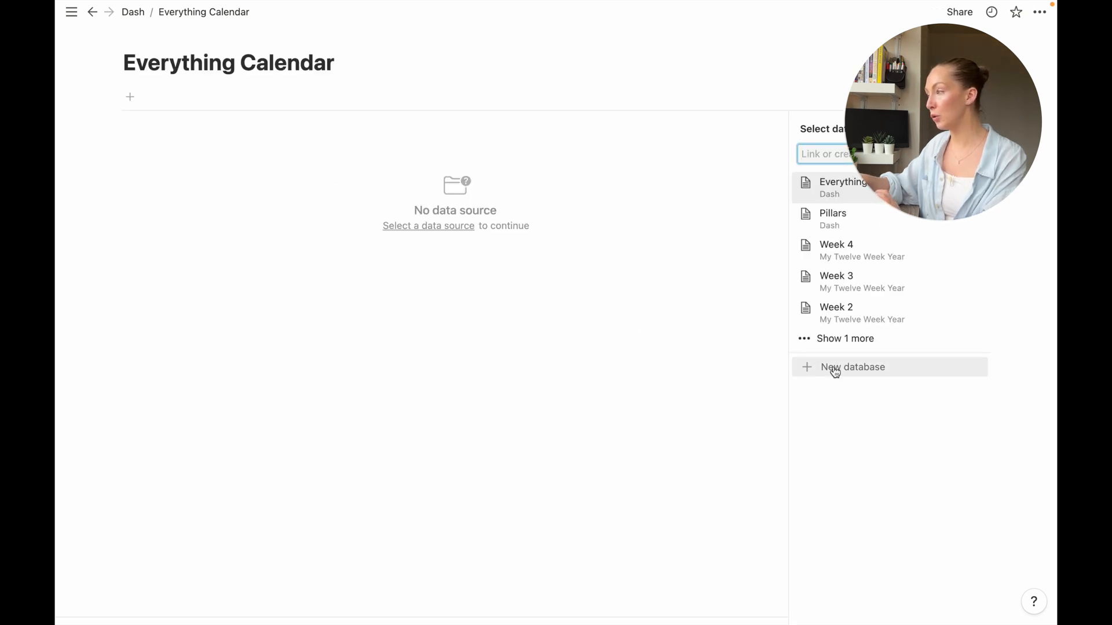
Create a new table database and rename its properties to Date and Done.
left_click(851, 368)
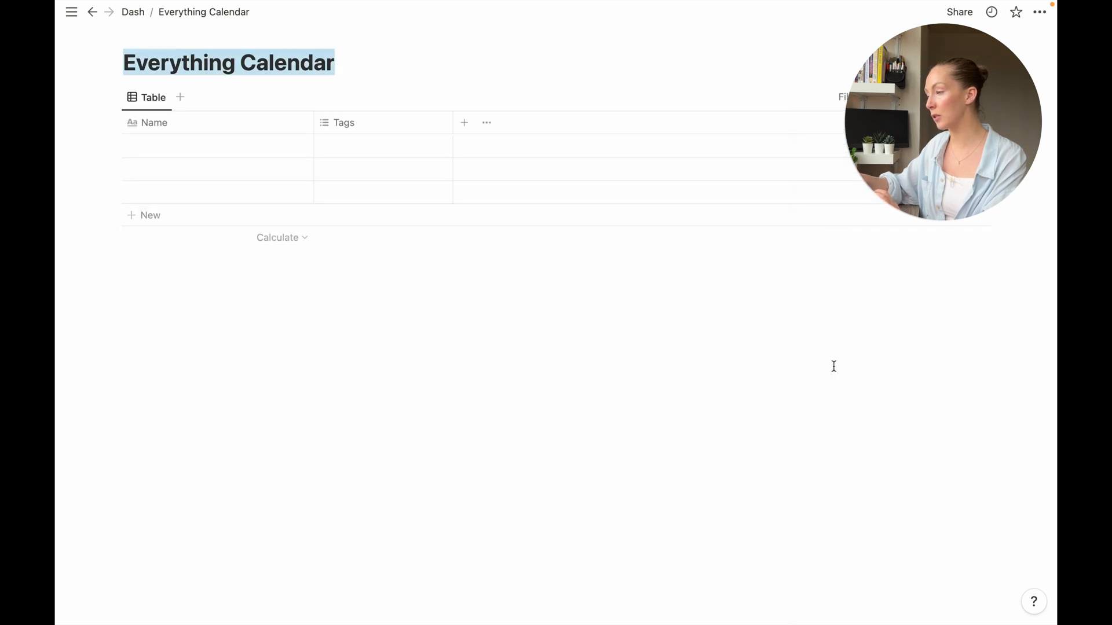
mouse_move(372, 122)
type("Date")
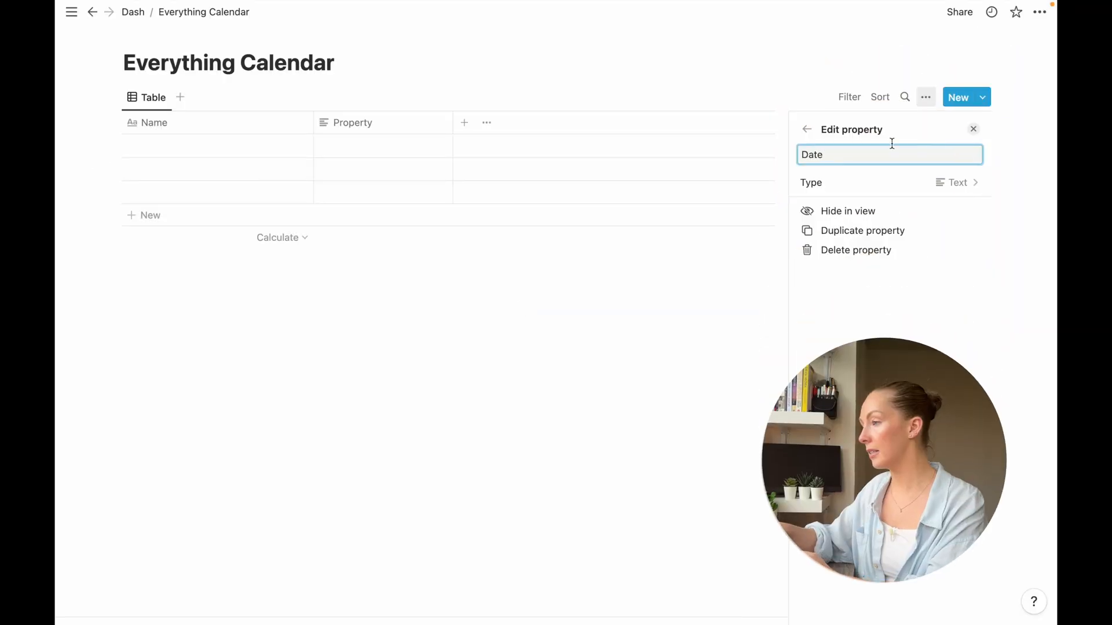
type("Property")
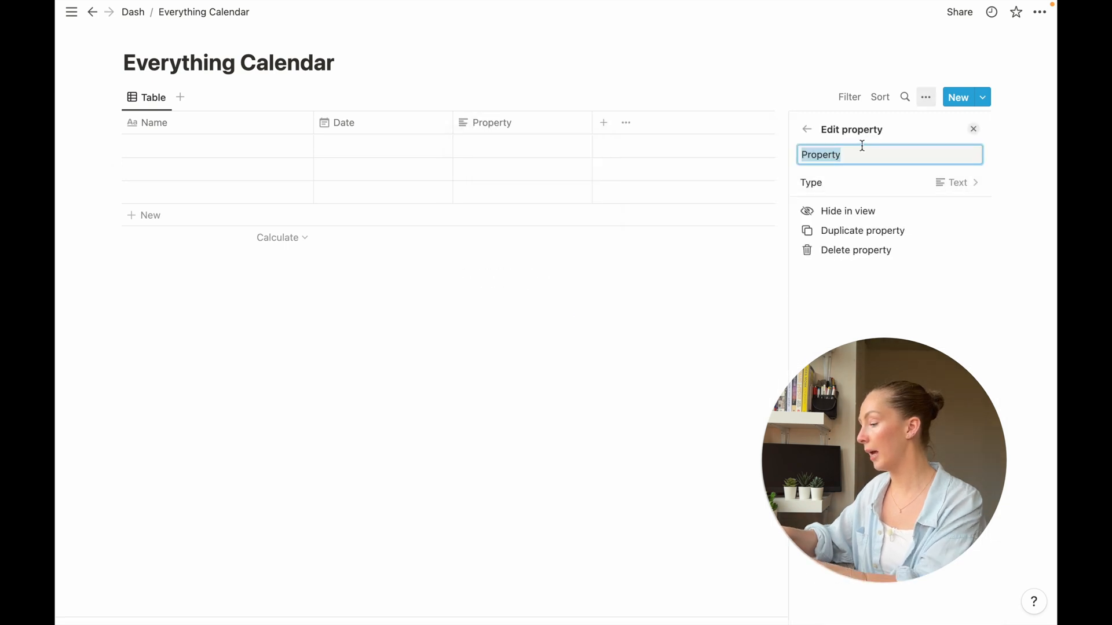
type("Done")
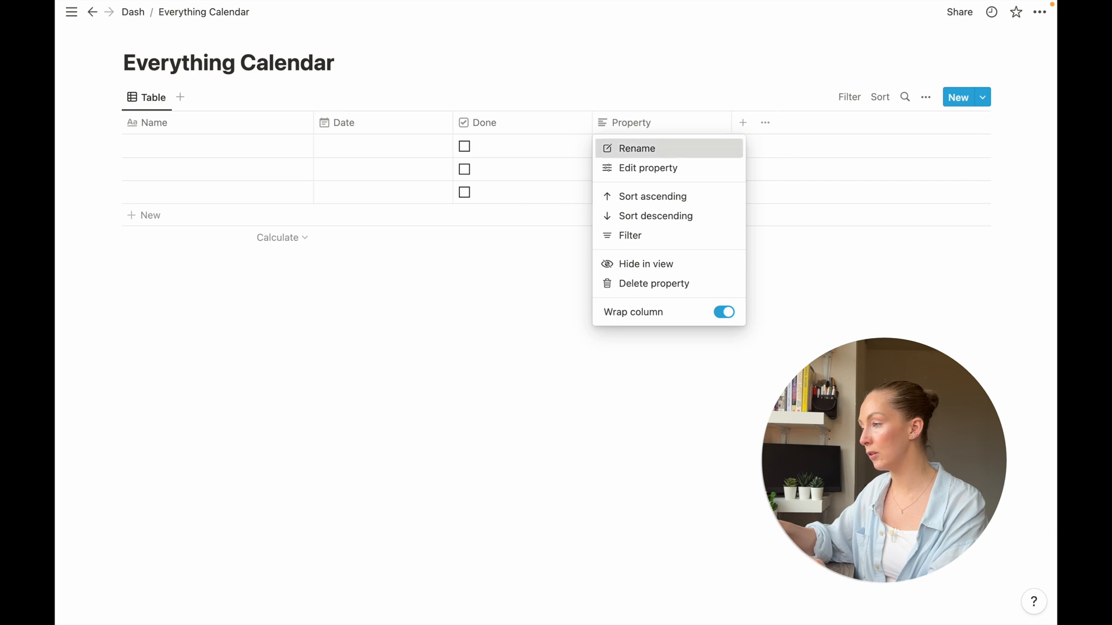
Add a multi-select property named with the 🔥 fire emoji.
left_click(647, 168)
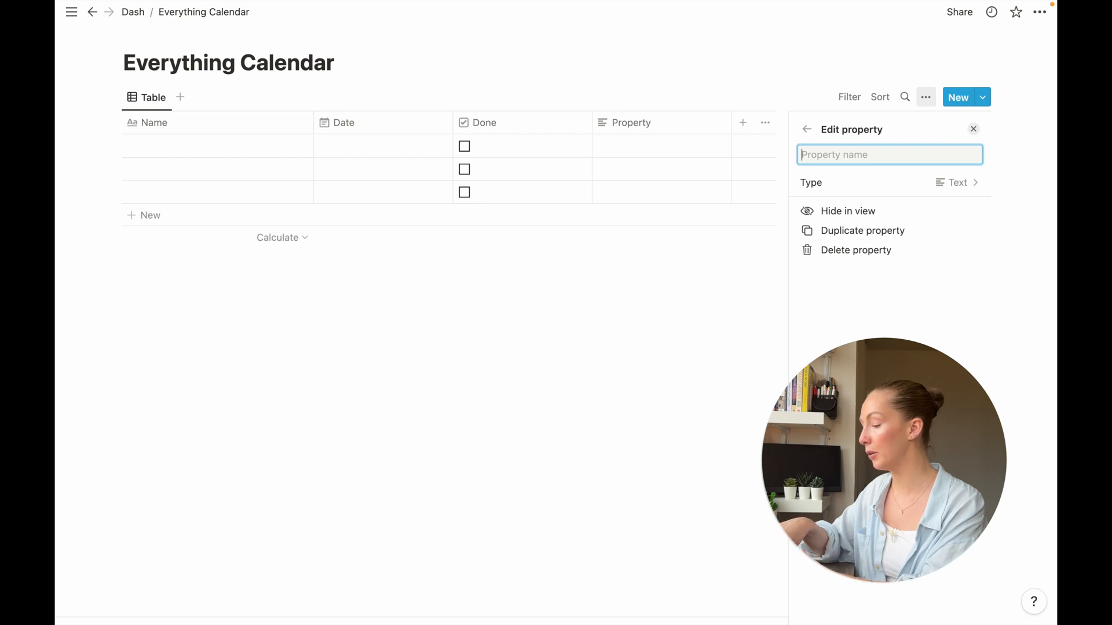
left_click(888, 154)
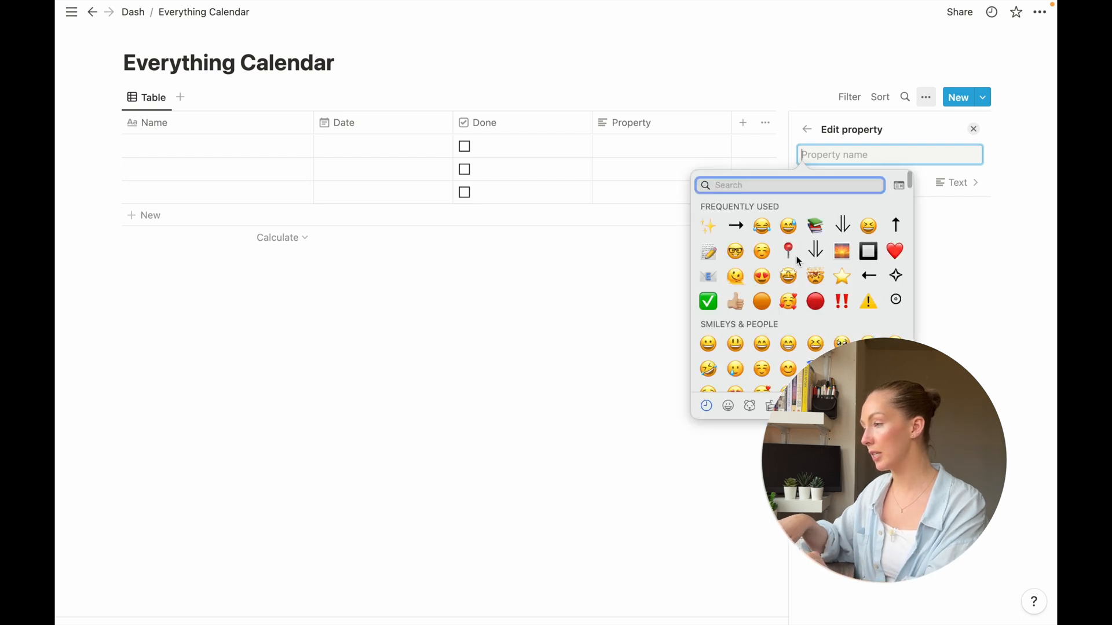
type("fire")
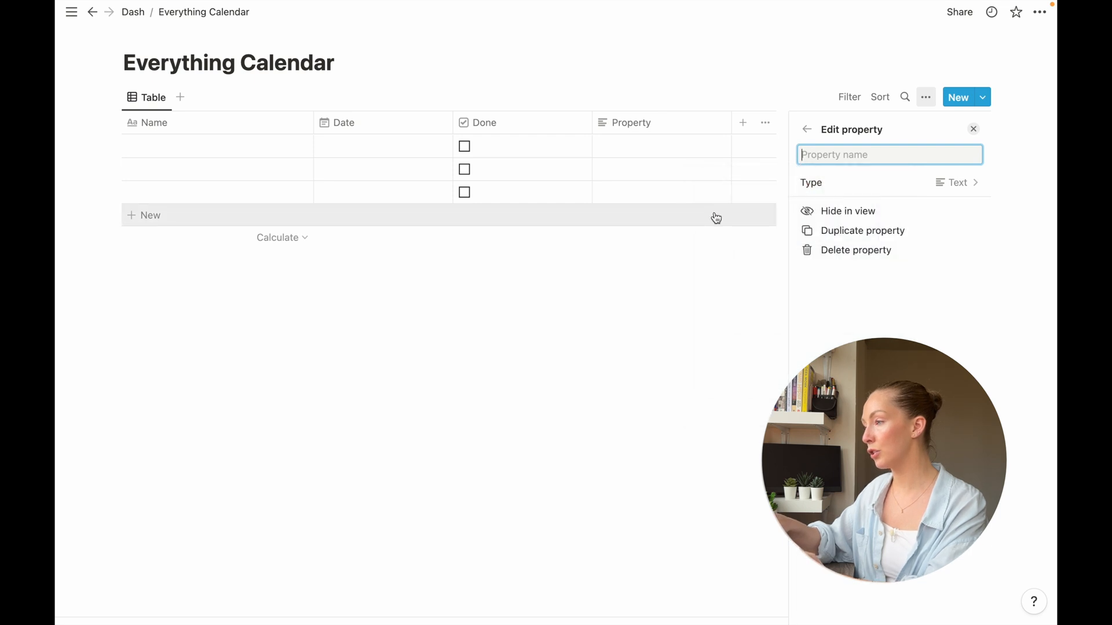
type("🔥")
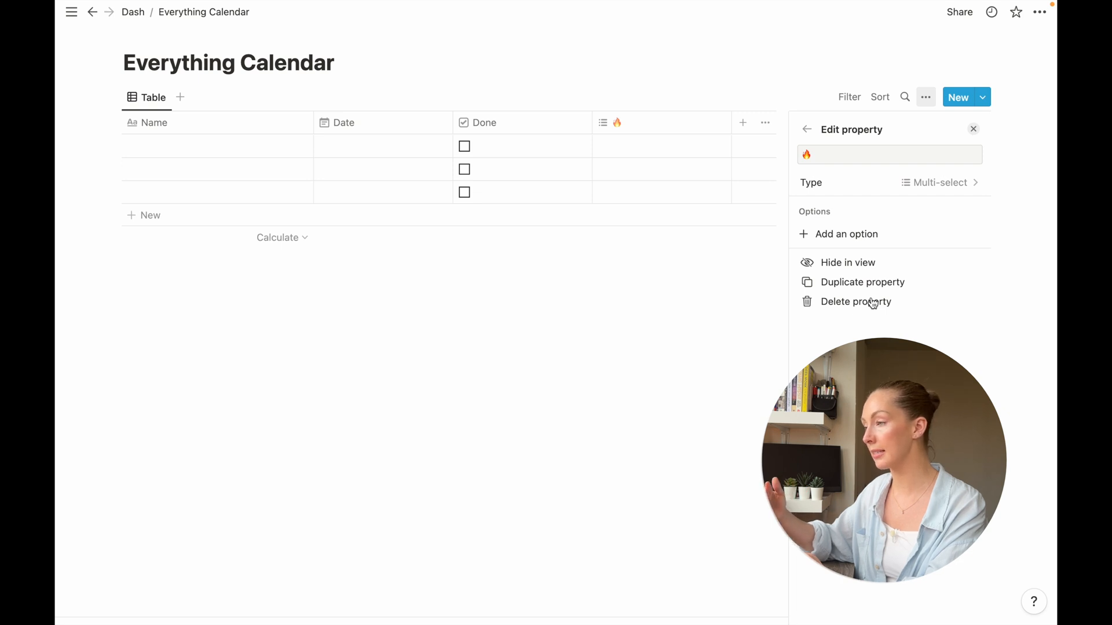
mouse_move(845, 234)
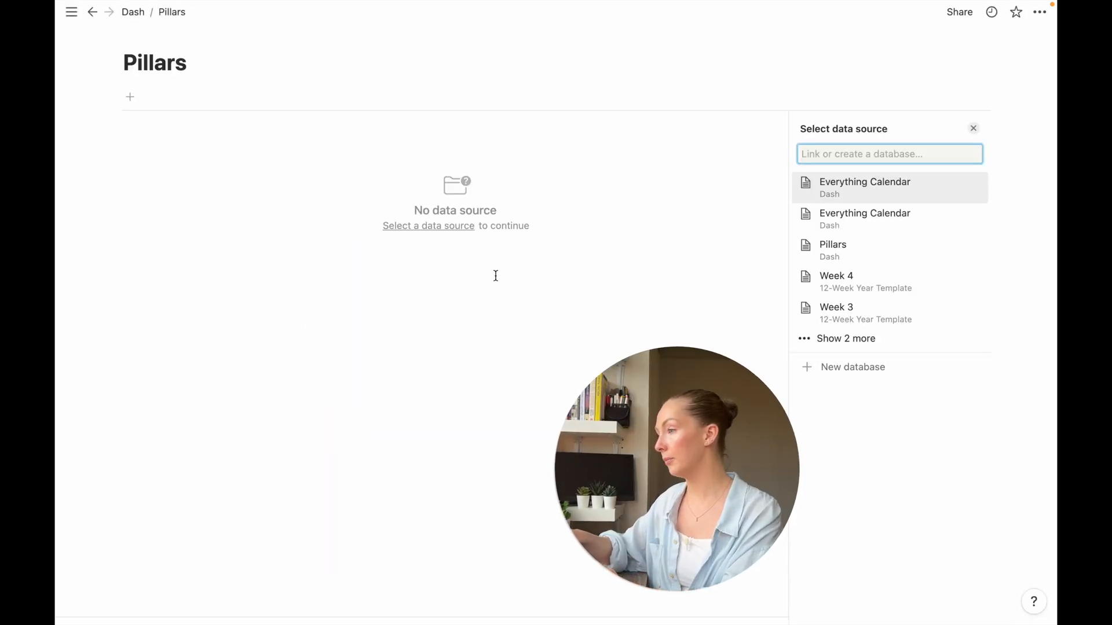
Create a new Pillars database and enter College as the first row.
left_click(833, 250)
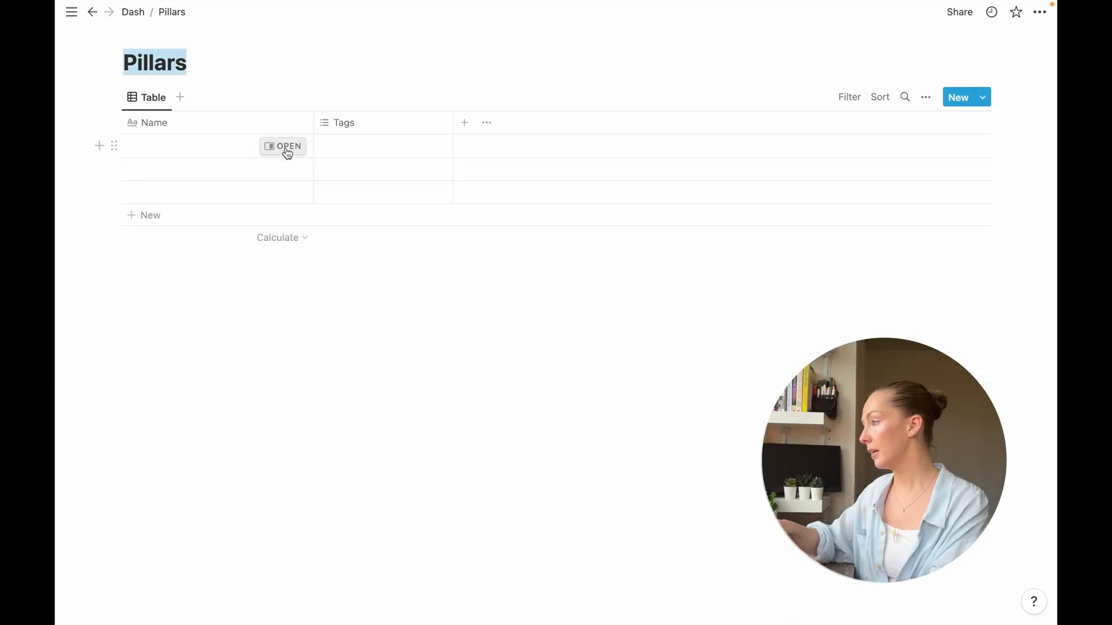
left_click(287, 146)
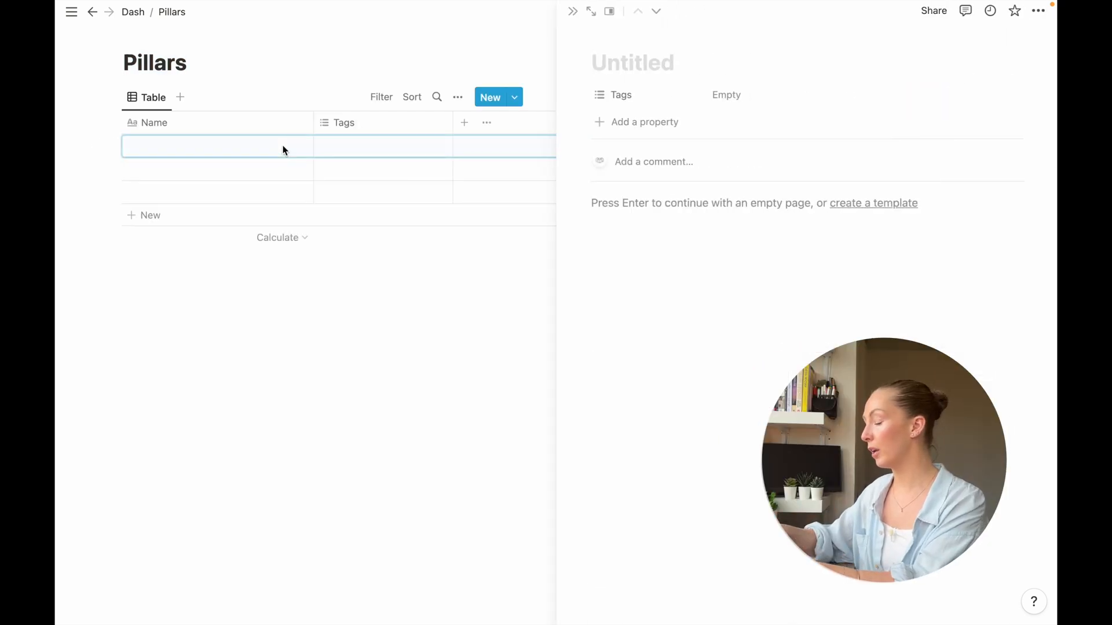
type("College")
left_click(217, 169)
type("Home Life")
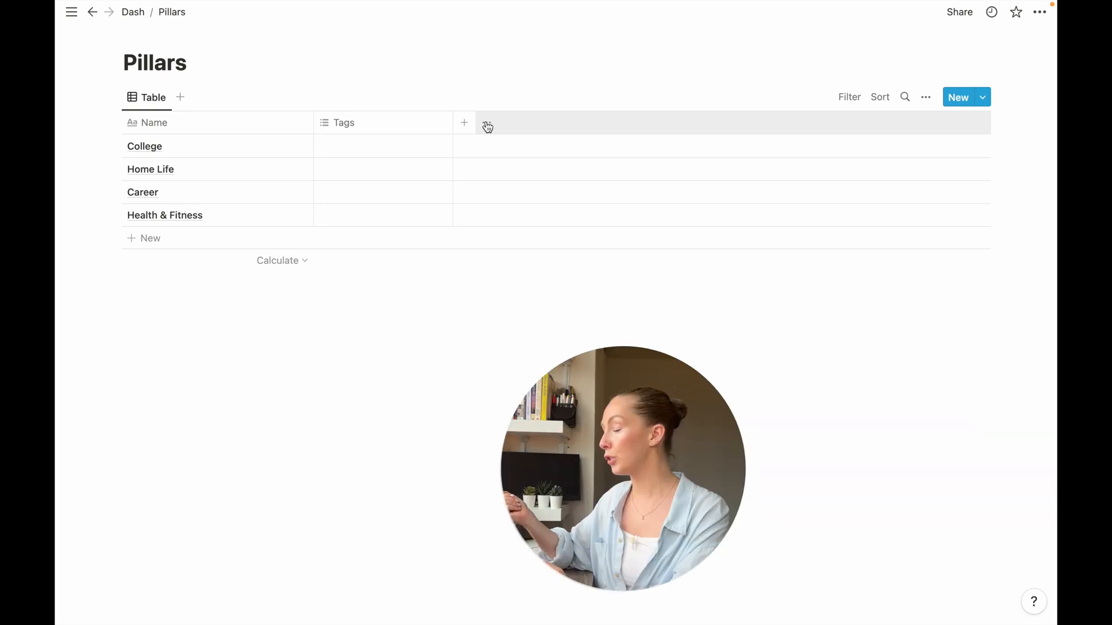
Make the extra Pillars property a relation to Everything Calendar, shown on Everything Calendar too.
left_click(464, 123)
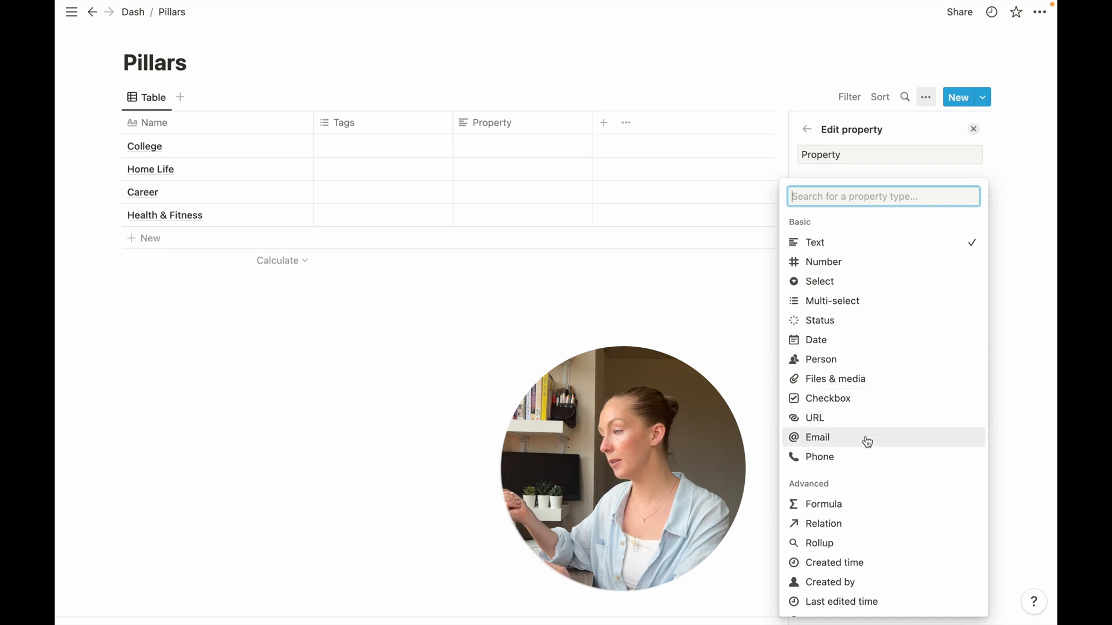
mouse_move(841, 524)
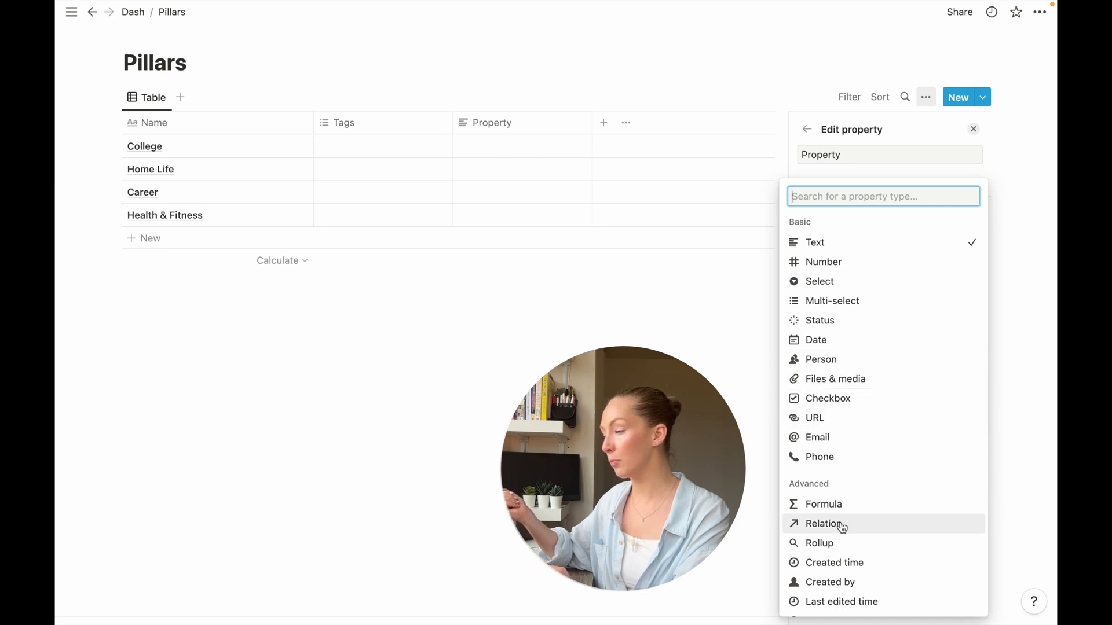
left_click(825, 523)
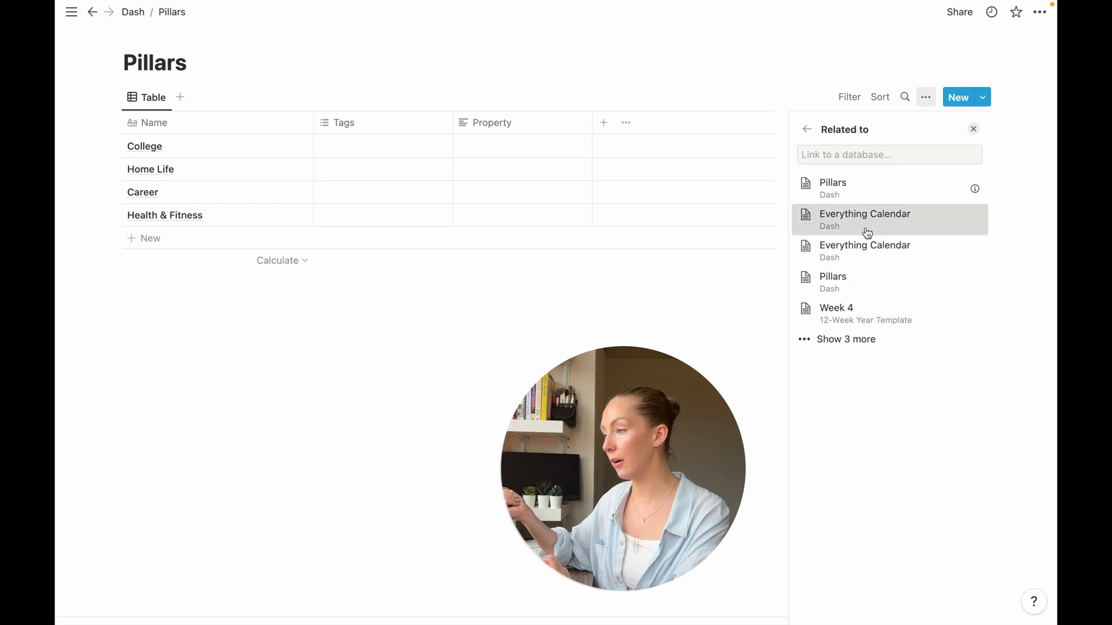
left_click(864, 220)
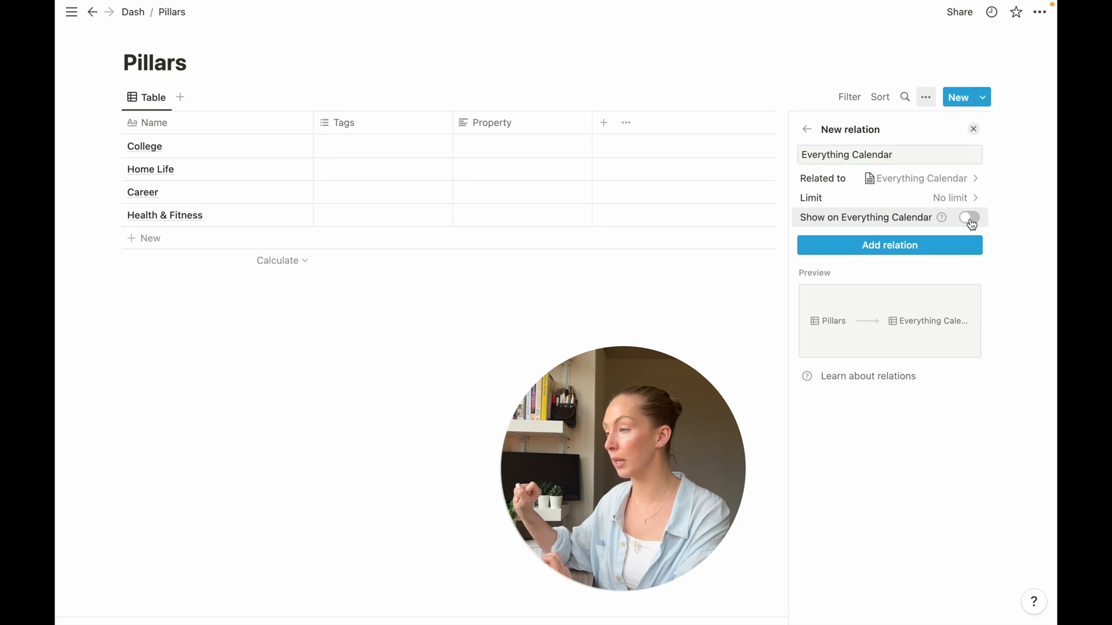
left_click(969, 216)
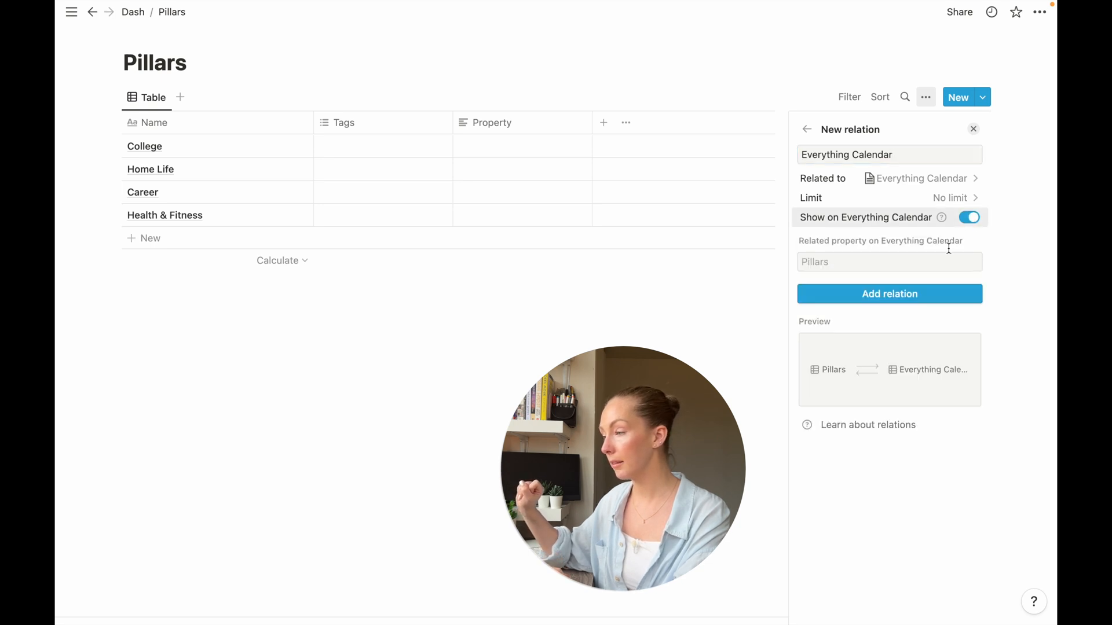
left_click(889, 293)
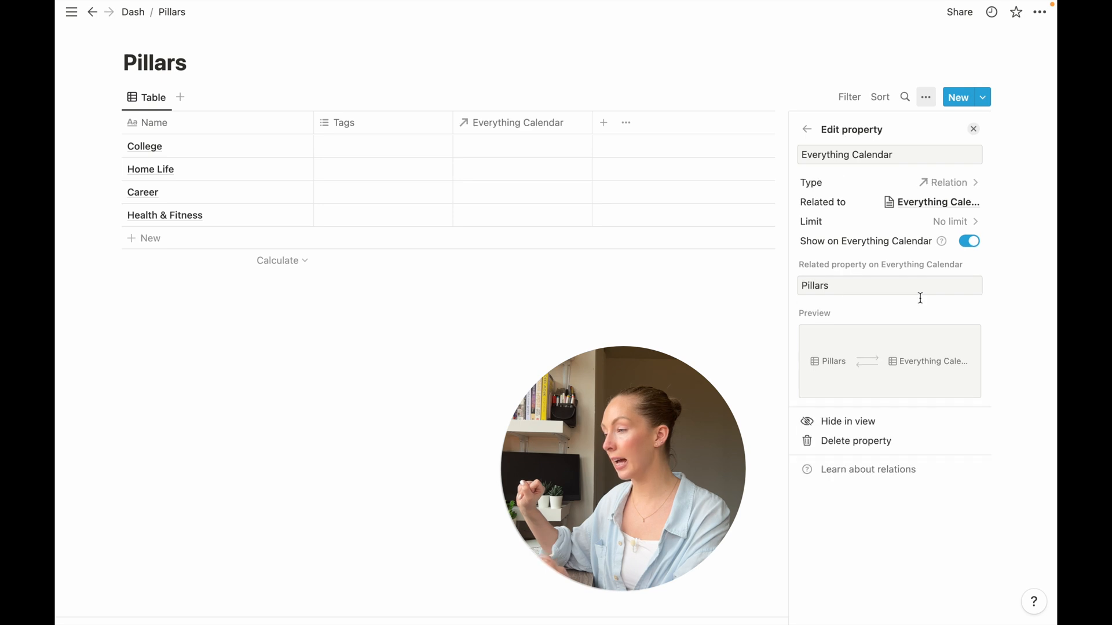
mouse_move(554, 308)
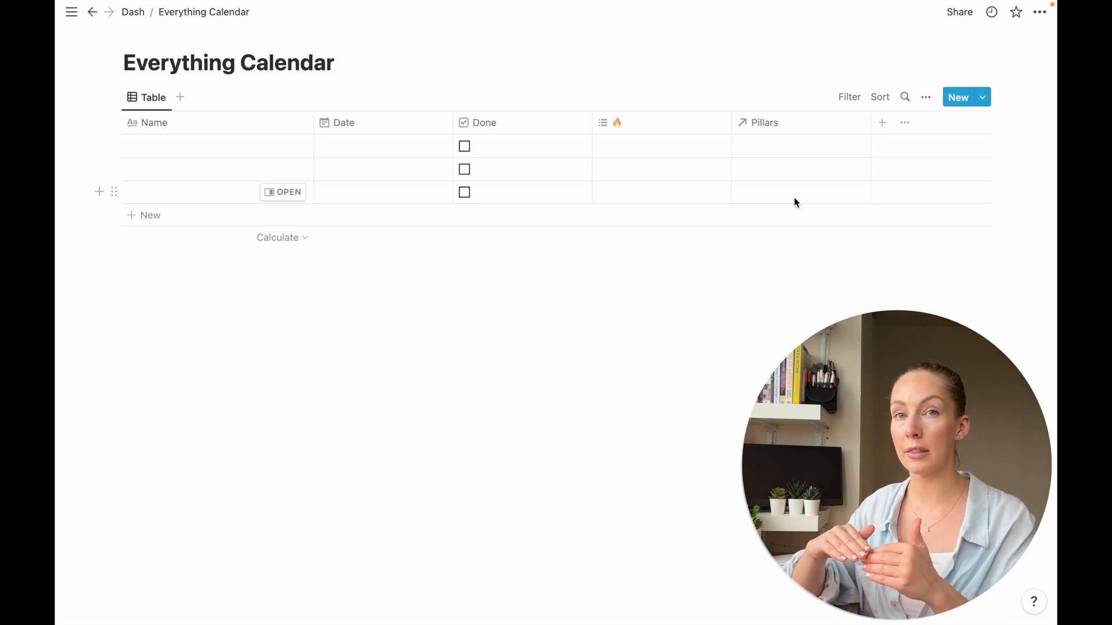
Navigate back from Everything Calendar to the dash page.
left_click(92, 11)
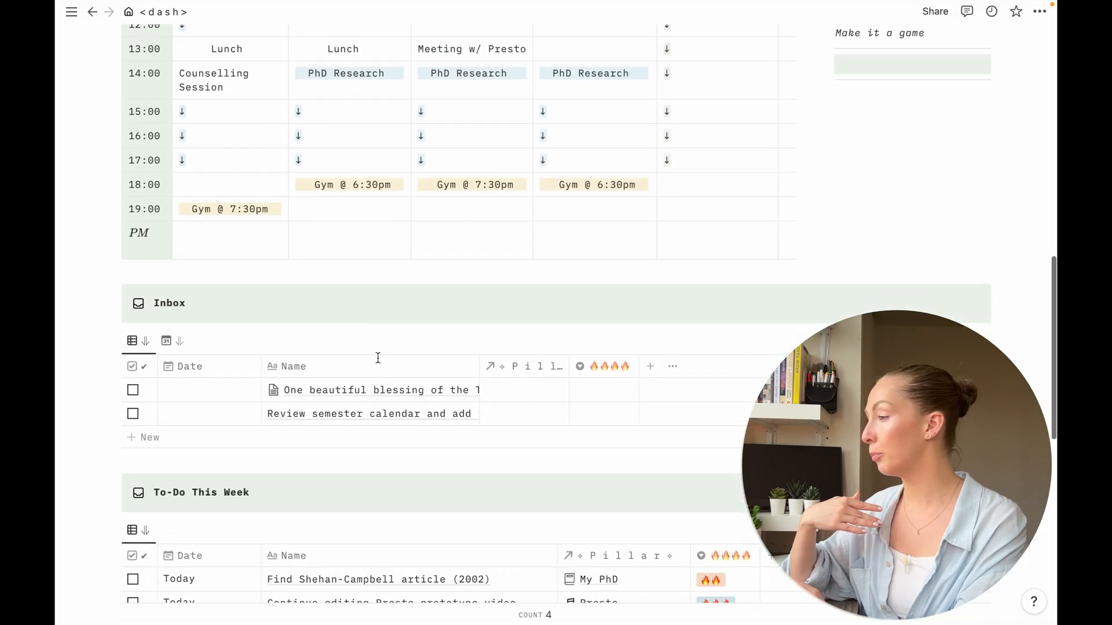
Remove the old Inbox table and insert a linked view of database block in its place.
scroll("down", 3)
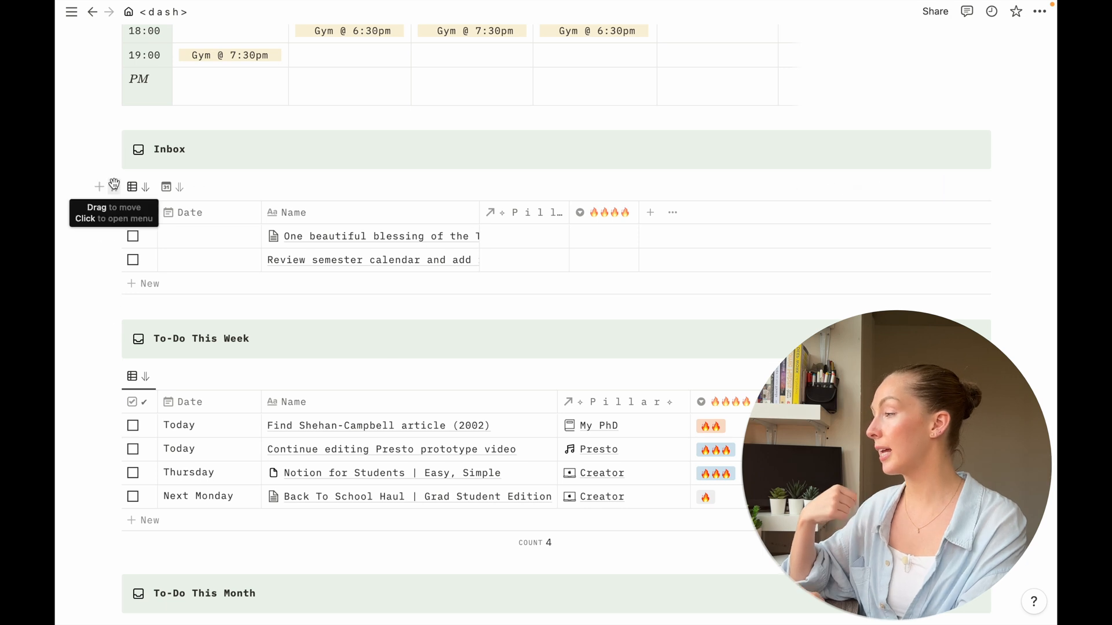
left_click(114, 186)
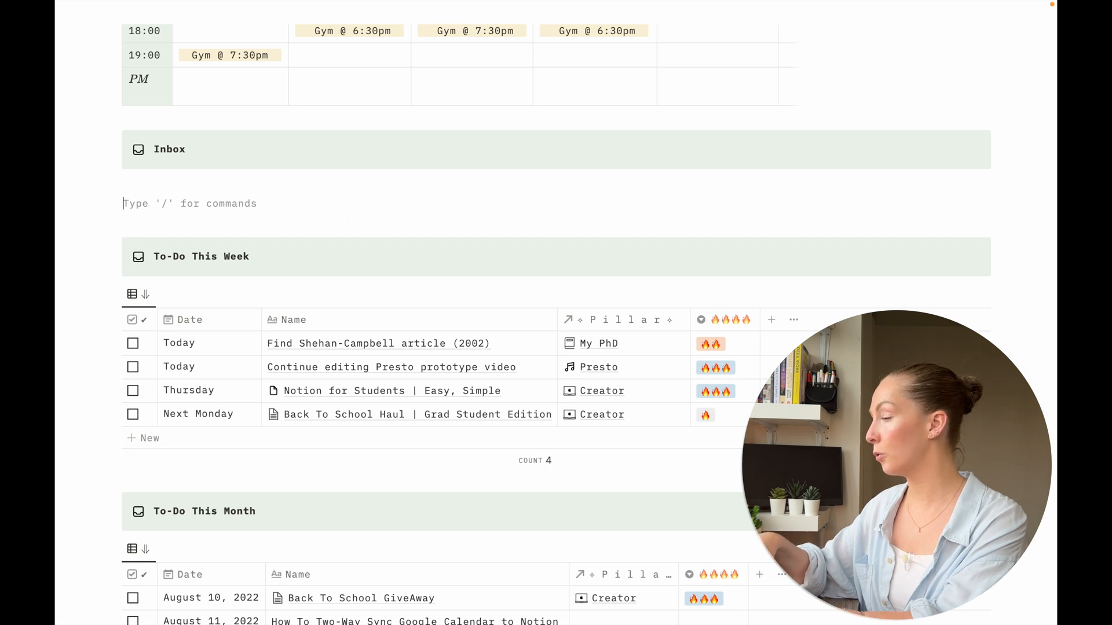
type("/linked")
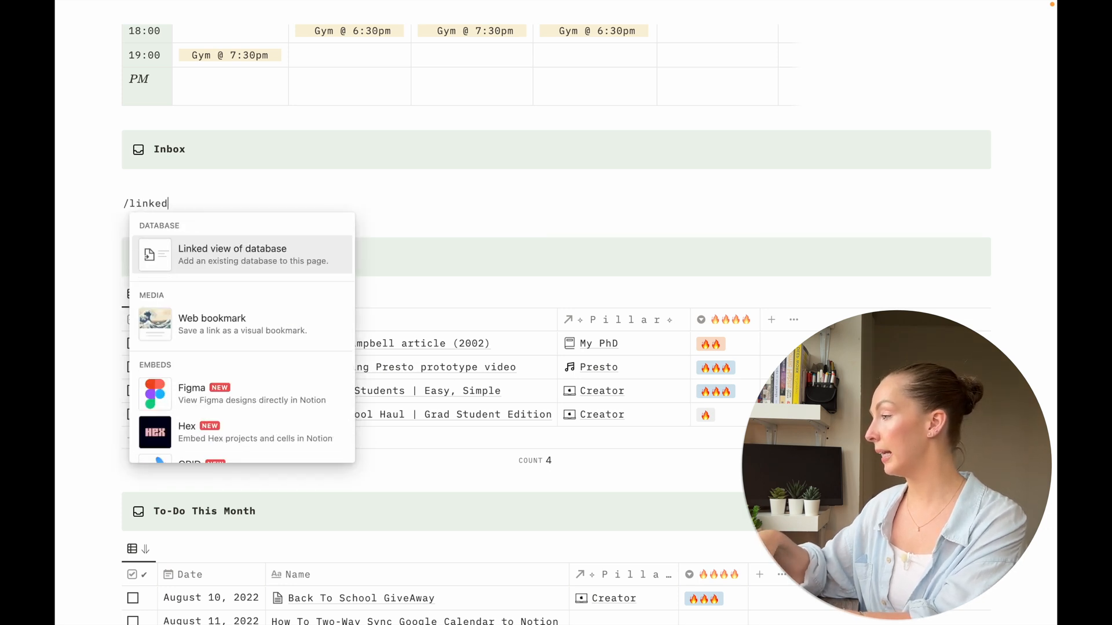
left_click(231, 254)
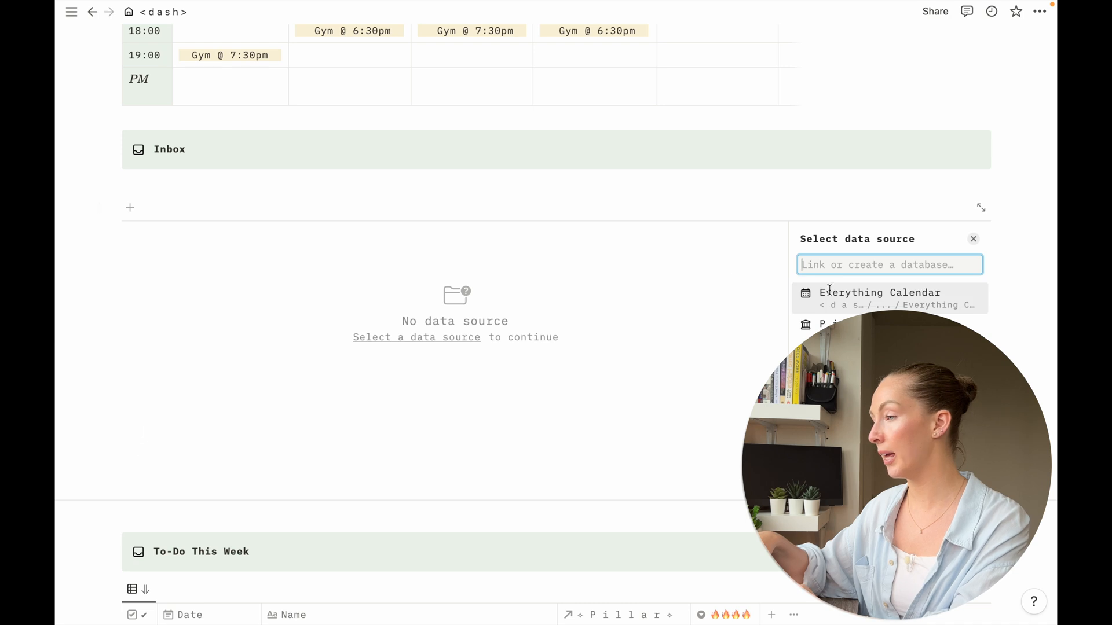
mouse_move(924, 304)
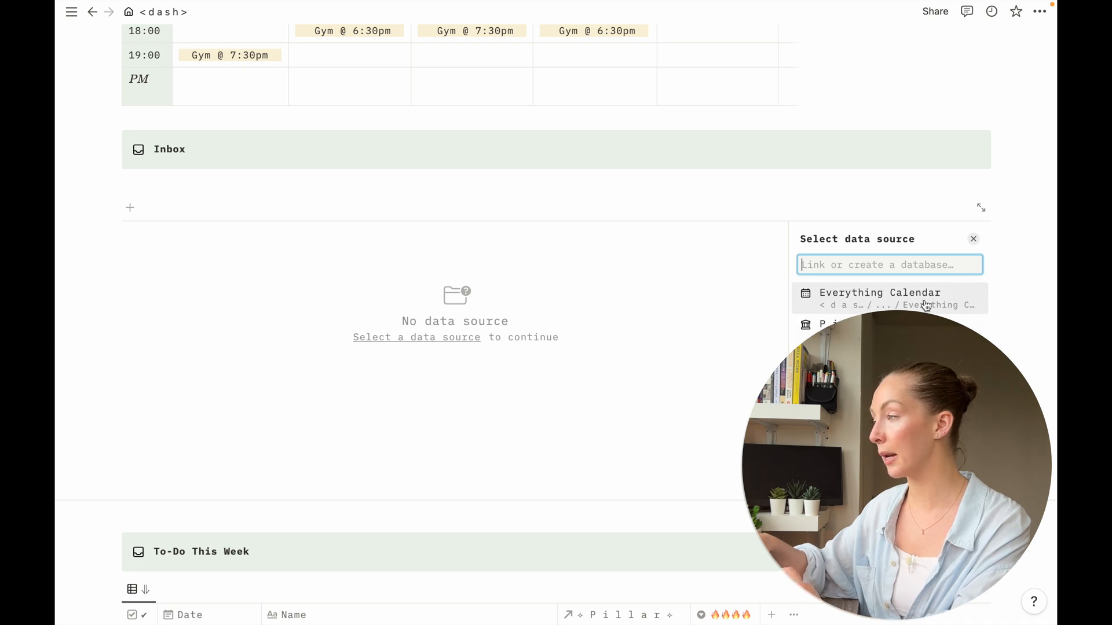
Source the linked view from Everything Calendar, copying its All (by Tasks) view.
left_click(880, 293)
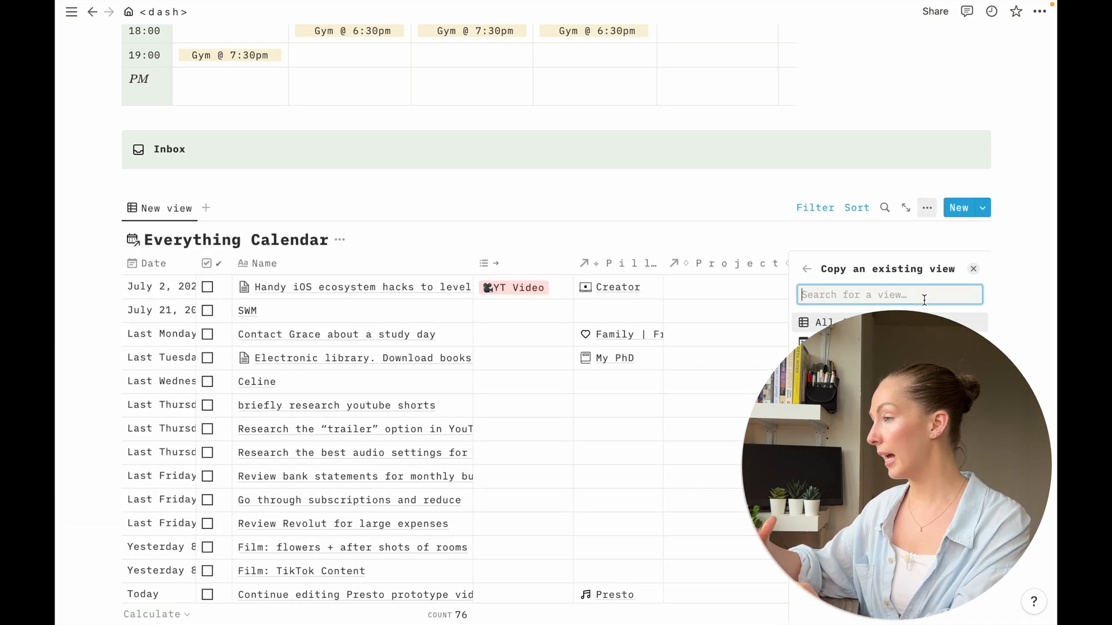
mouse_move(657, 319)
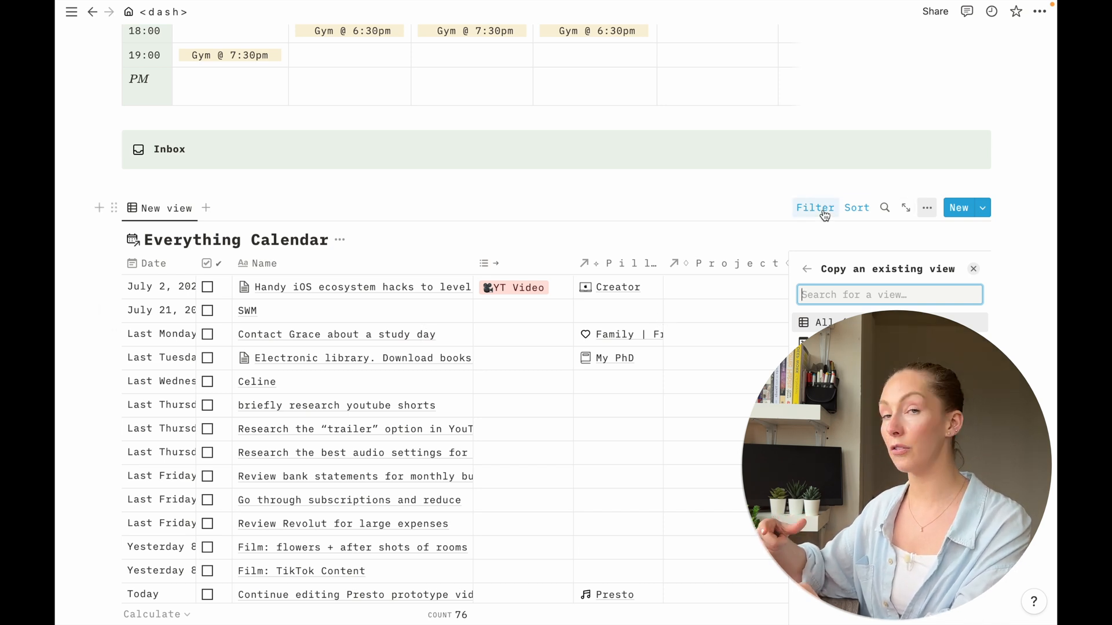
left_click(823, 322)
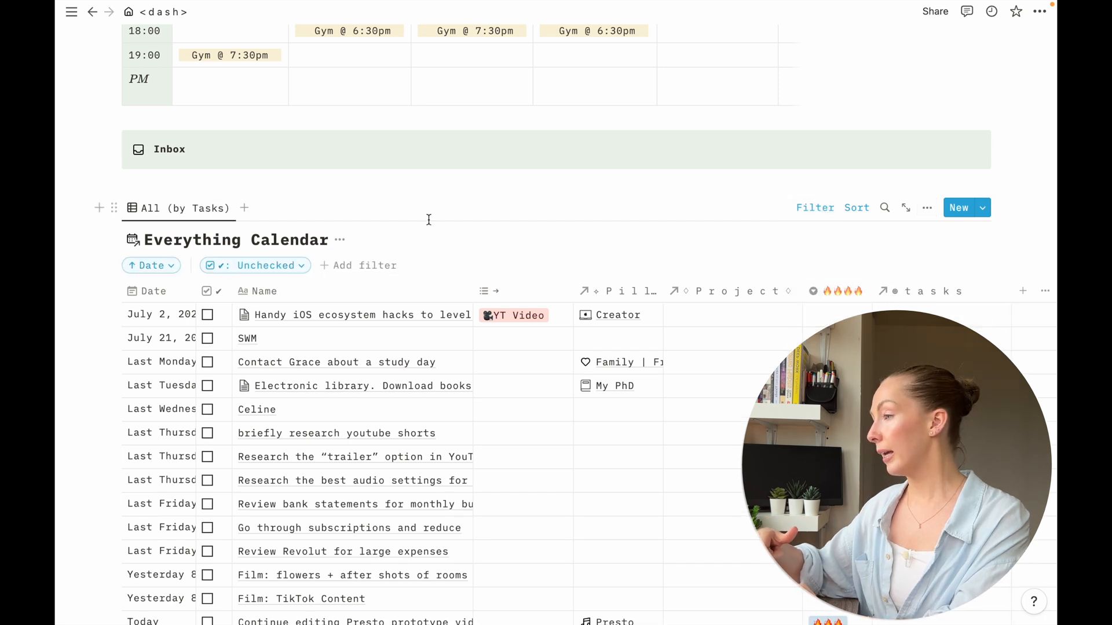
left_click(239, 288)
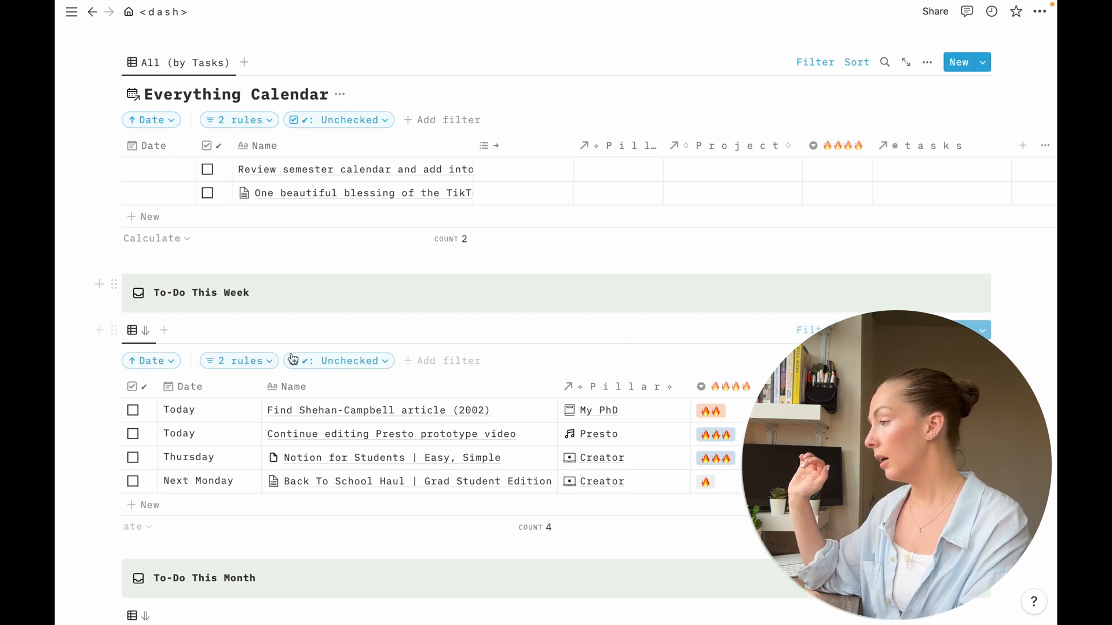
Review the To-Do This Week view's checkbox filter rules.
left_click(238, 361)
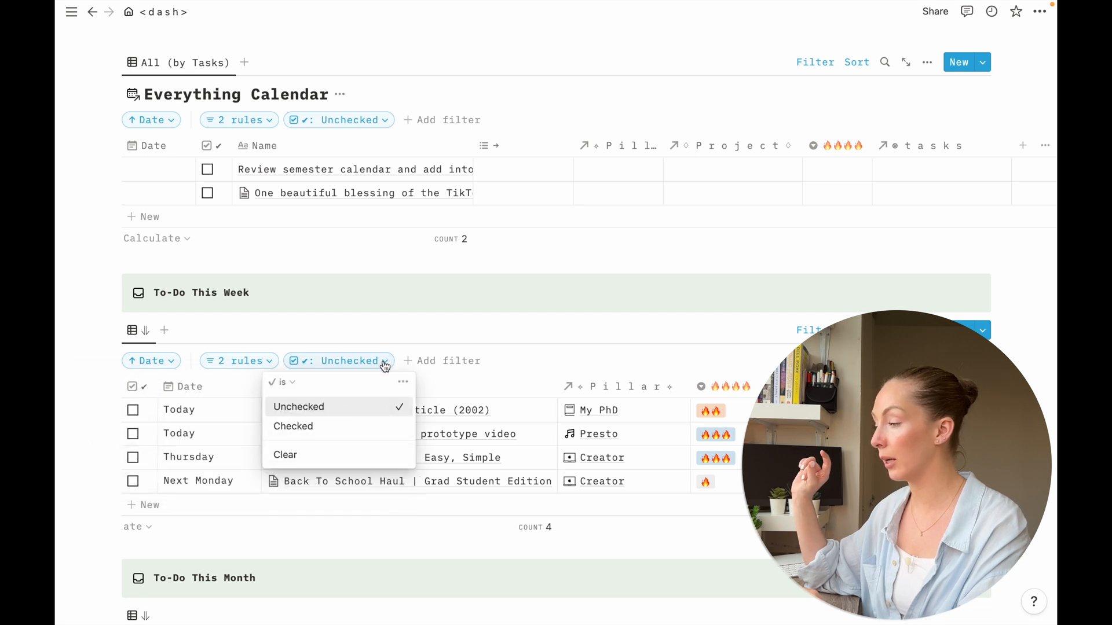
left_click(449, 332)
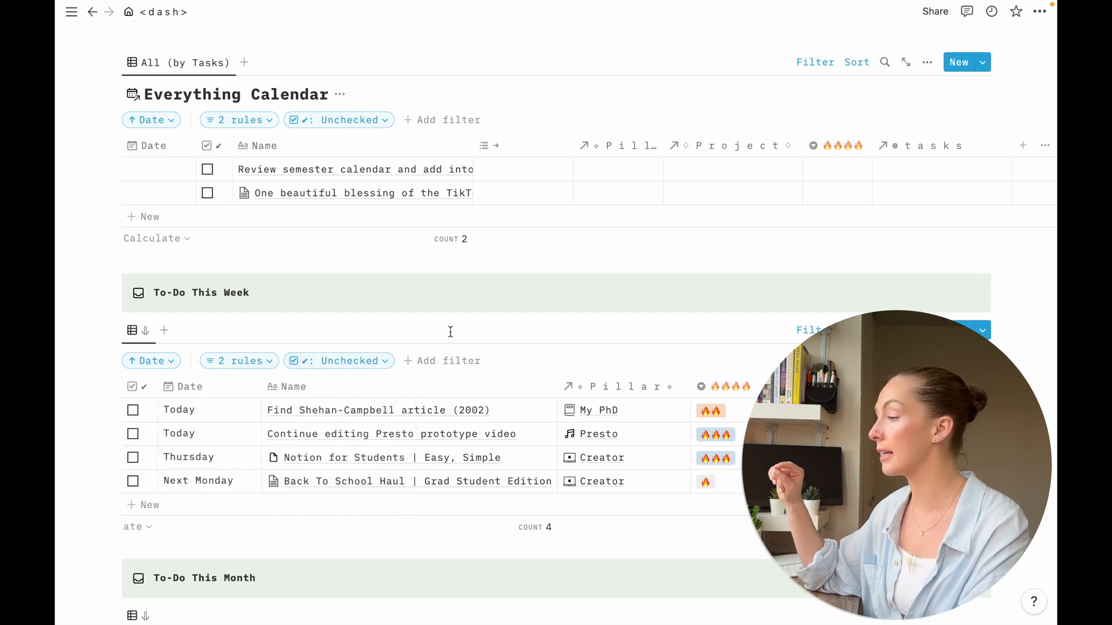
scroll("down", 3)
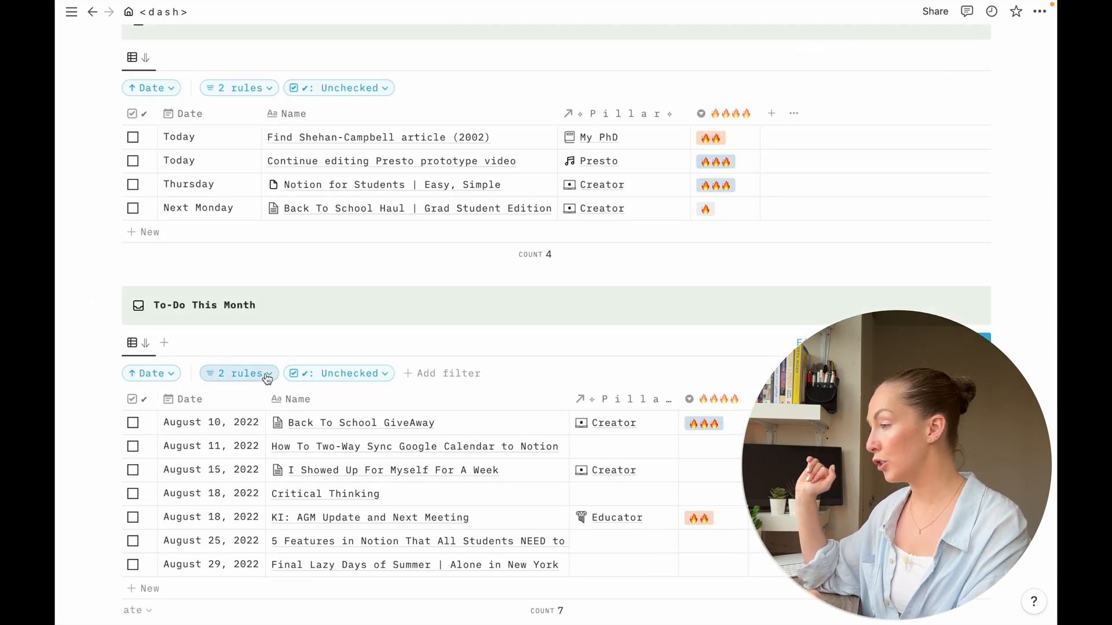
Review the To-Do This Month view's date filter rules, then return to the sidebar.
left_click(239, 373)
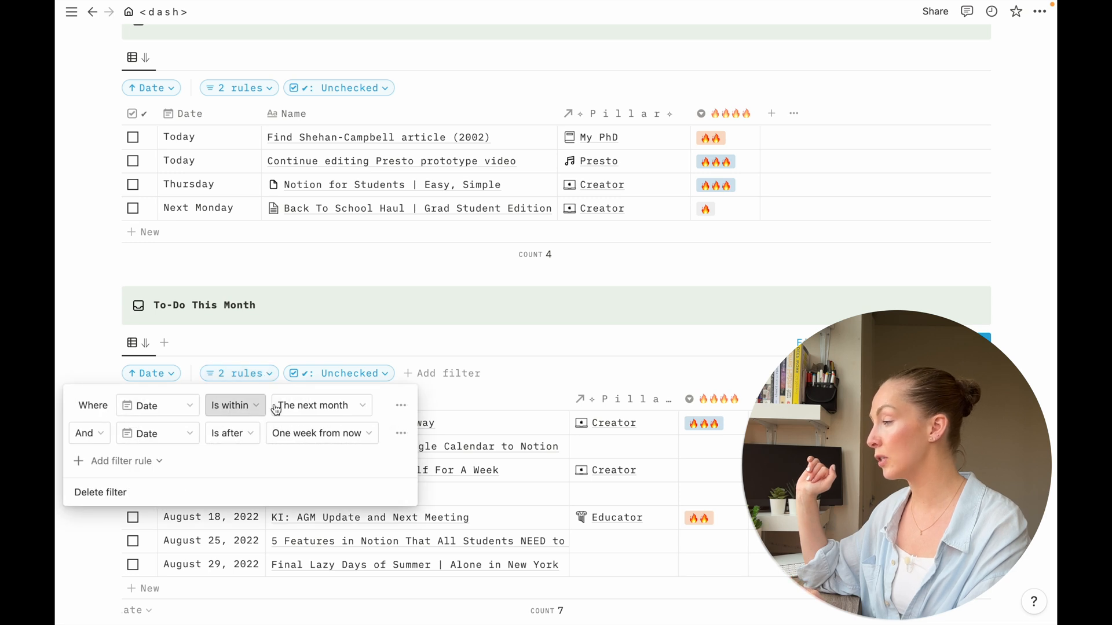
mouse_move(321, 433)
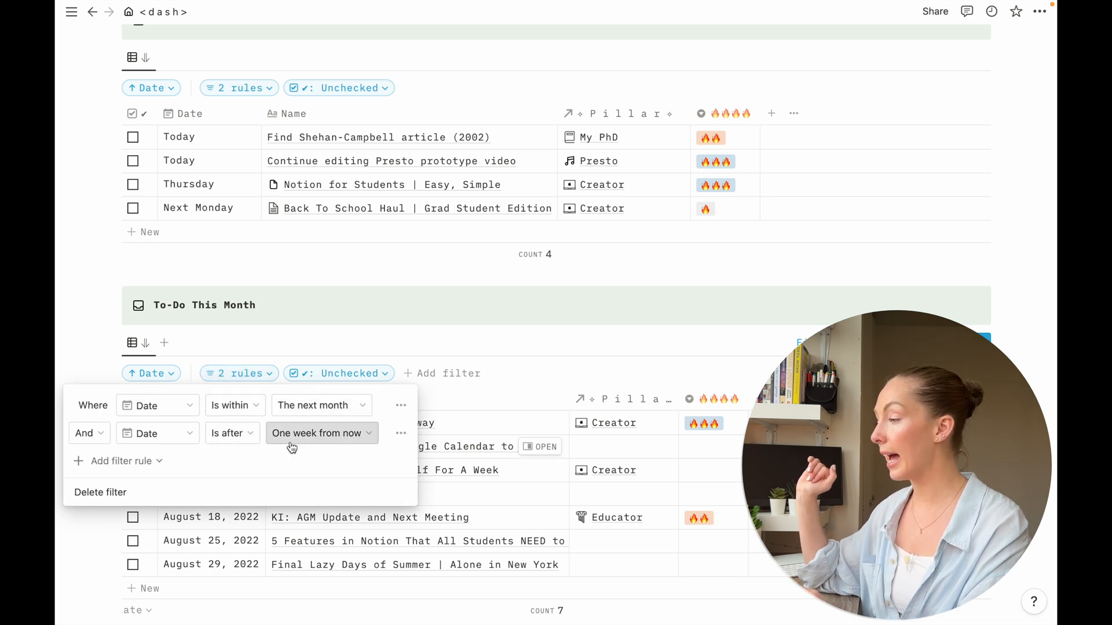
mouse_move(387, 387)
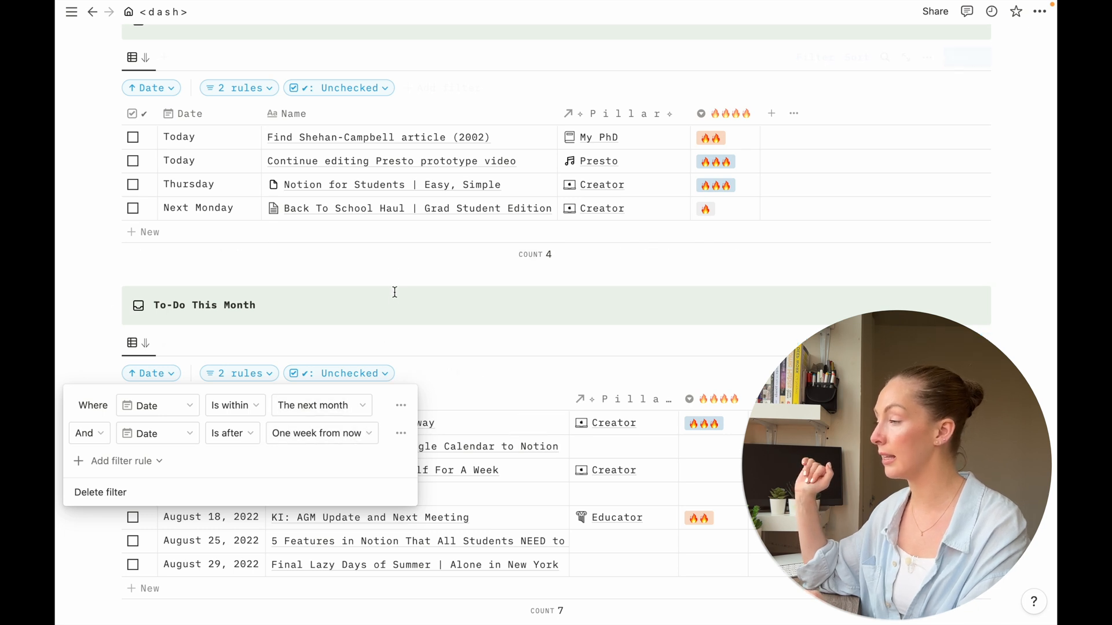
left_click(394, 305)
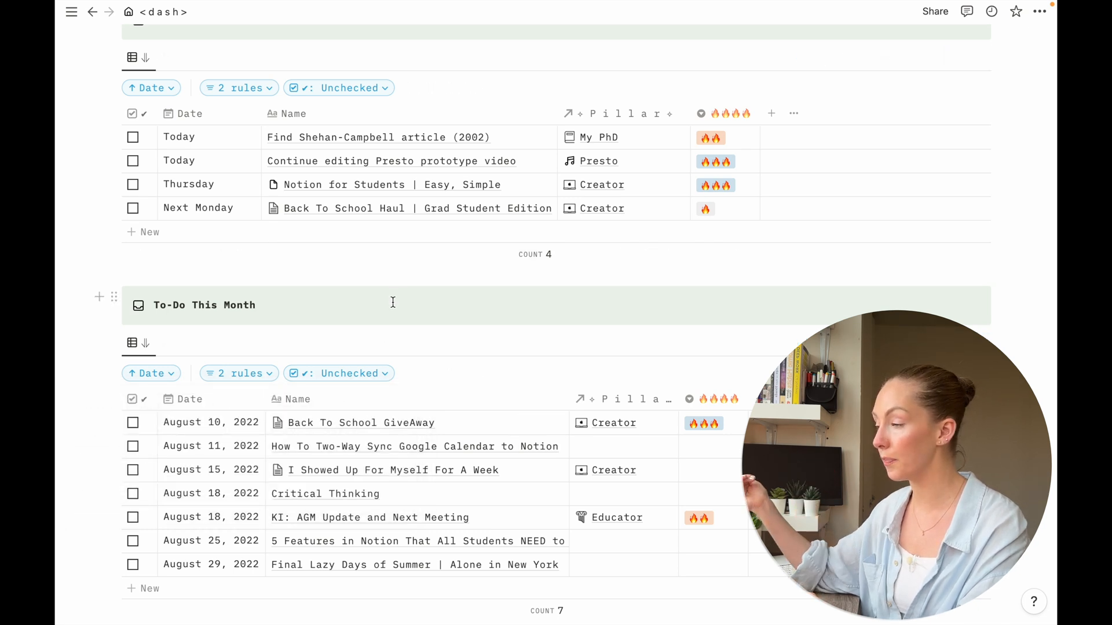
left_click(71, 12)
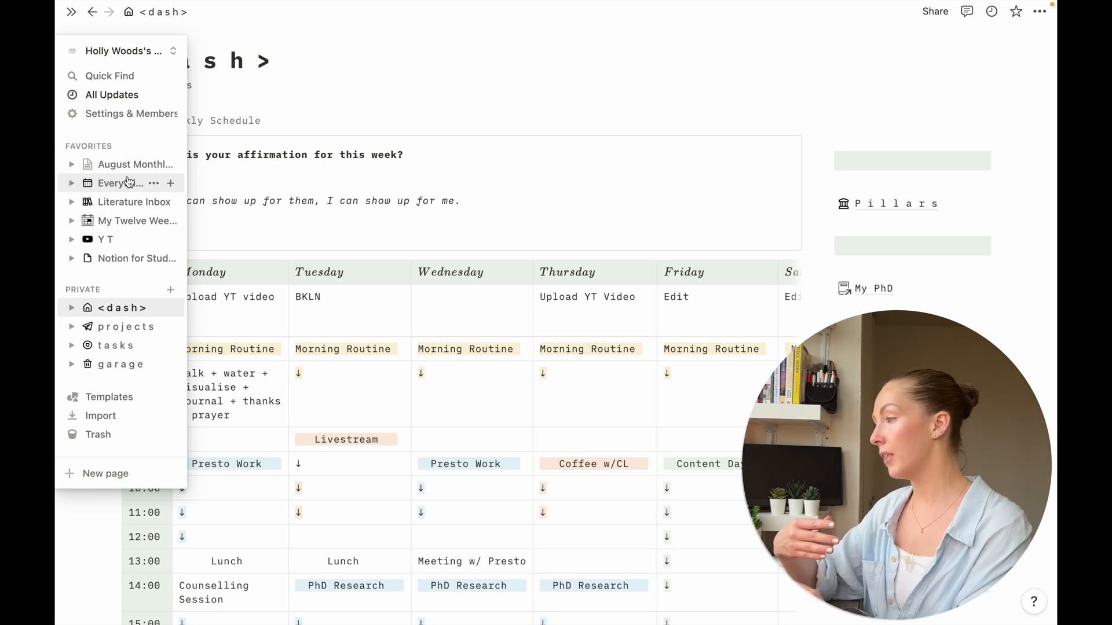
left_click(128, 50)
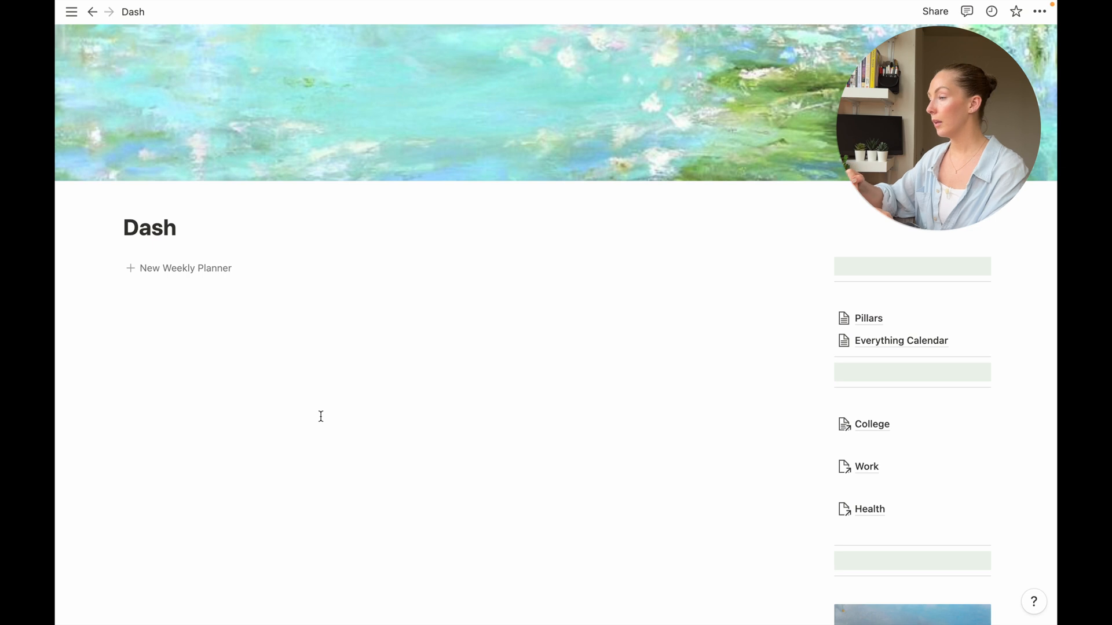
scroll("down", 3)
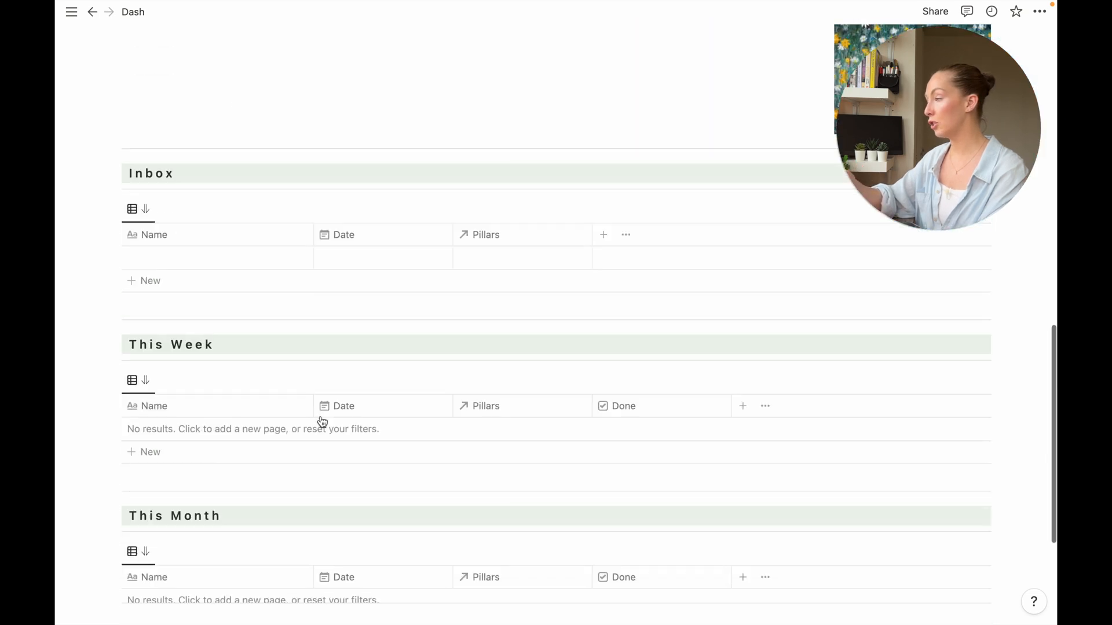
scroll("up", 3)
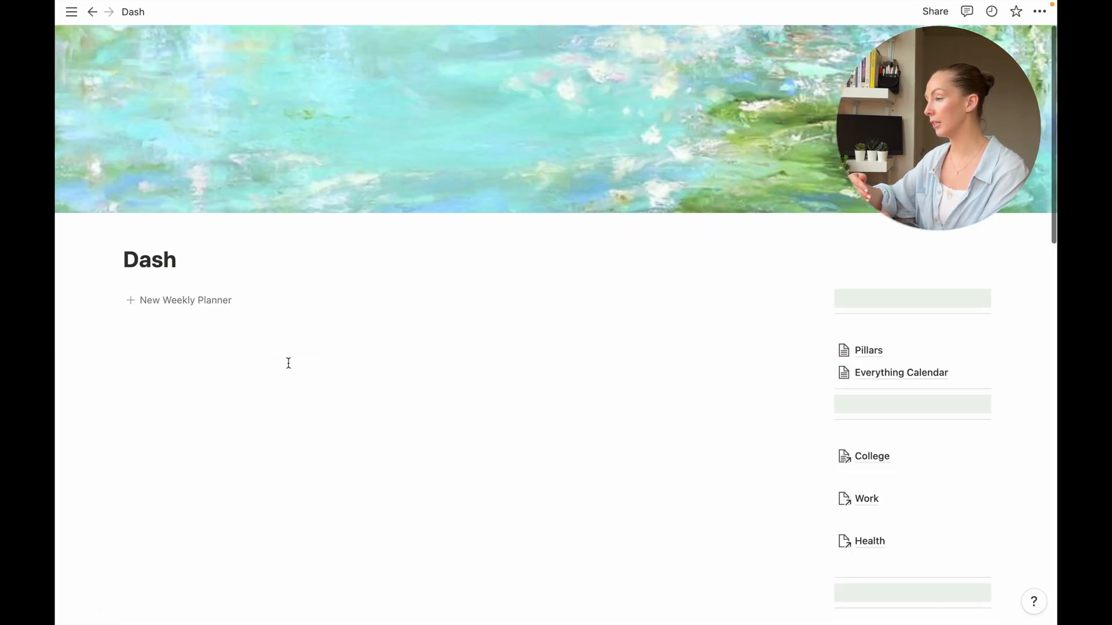
mouse_move(868, 350)
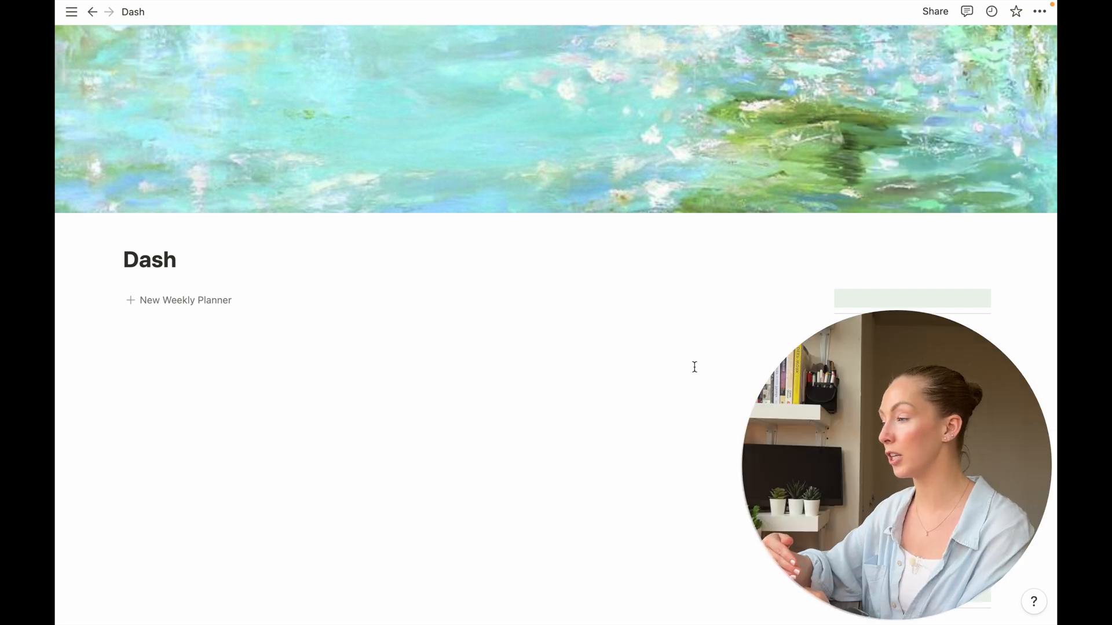
scroll("up", 3)
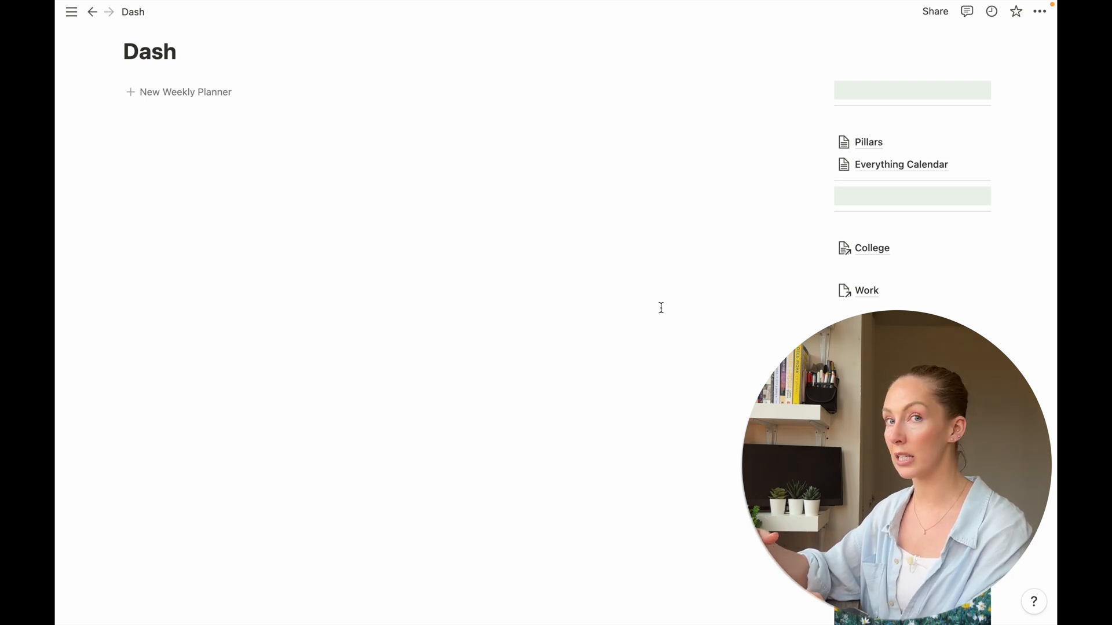
mouse_move(426, 222)
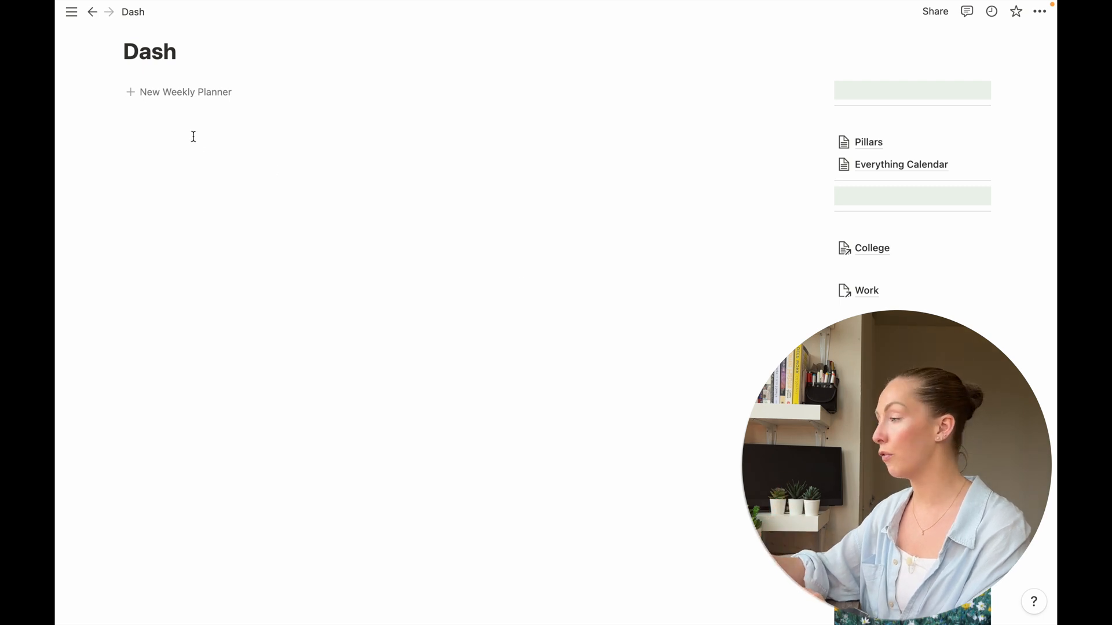
mouse_move(188, 106)
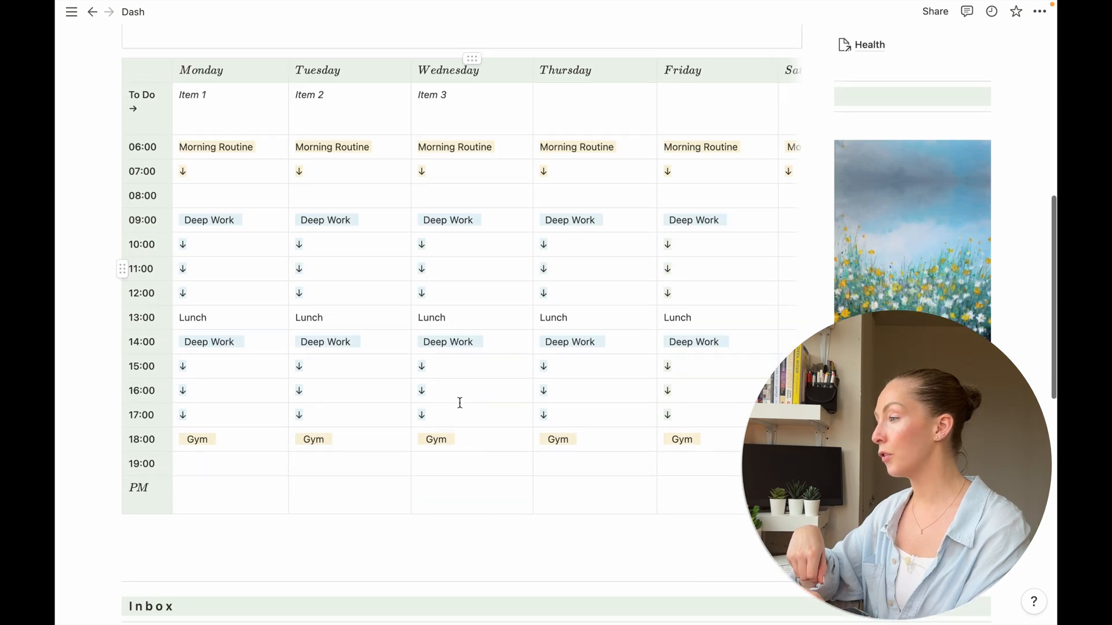
scroll("up", 3)
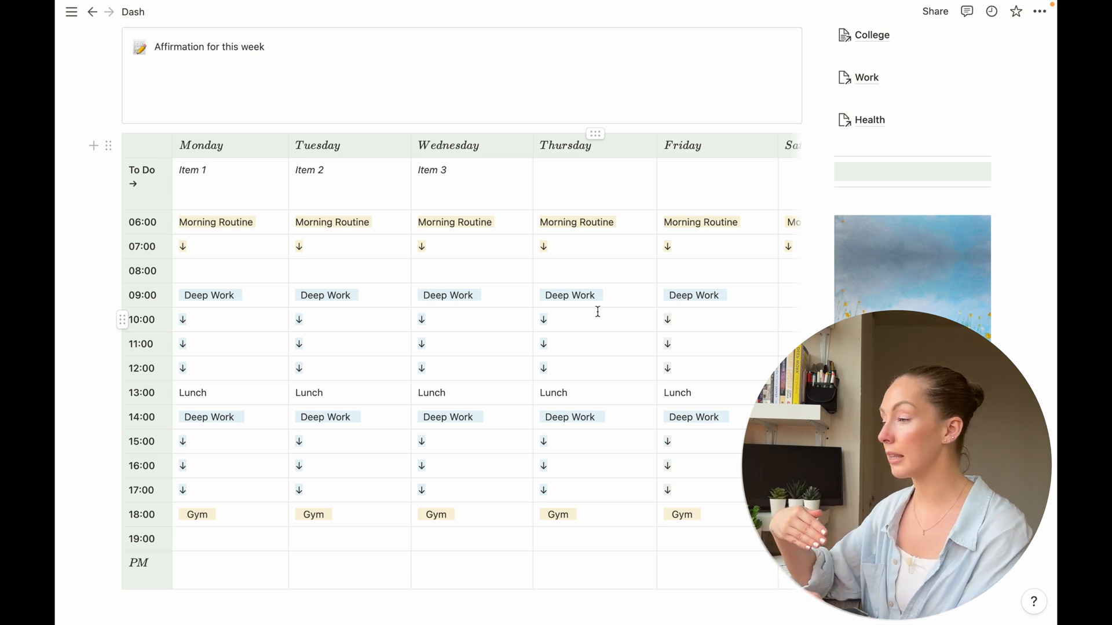
mouse_move(289, 347)
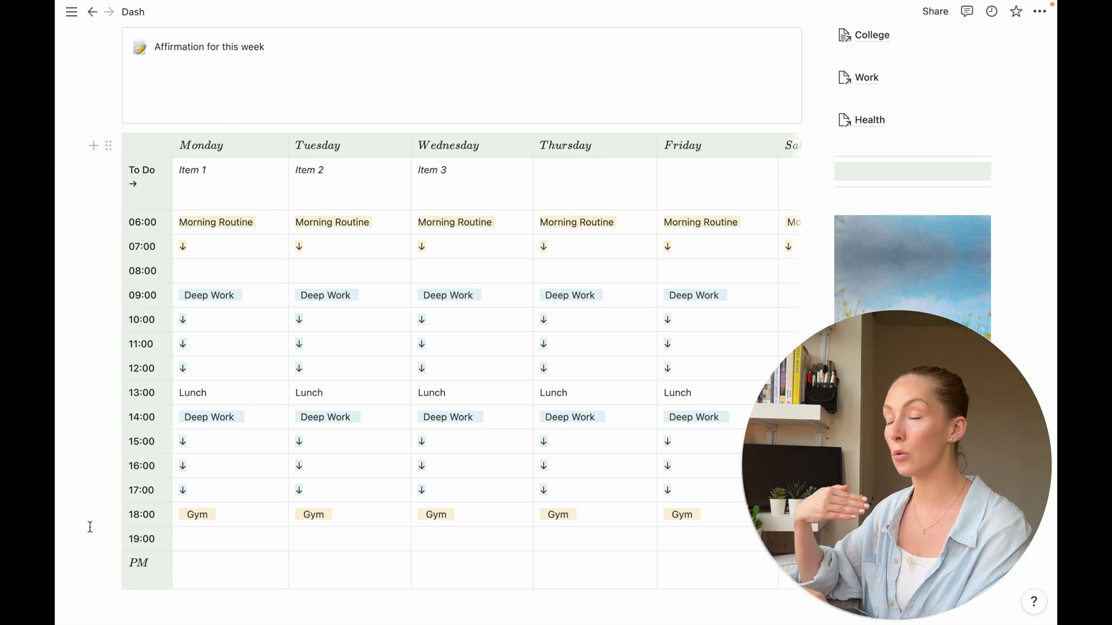
scroll("up", 3)
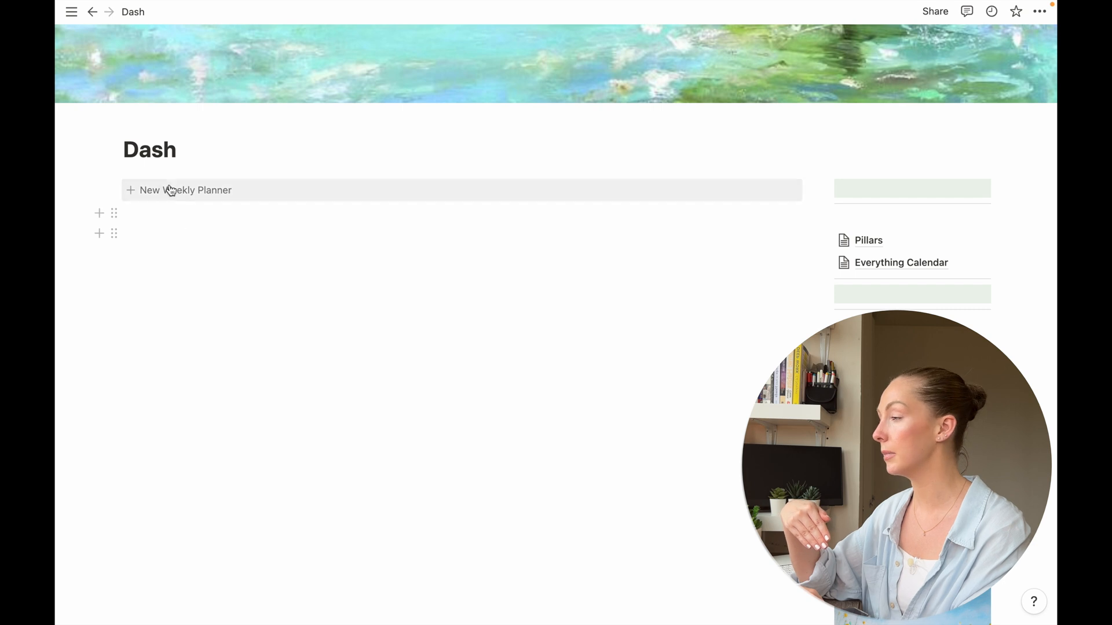
Insert a new weekly planner from the New Weekly Planner template button.
left_click(186, 189)
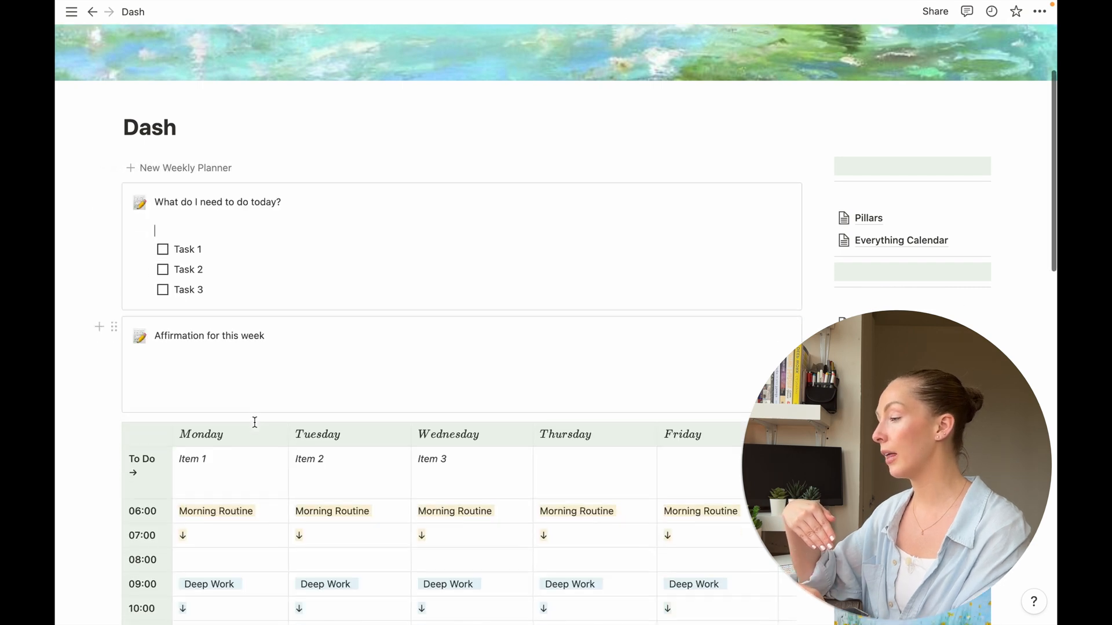
scroll("down", 3)
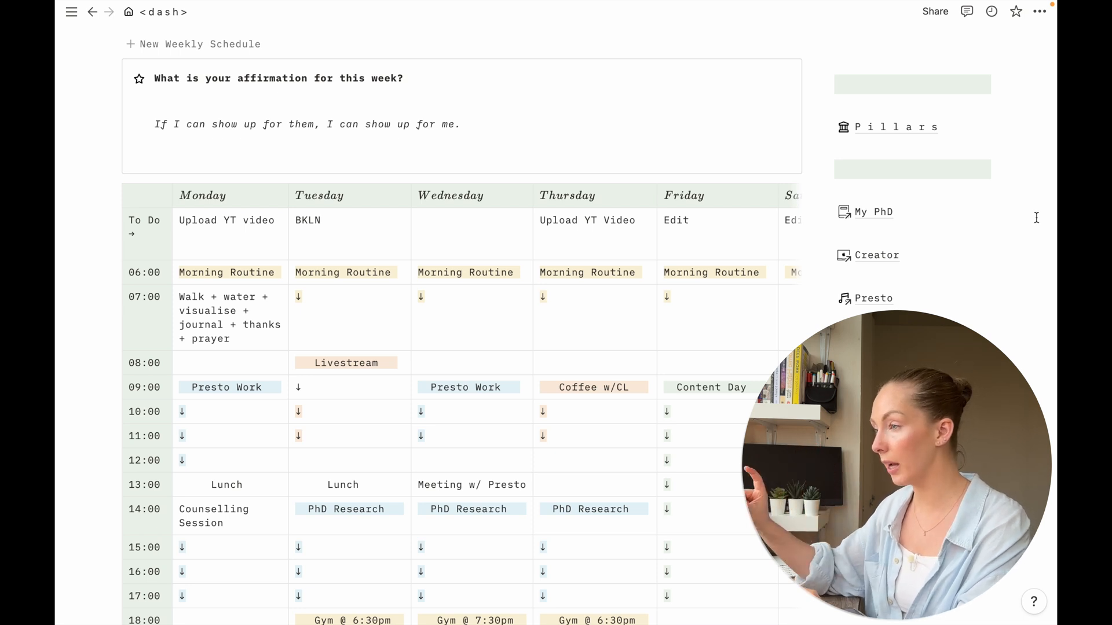
mouse_move(872, 212)
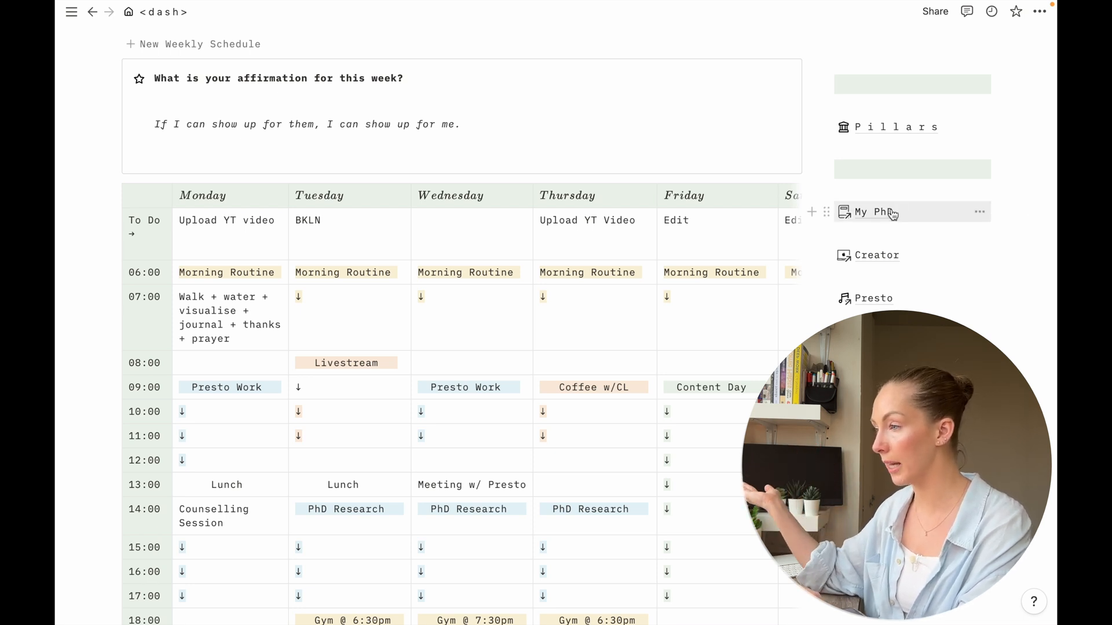
Review the My PhD page's overview abstract, resource links and short- and long-term task tables.
left_click(870, 210)
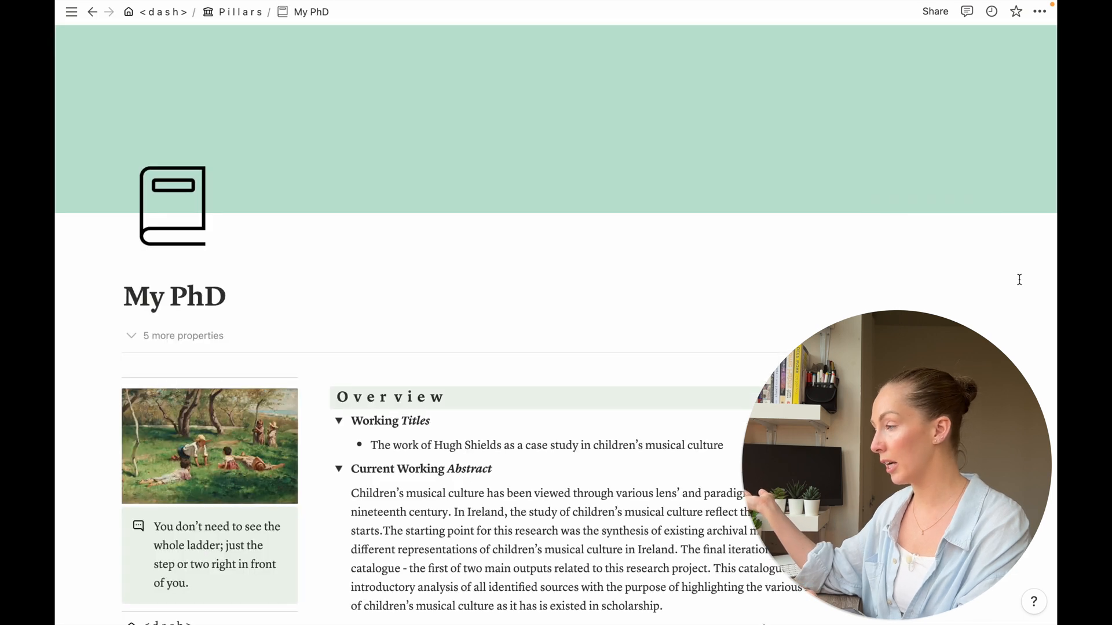
scroll("down", 3)
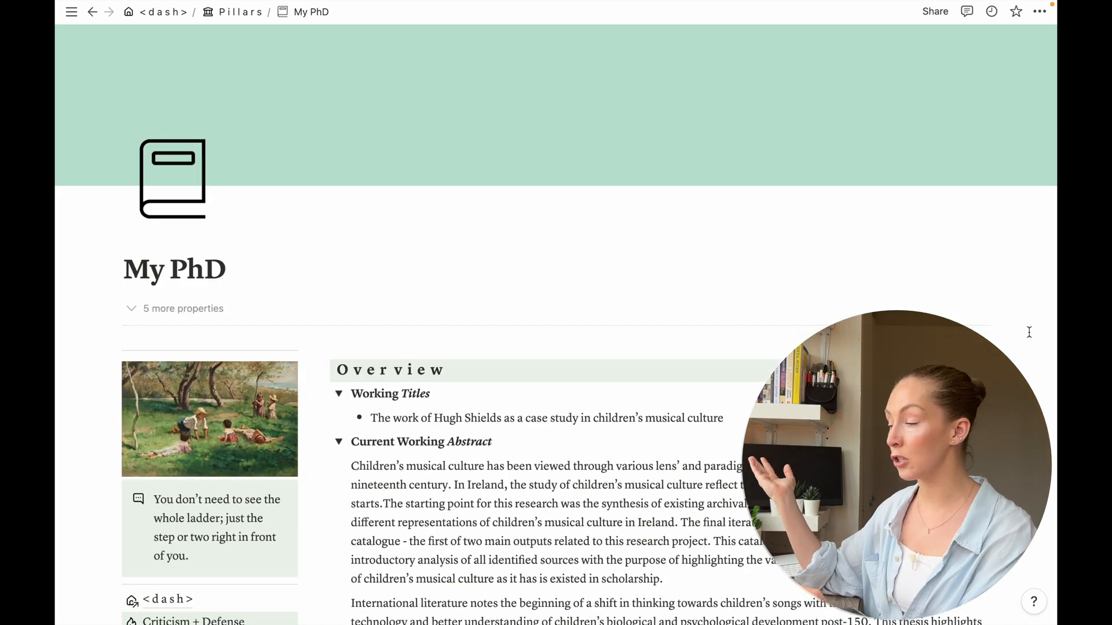
scroll("down", 3)
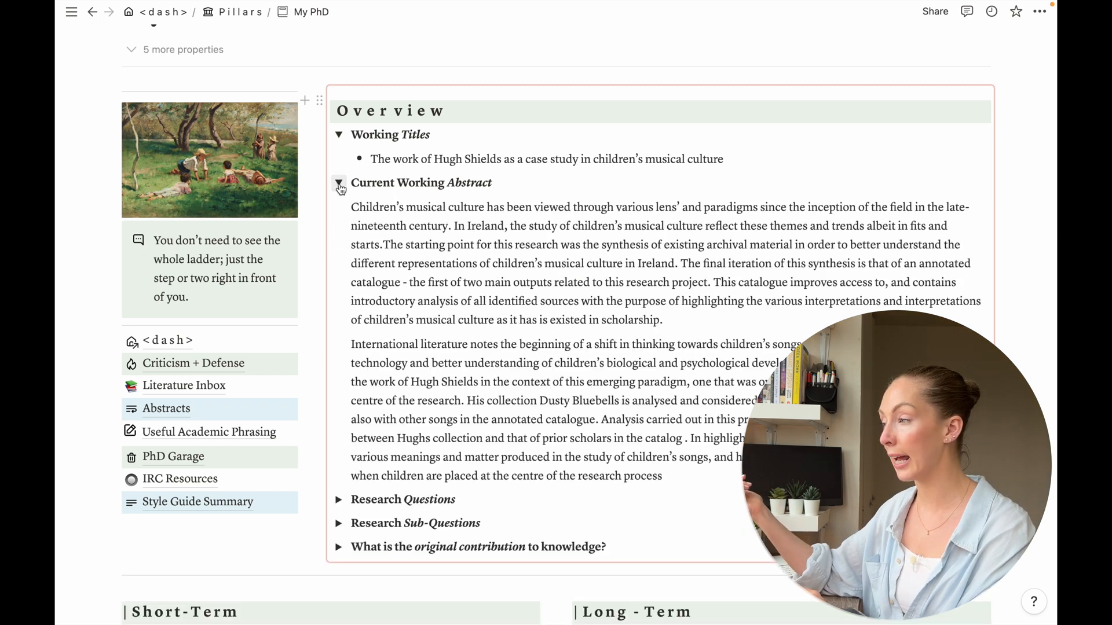
scroll("down", 3)
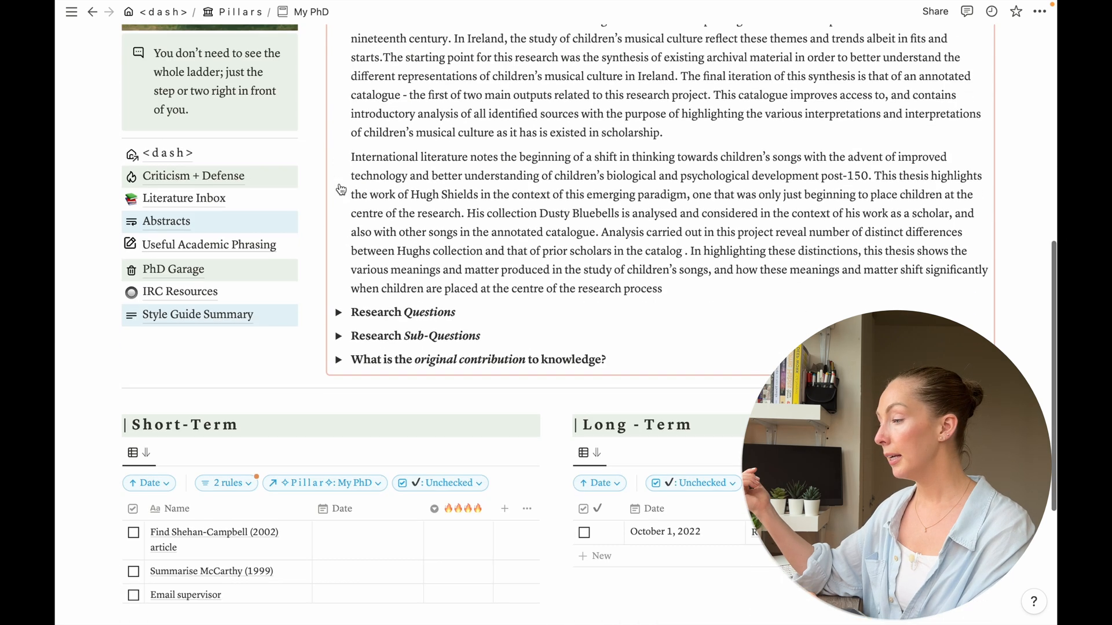
scroll("down", 3)
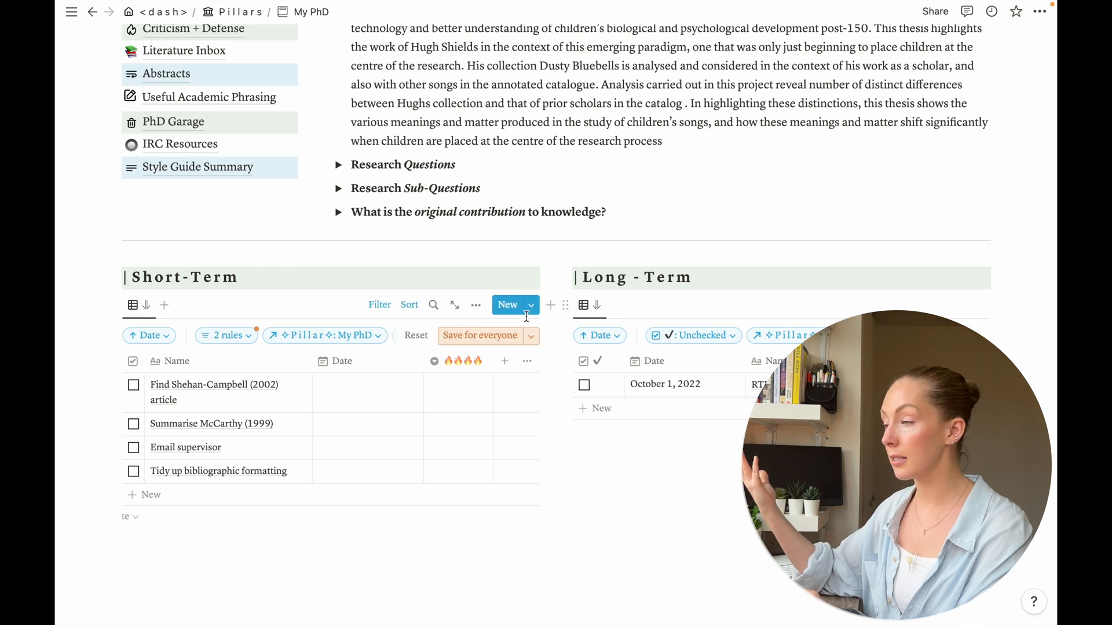
mouse_move(450, 241)
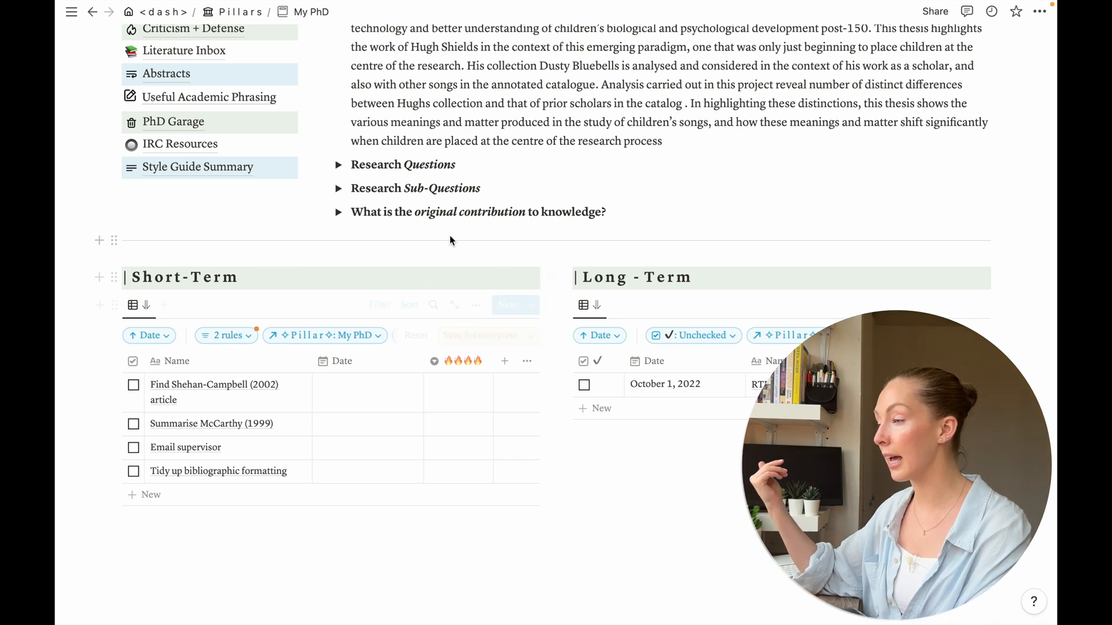
scroll("up", 3)
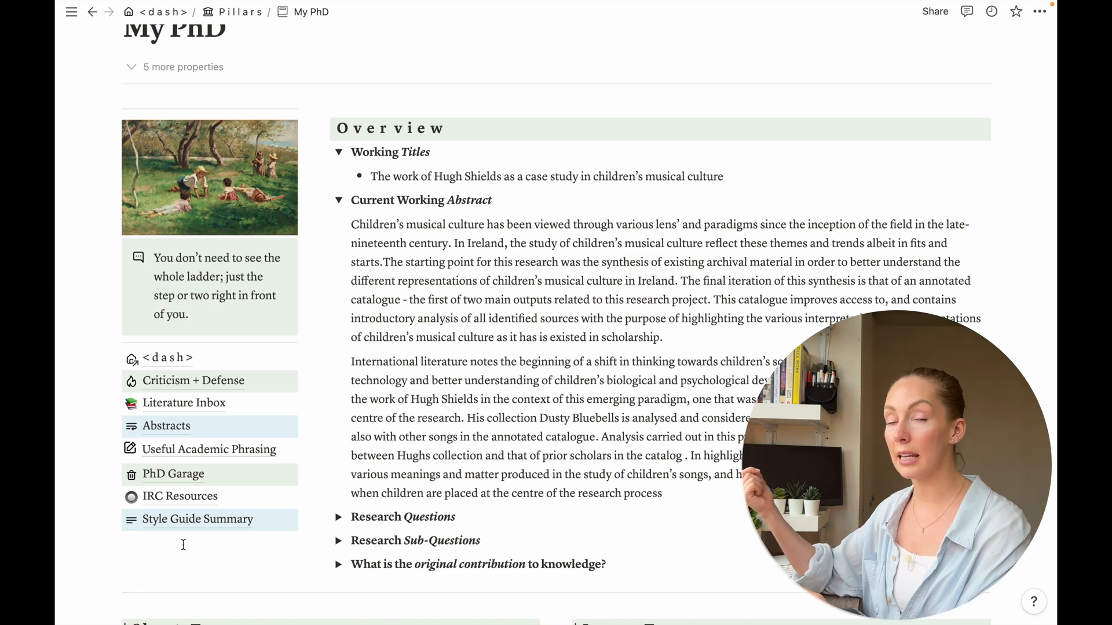
mouse_move(176, 437)
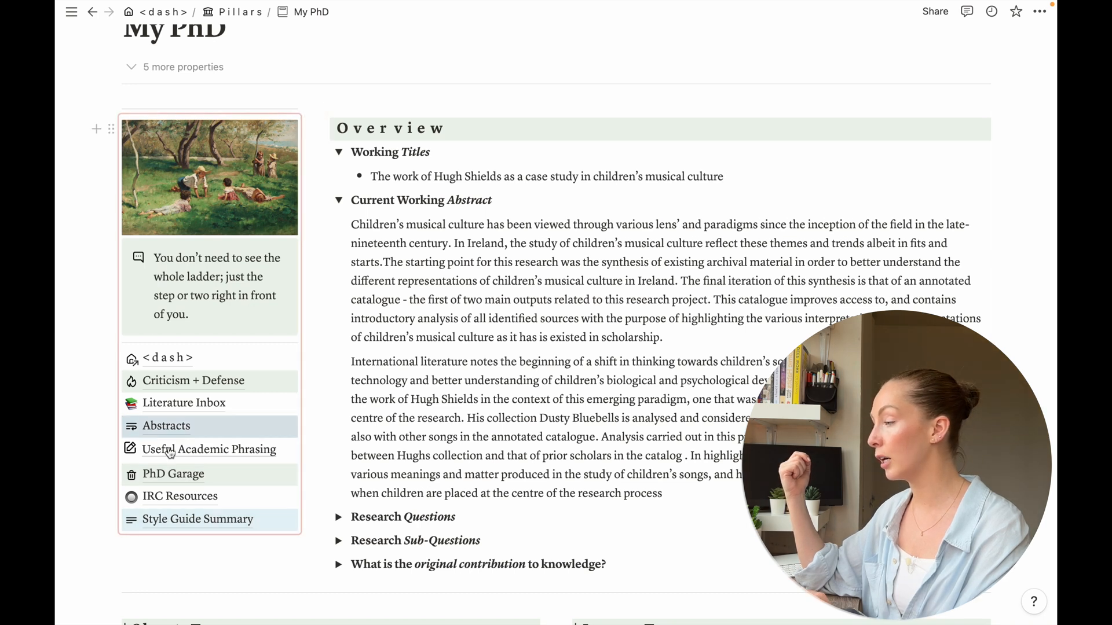
mouse_move(179, 496)
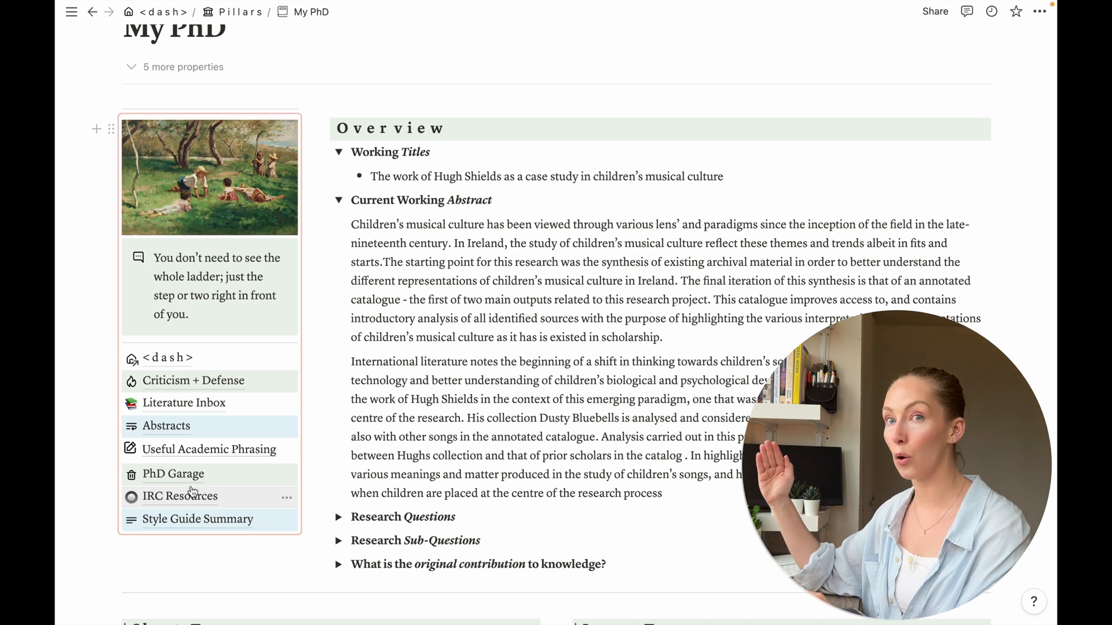
mouse_move(197, 485)
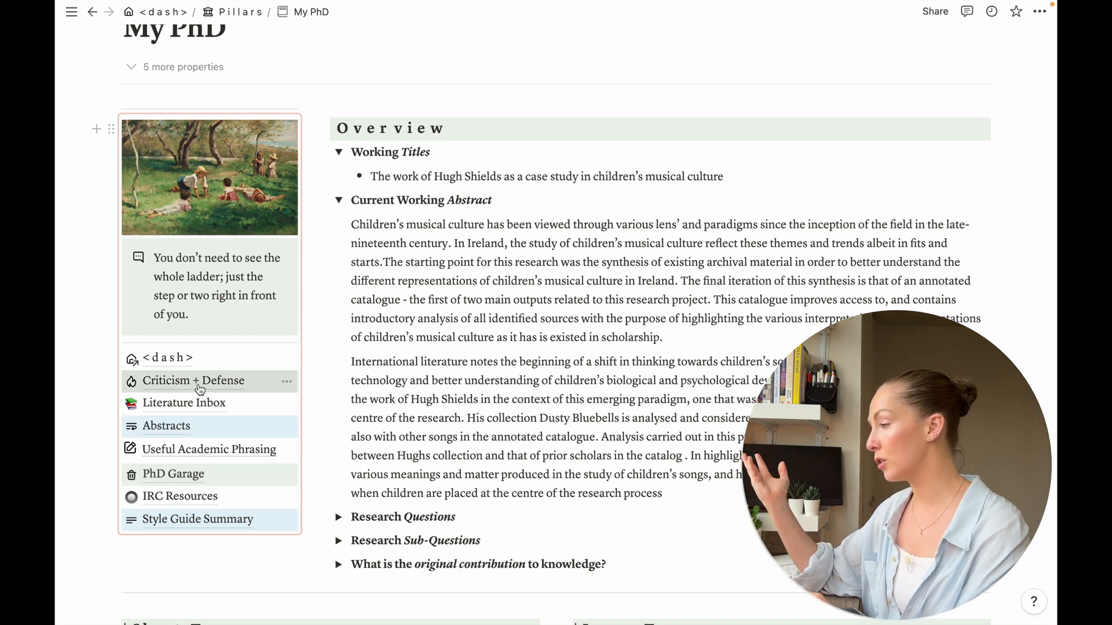
Show the same navigation links on the Criticism + Defense page.
left_click(194, 380)
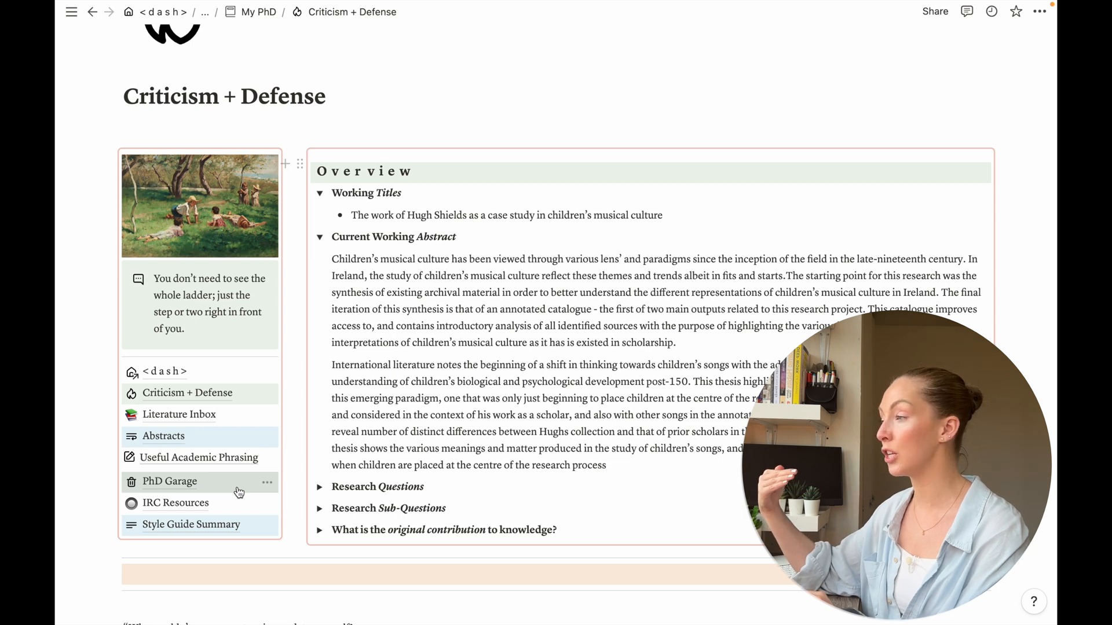
scroll("down", 3)
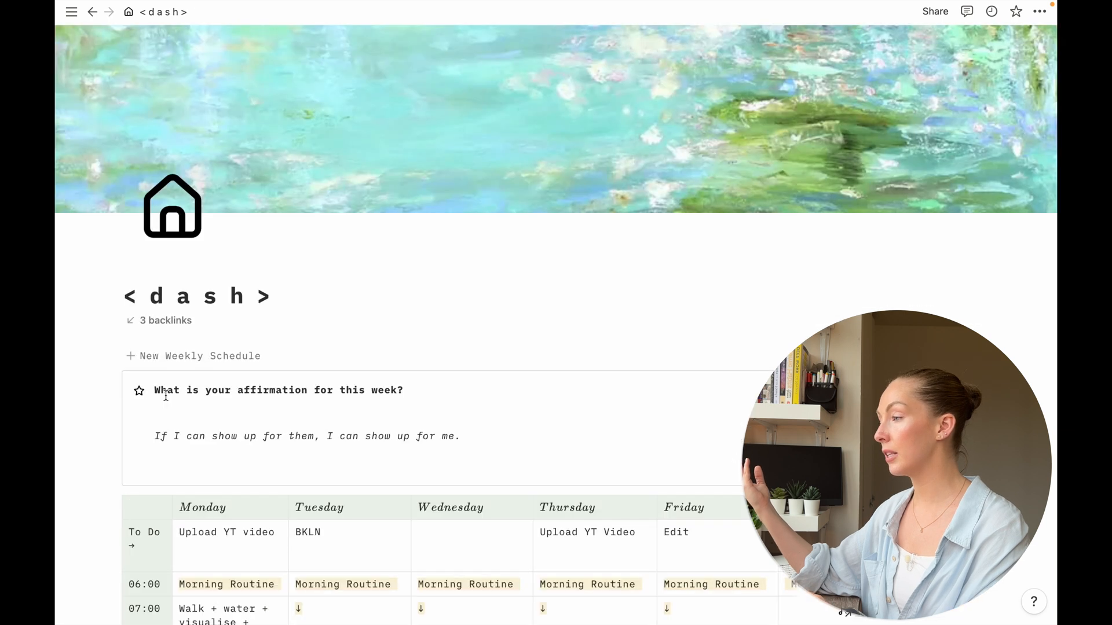
Turn Block 1 and Block 2 below the monthly to-do table into a synced block.
scroll("down", 3)
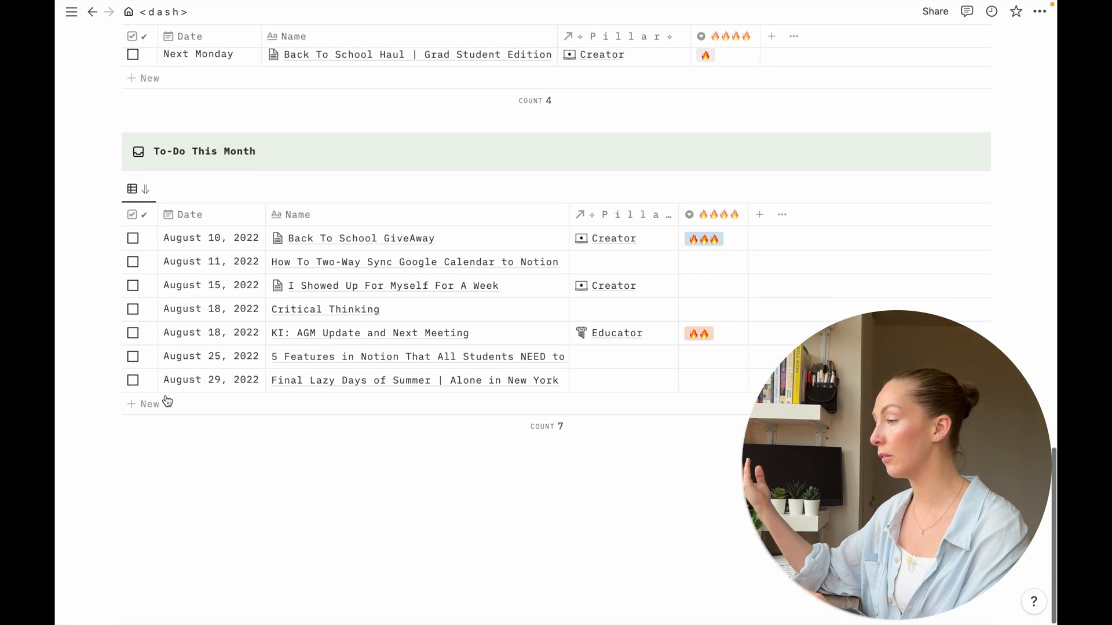
left_click(189, 469)
type("Block 1")
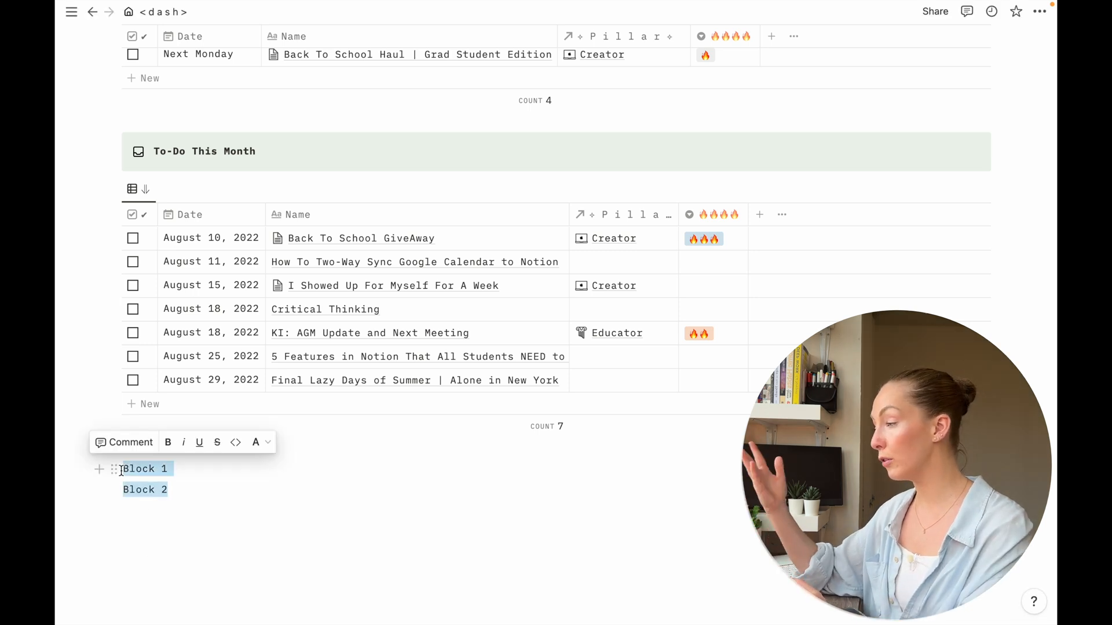
left_click(113, 469)
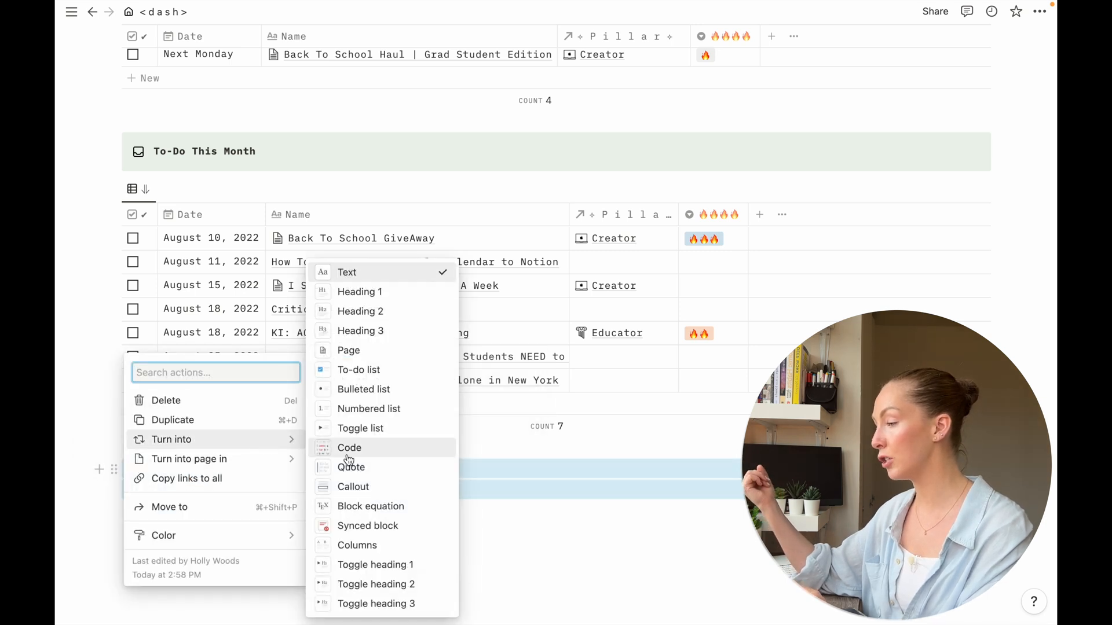
left_click(367, 525)
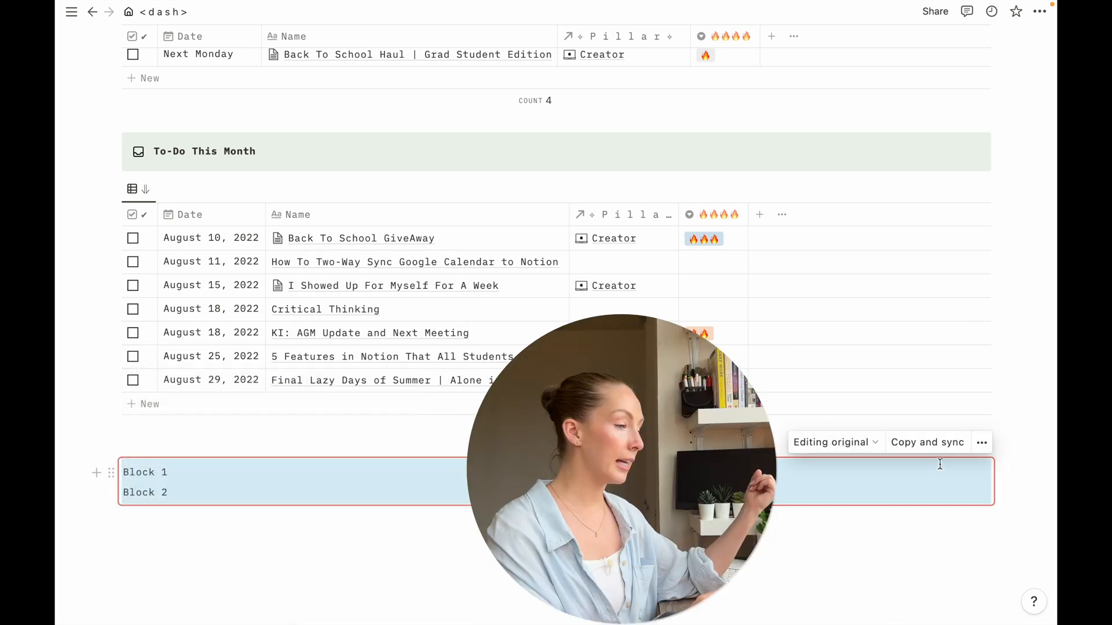
left_click(926, 441)
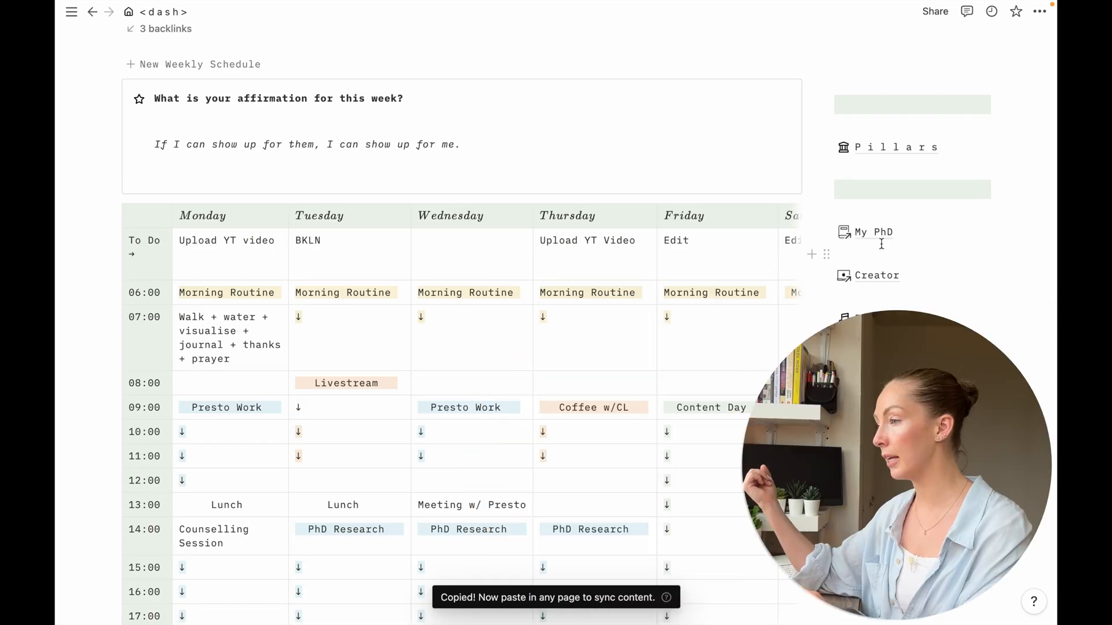
Check the pasted synced block on the My PhD page.
left_click(873, 231)
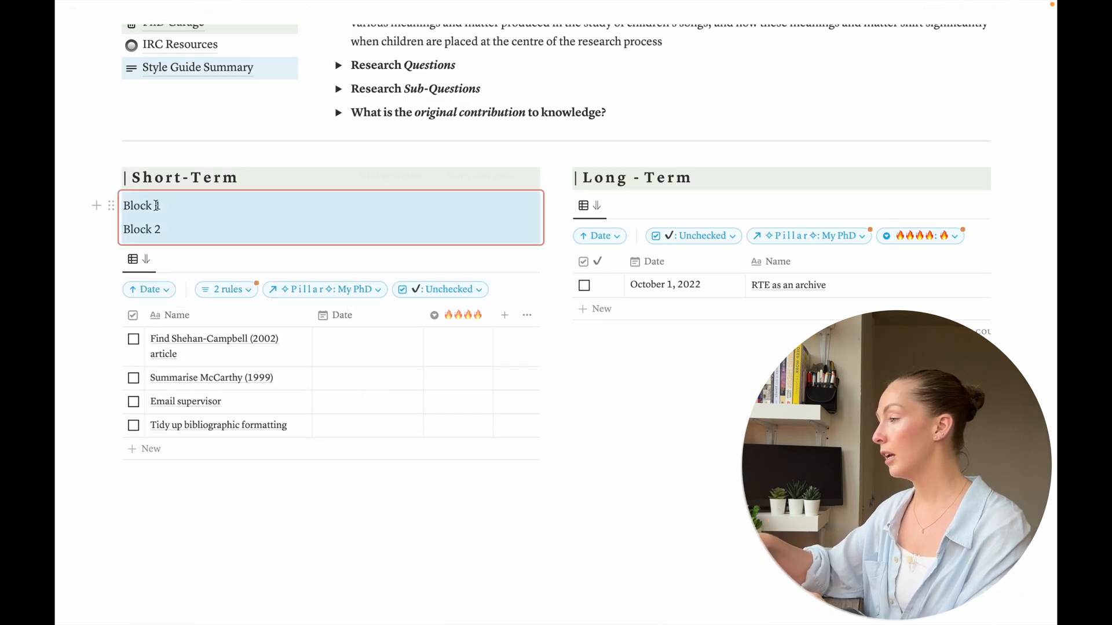
type("edit")
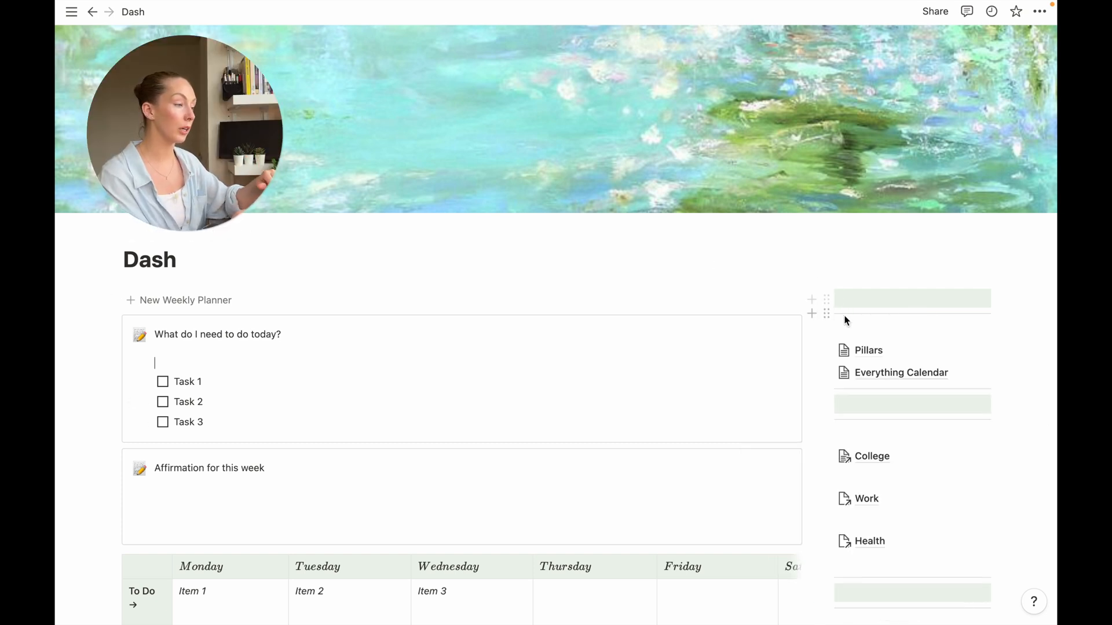
left_click(884, 329)
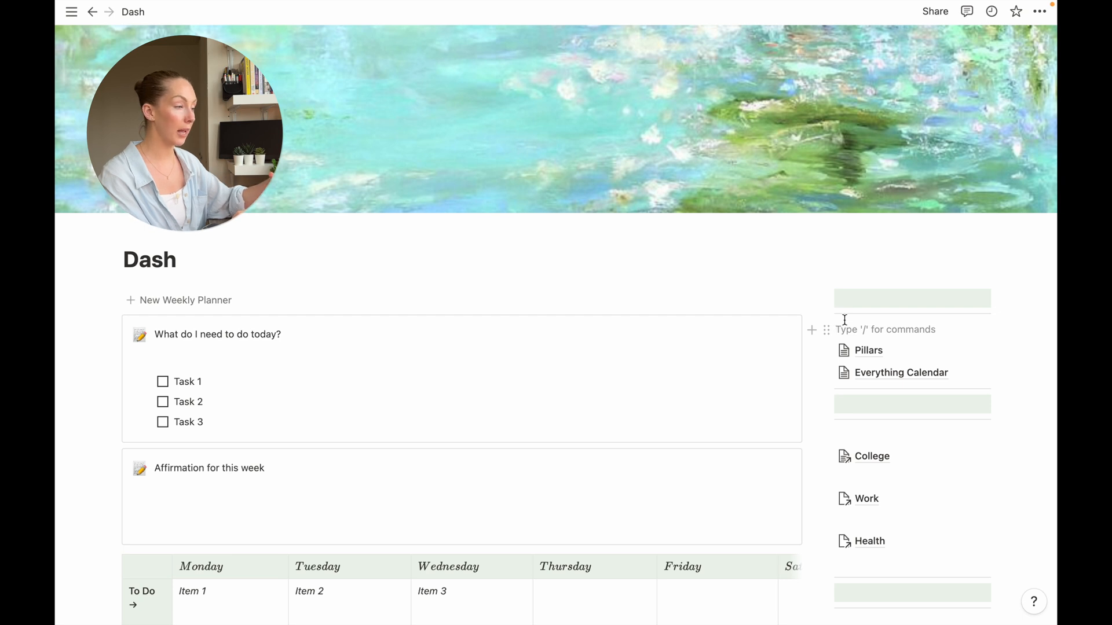
scroll("down", 3)
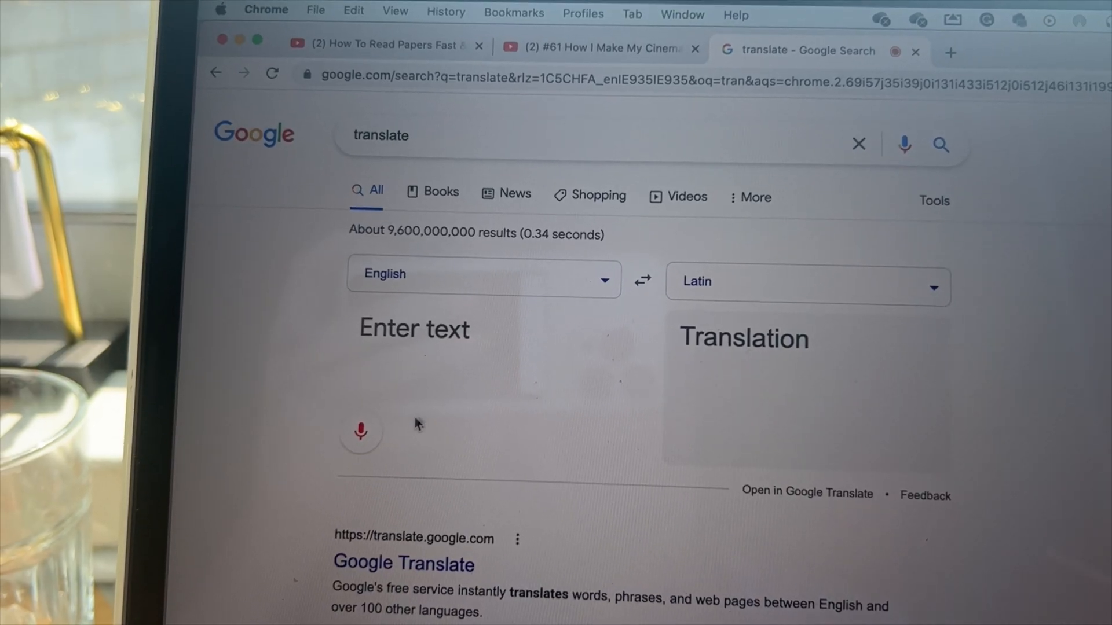
type("c")
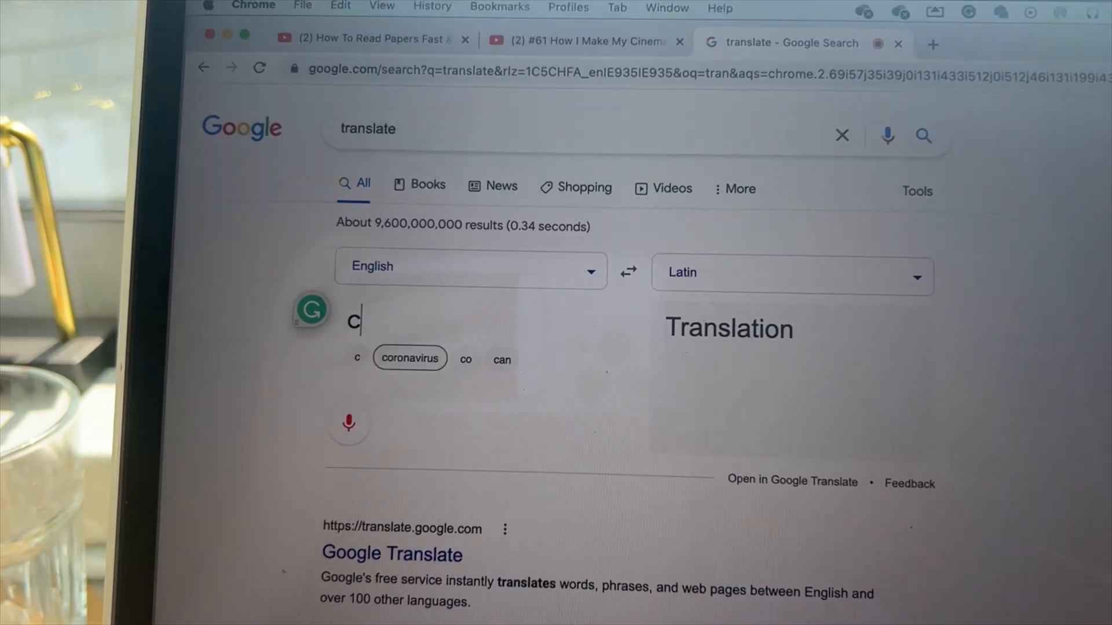
type("op")
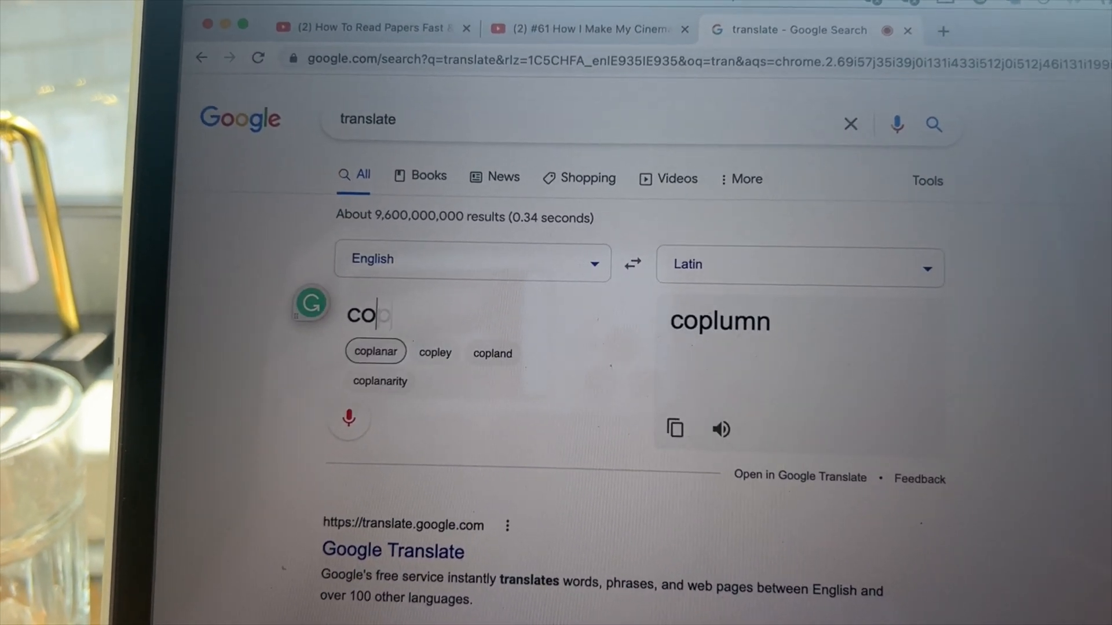
type("lumn")
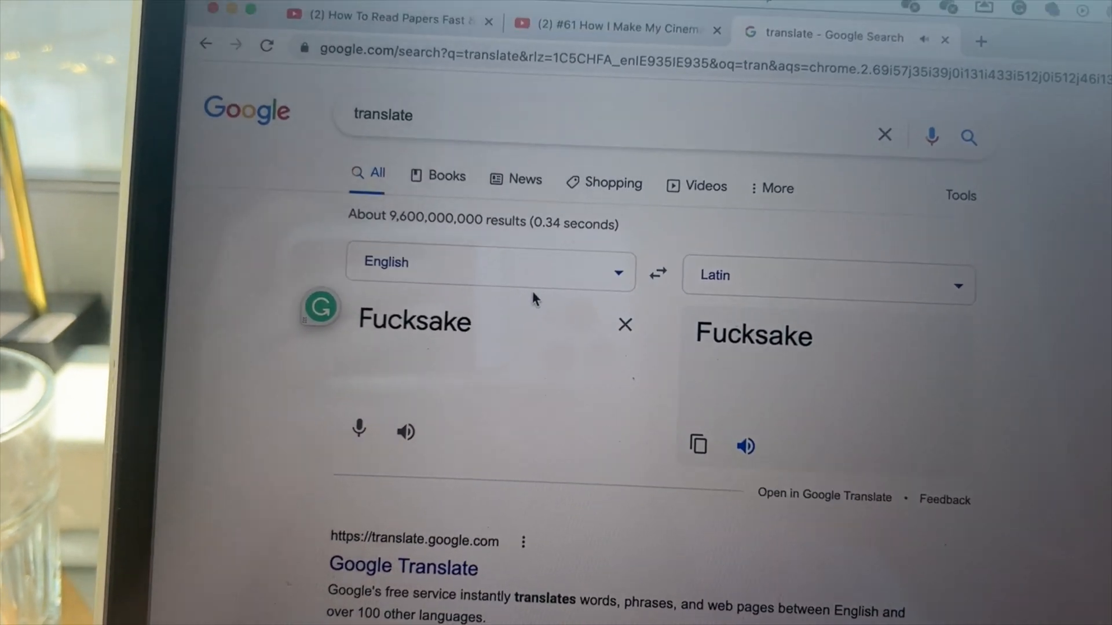
left_click(625, 324)
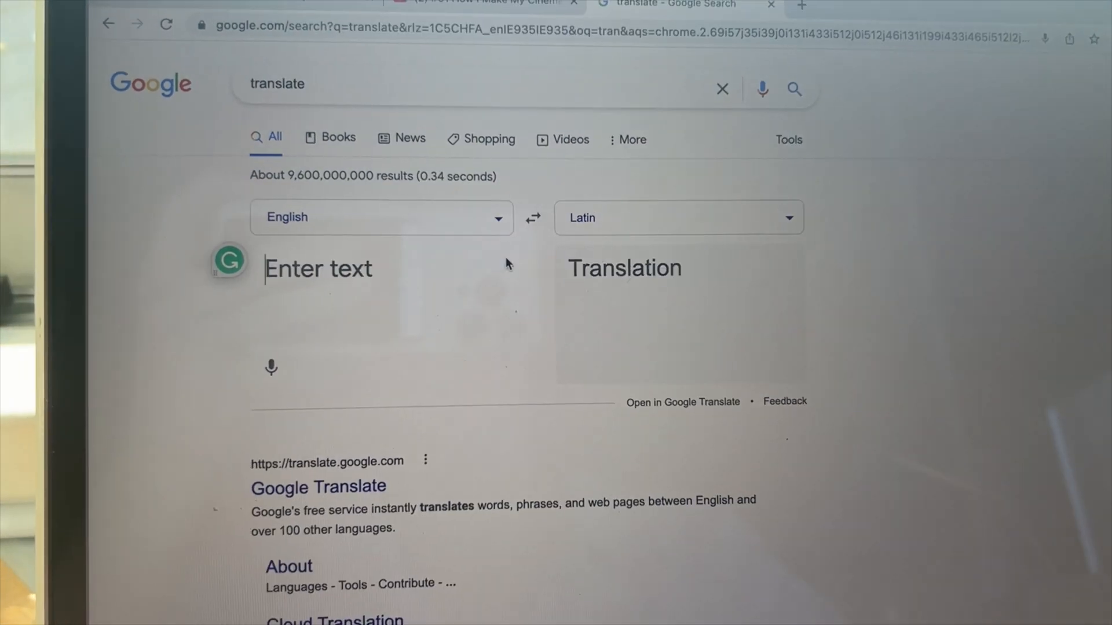
type("co")
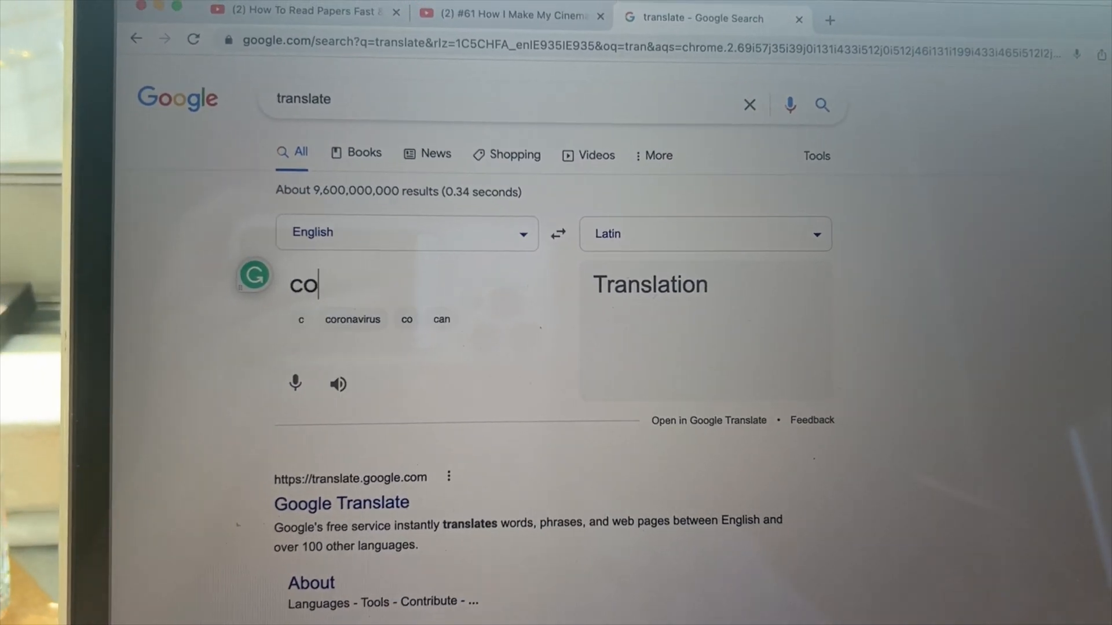
type("lumn")
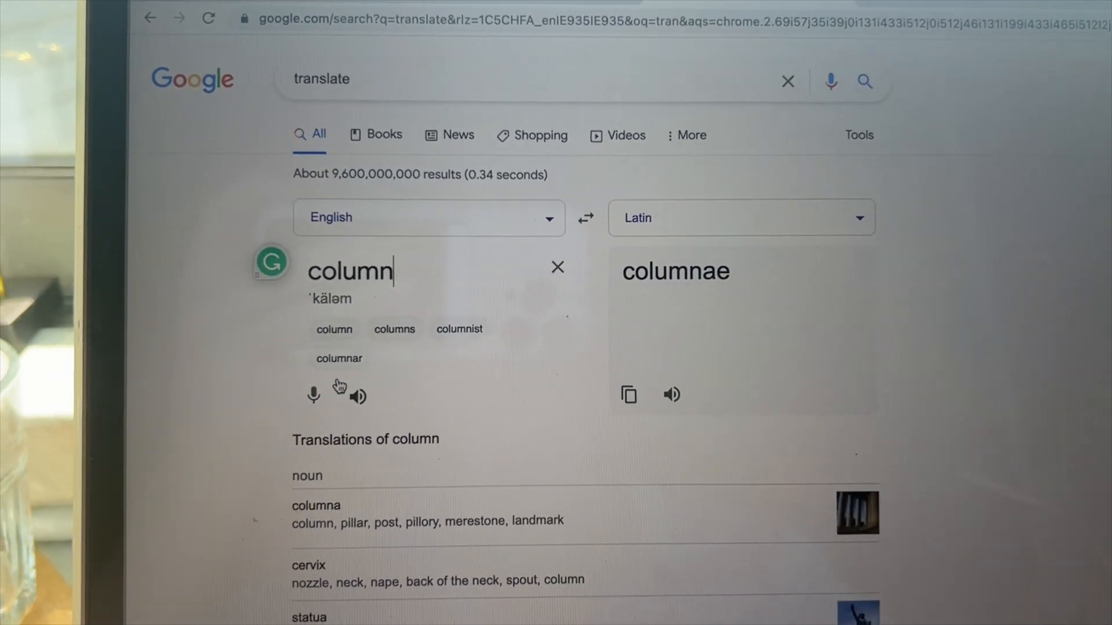
left_click(557, 268)
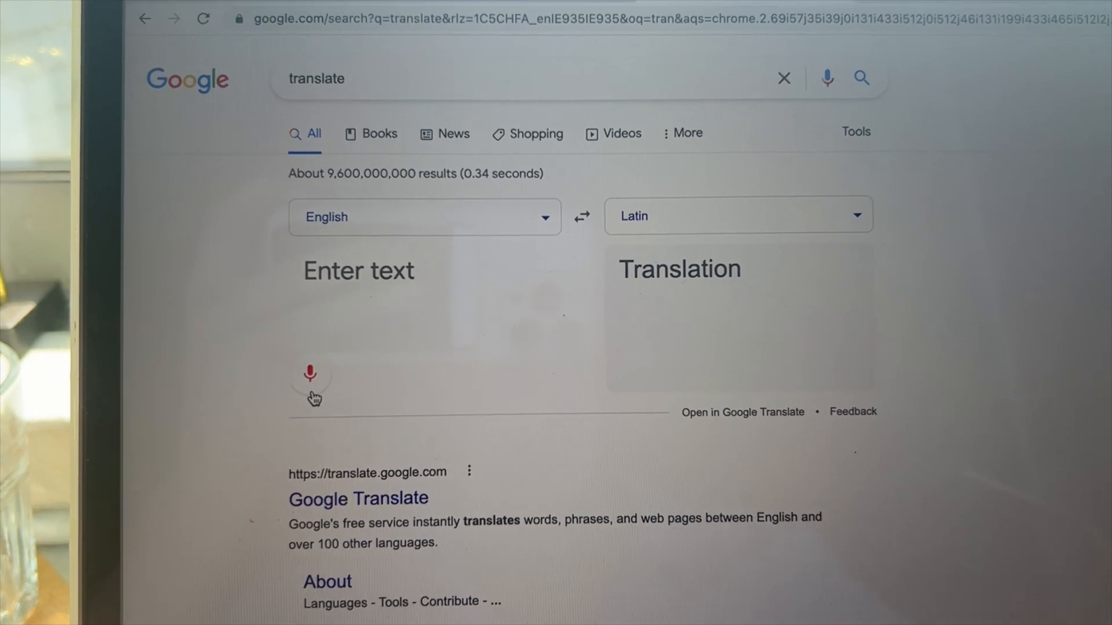
type("column")
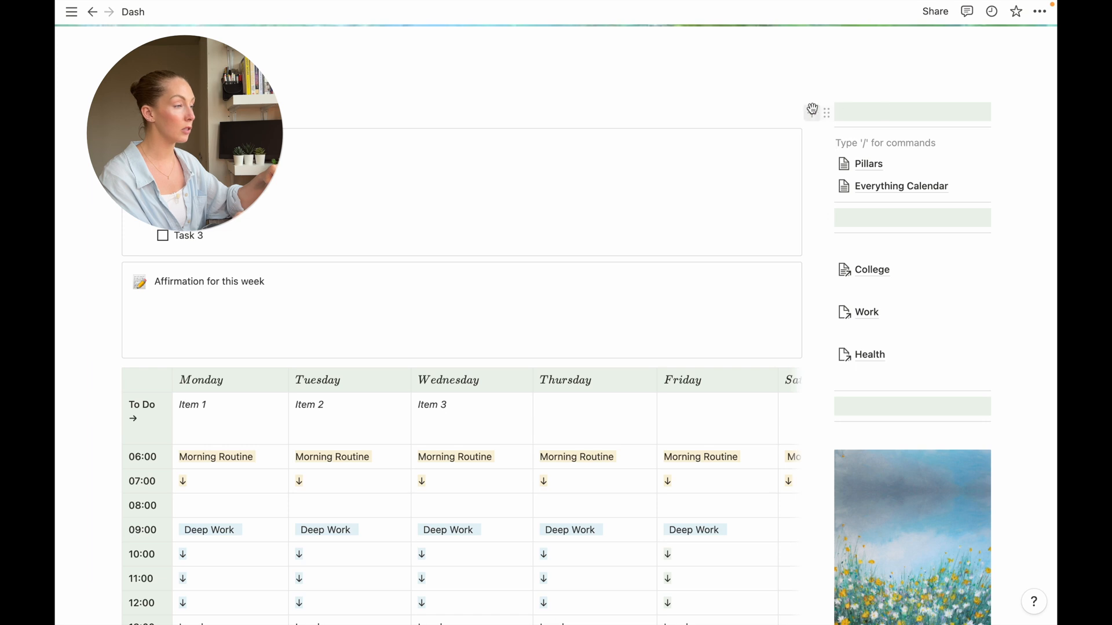
mouse_move(823, 408)
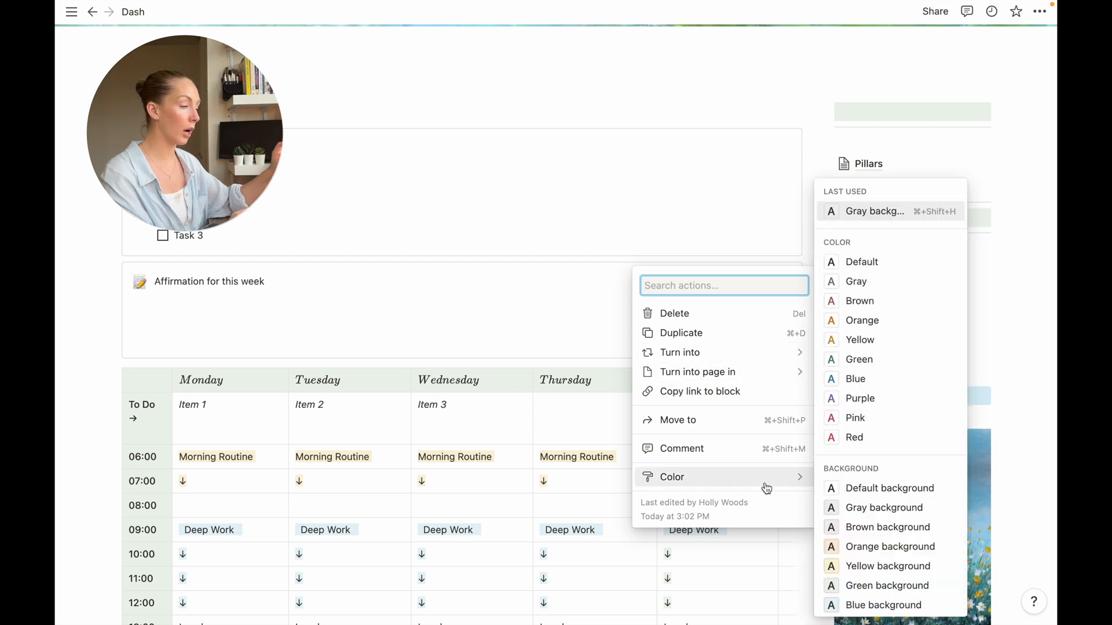
mouse_move(862, 586)
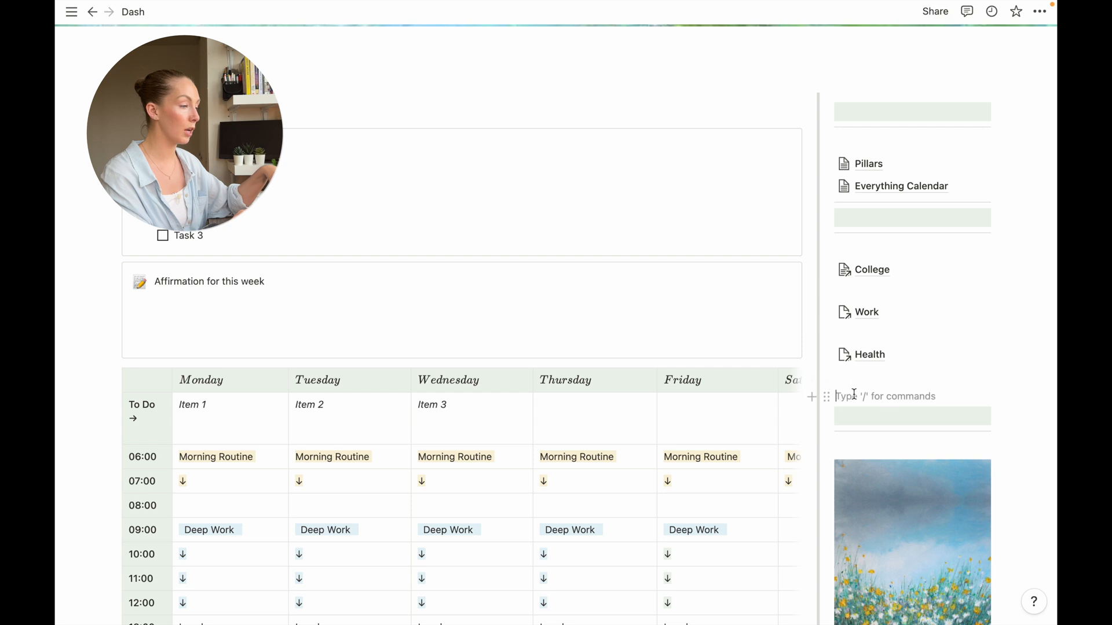
Return to the top of the Dash page showing the cover and sidebar links.
scroll("up", 3)
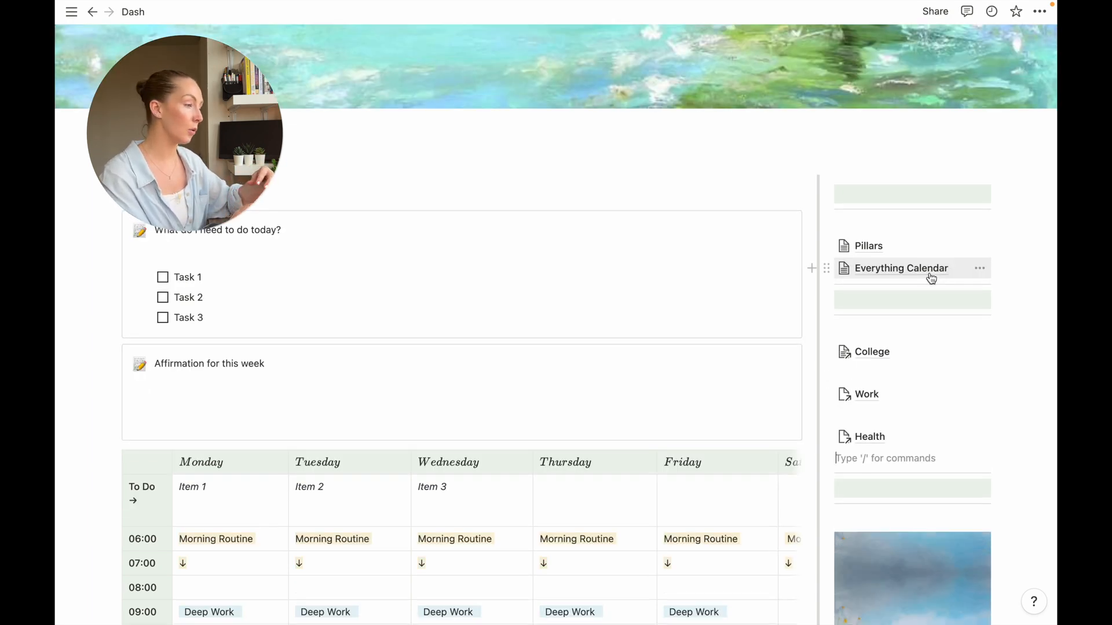
mouse_move(870, 352)
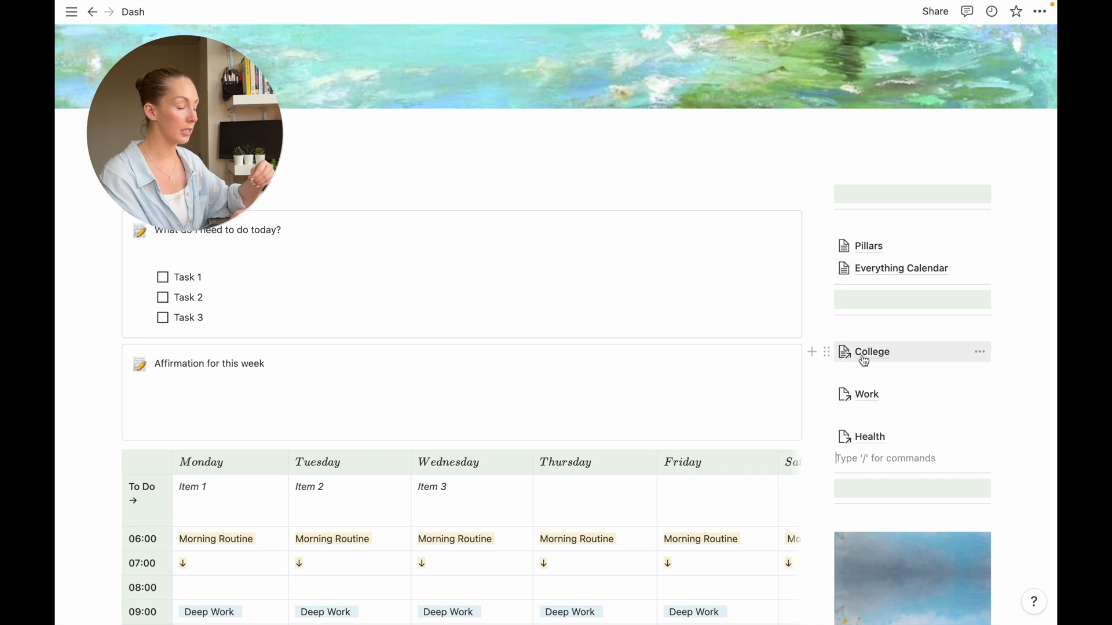
mouse_move(860, 407)
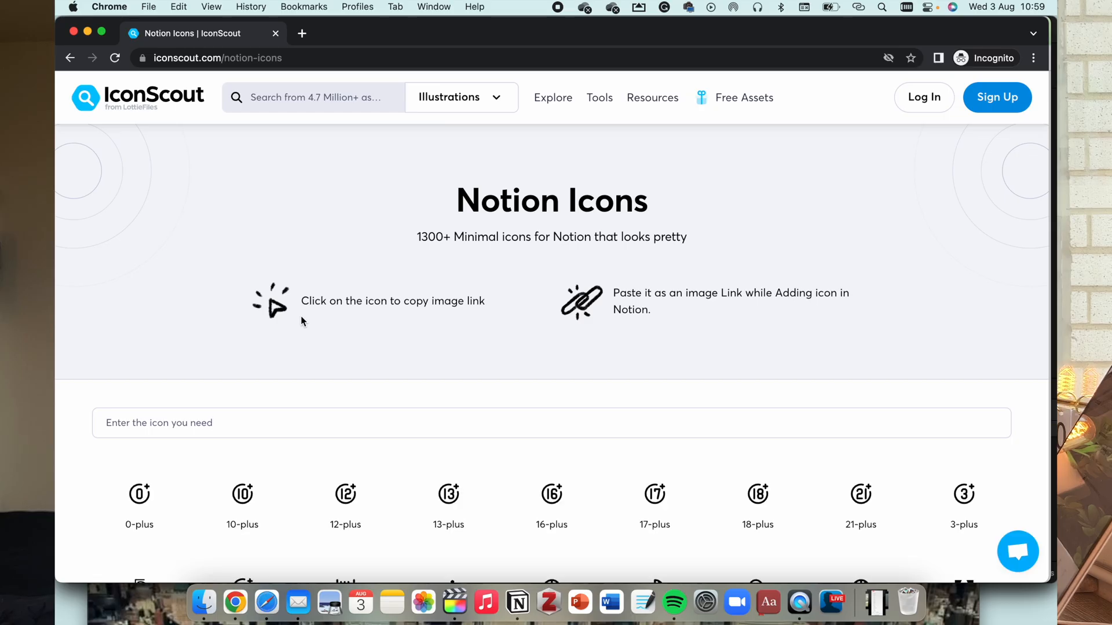
mouse_move(381, 9)
type("home")
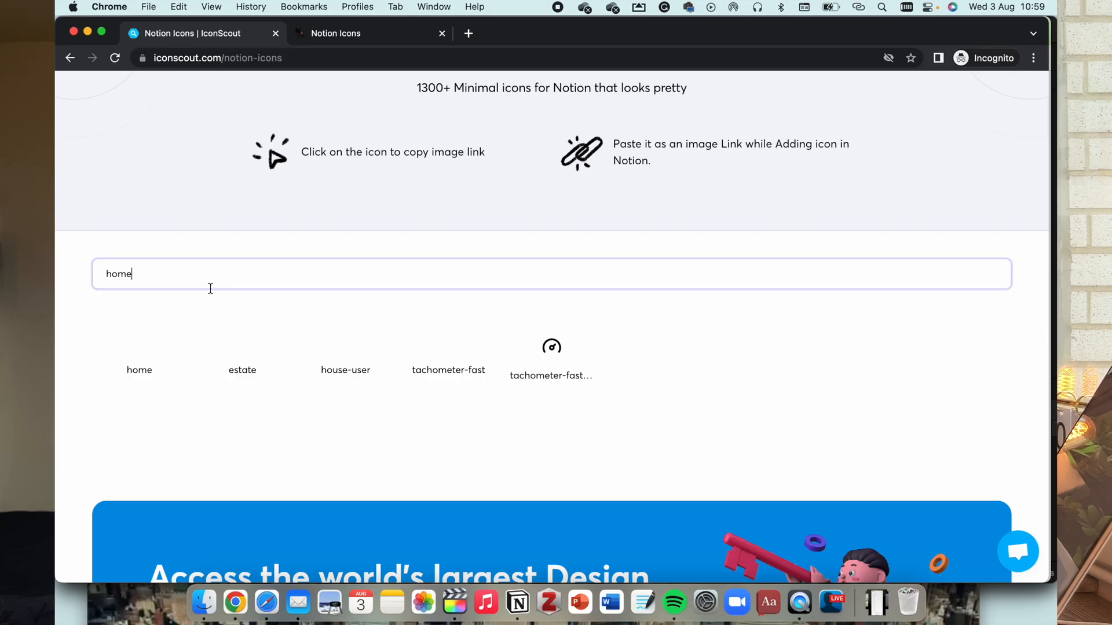
mouse_move(424, 372)
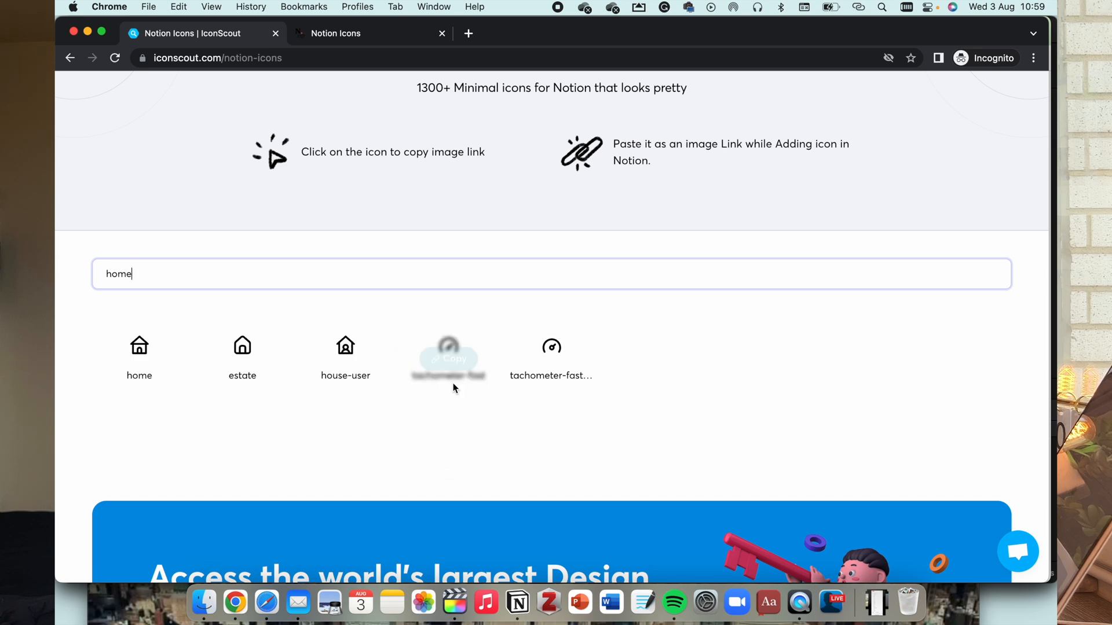
Copy the tachometer-fast icon's image link from the home search results.
left_click(447, 346)
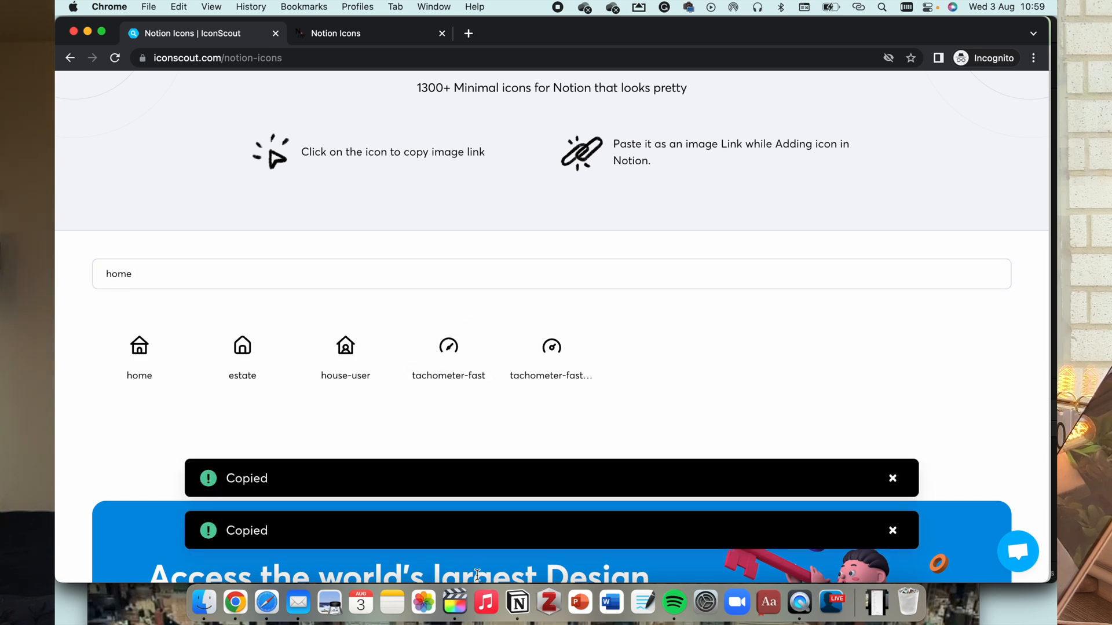
Give the Dash page an icon and choose a custom image link for it.
left_click(518, 603)
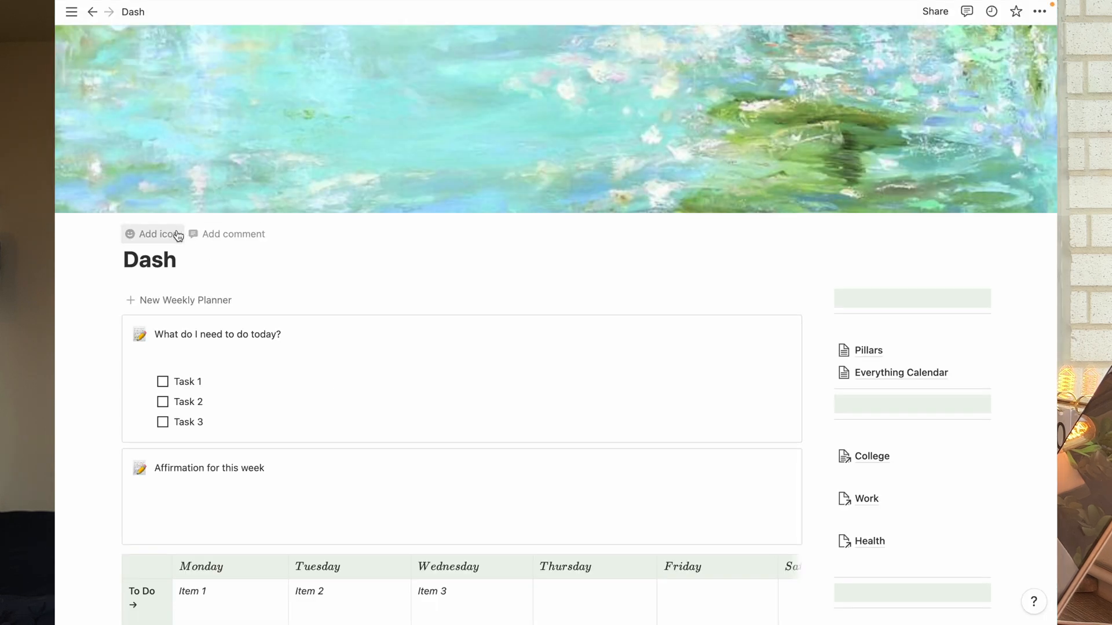
left_click(153, 234)
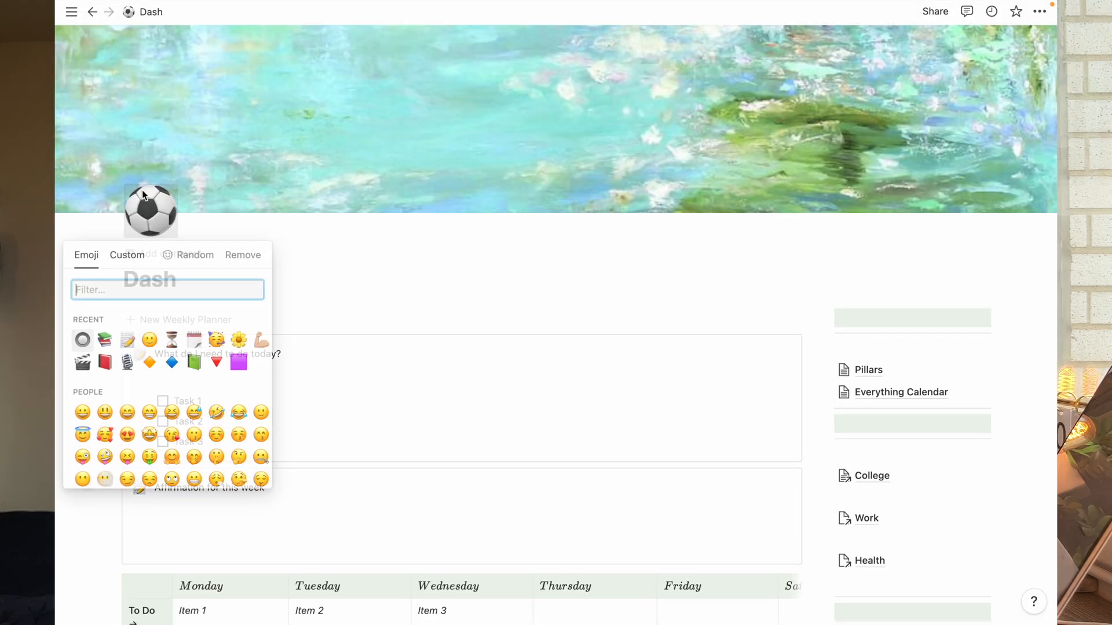
left_click(127, 255)
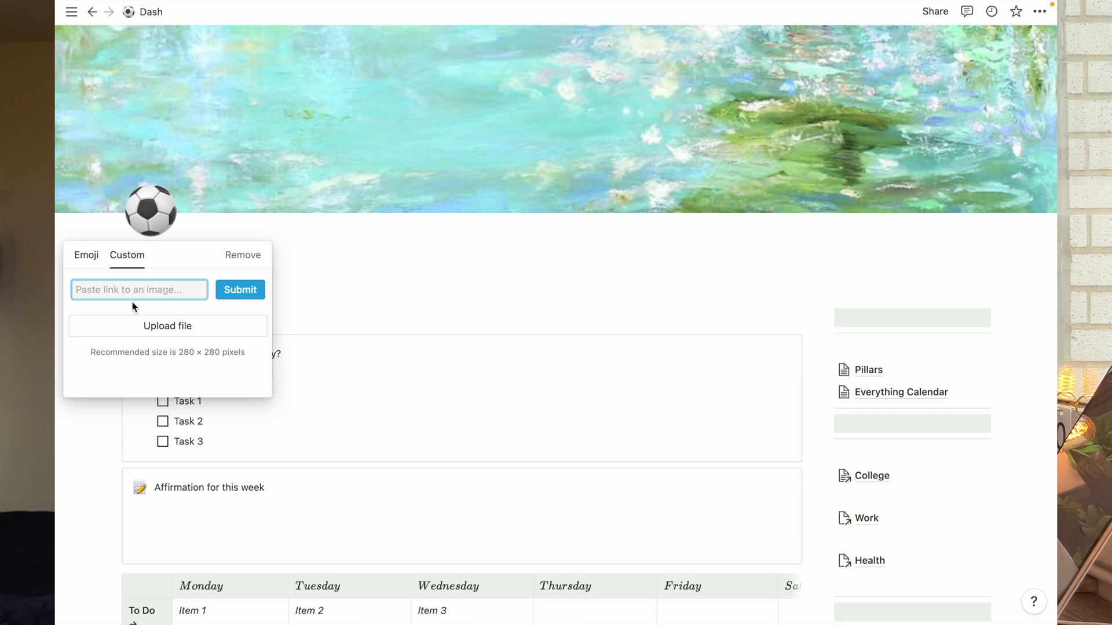